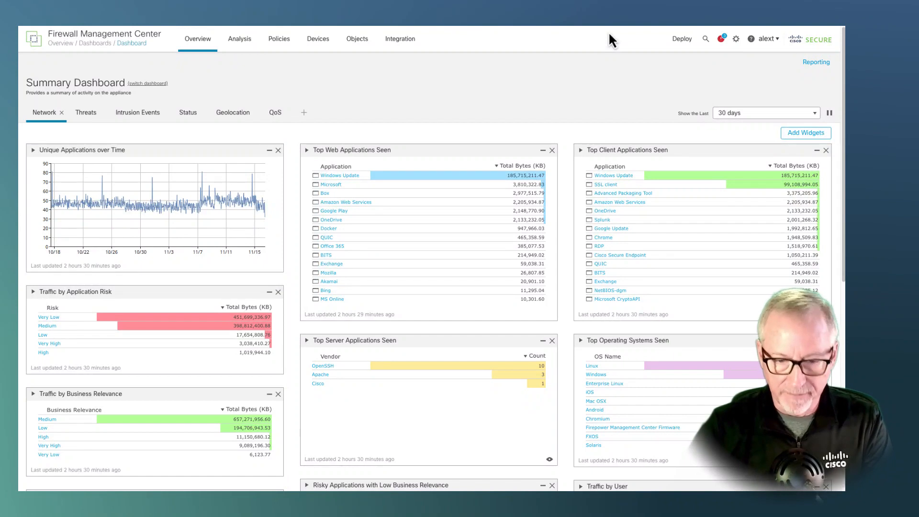
pyautogui.moveTo(556, 98)
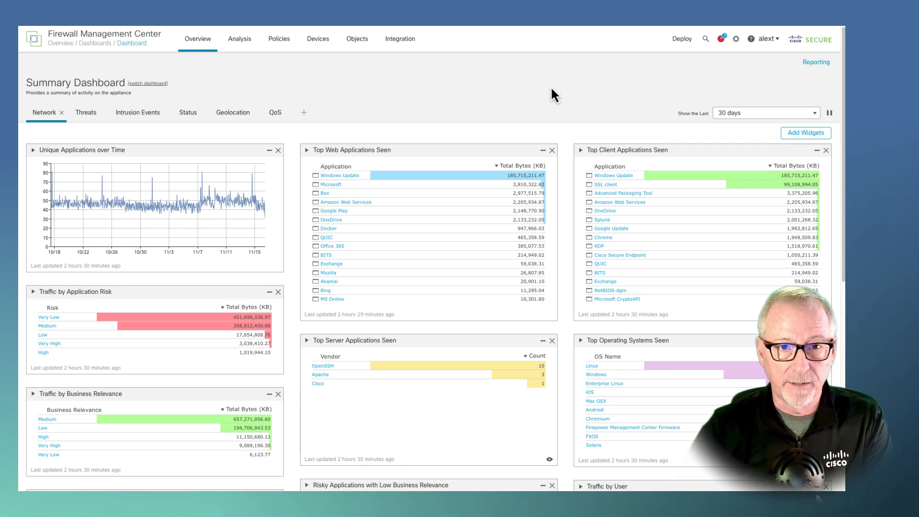
pyautogui.moveTo(278, 38)
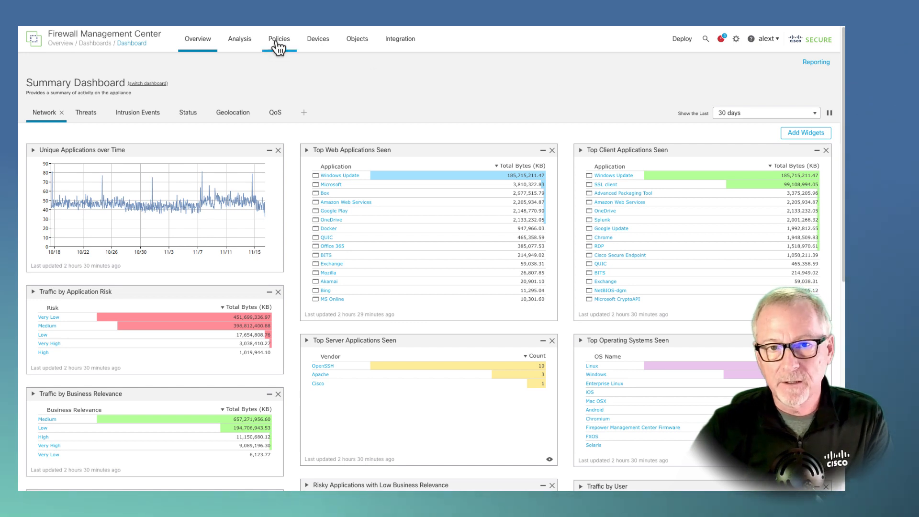
# Create intrusion policy SCADA in Prevention mode with Base Policy 'No Rules Active' and save it.
pyautogui.click(278, 39)
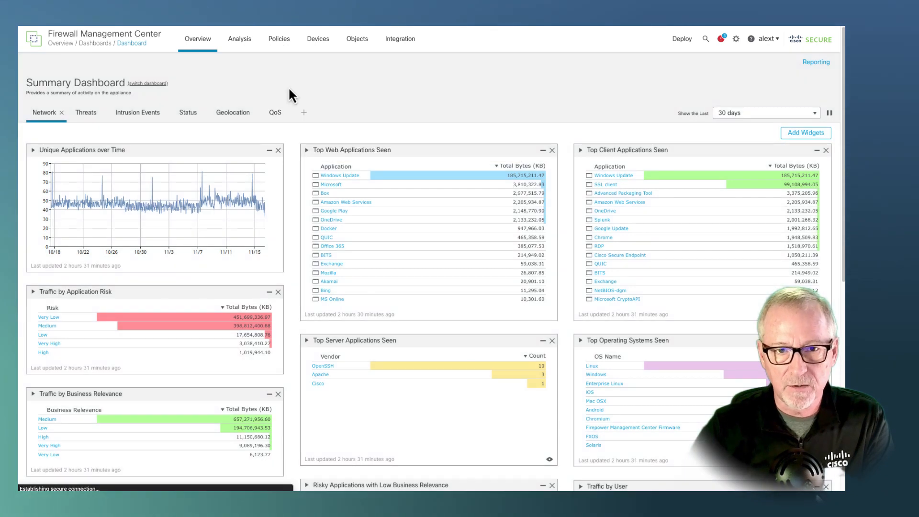
pyautogui.click(278, 39)
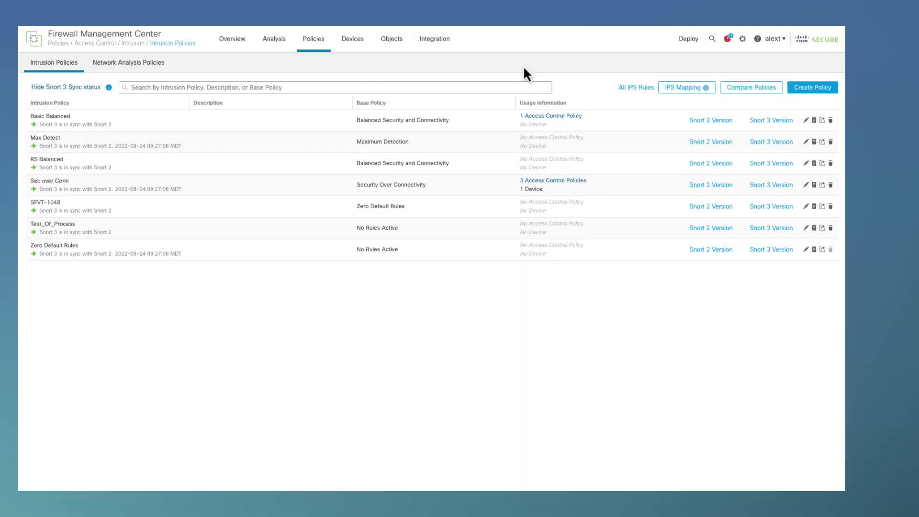
pyautogui.moveTo(523, 66)
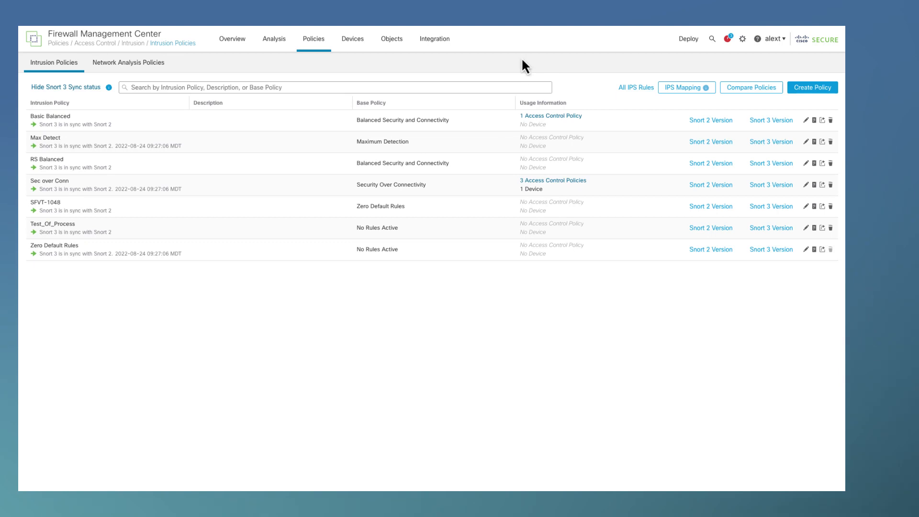
pyautogui.click(812, 87)
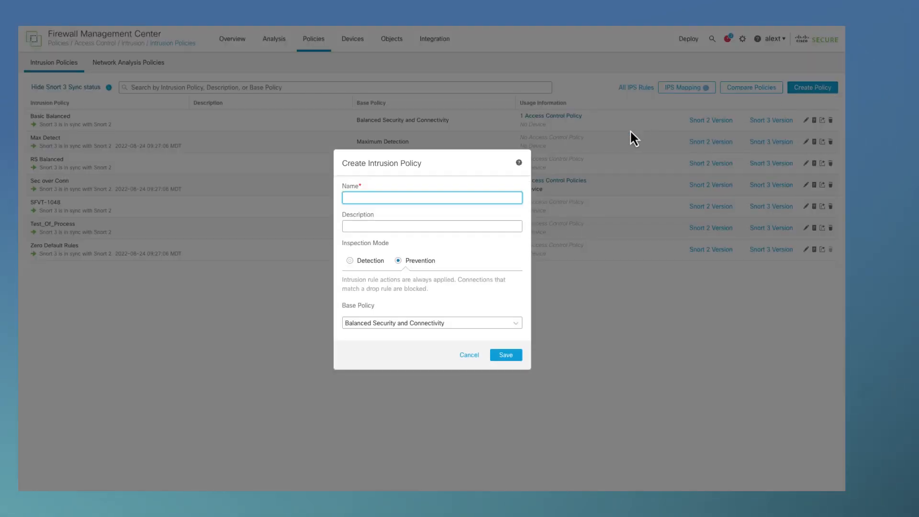
pyautogui.write('S')
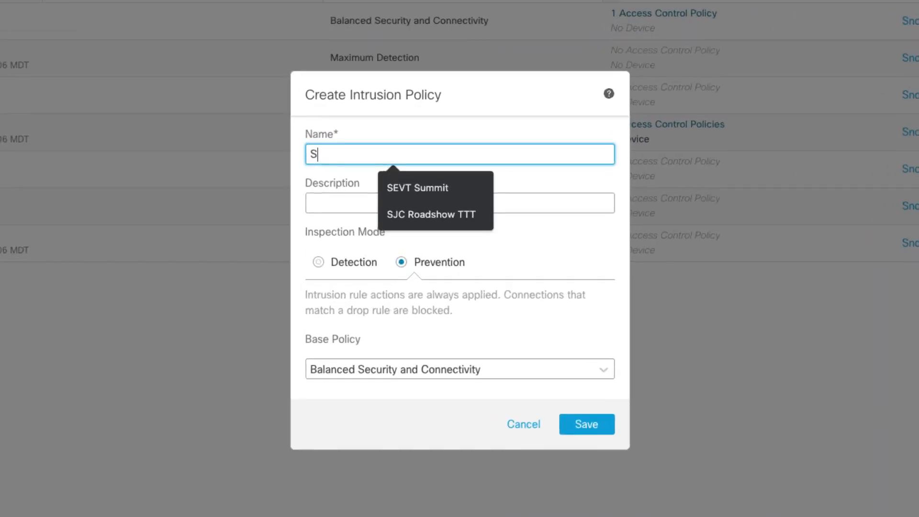
pyautogui.write('CADA')
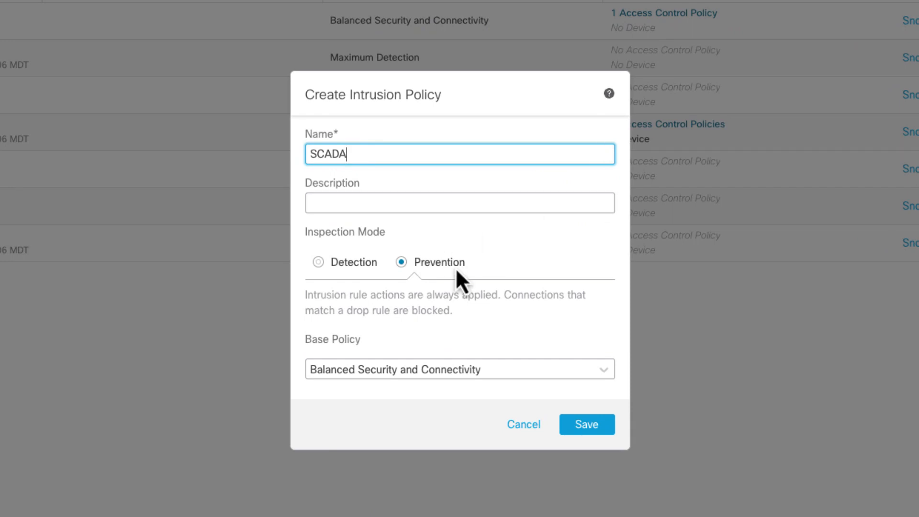
pyautogui.click(458, 368)
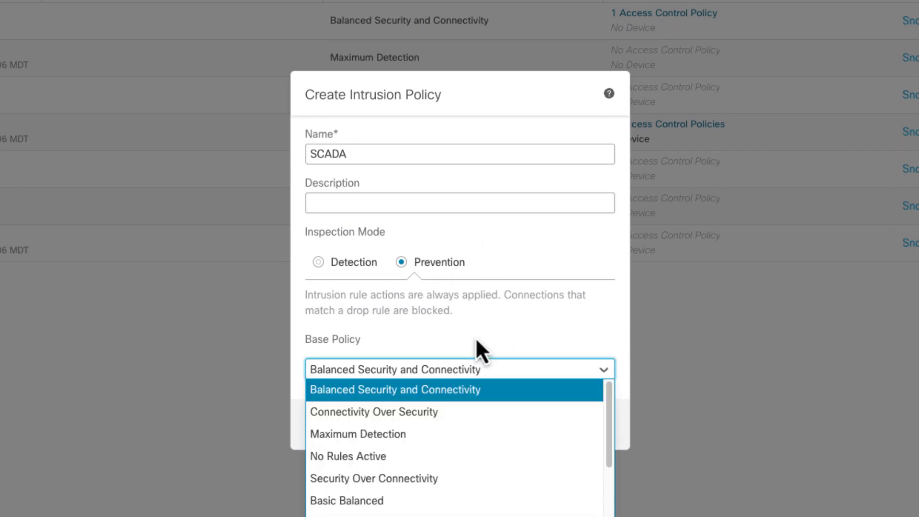
pyautogui.click(347, 455)
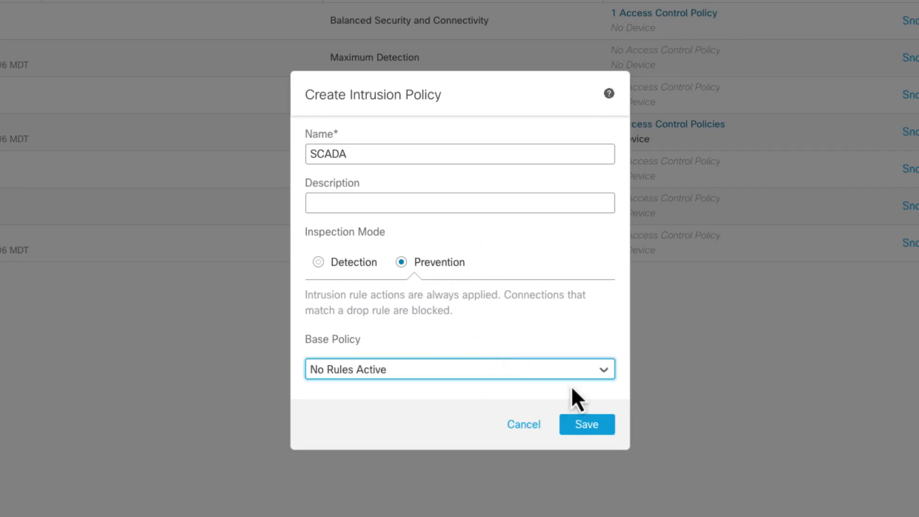
pyautogui.click(585, 424)
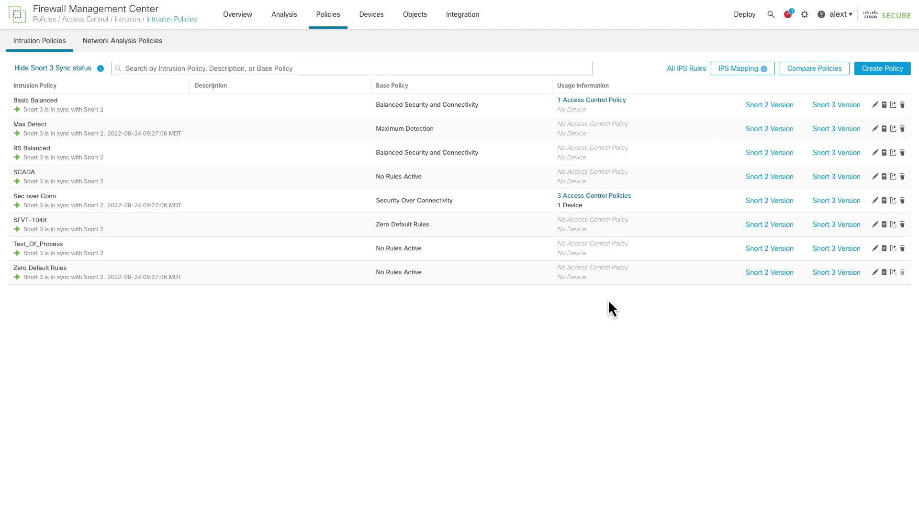
pyautogui.moveTo(835, 176)
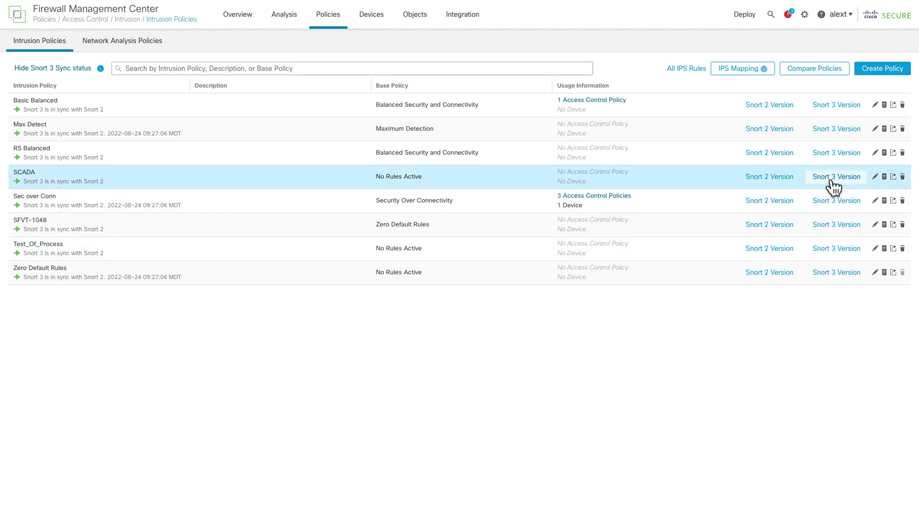
# Open SCADA's Snort 3 Version and show its Group Overrides rule groups.
pyautogui.click(835, 176)
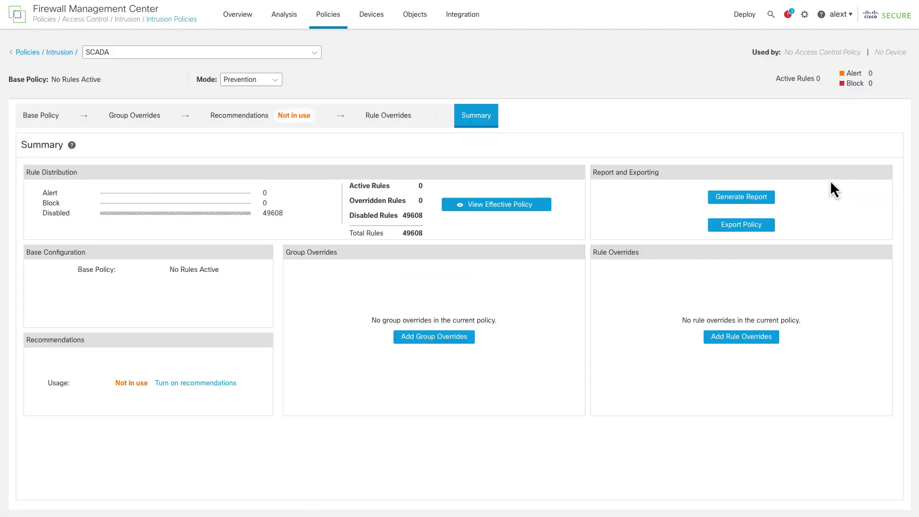
pyautogui.moveTo(571, 466)
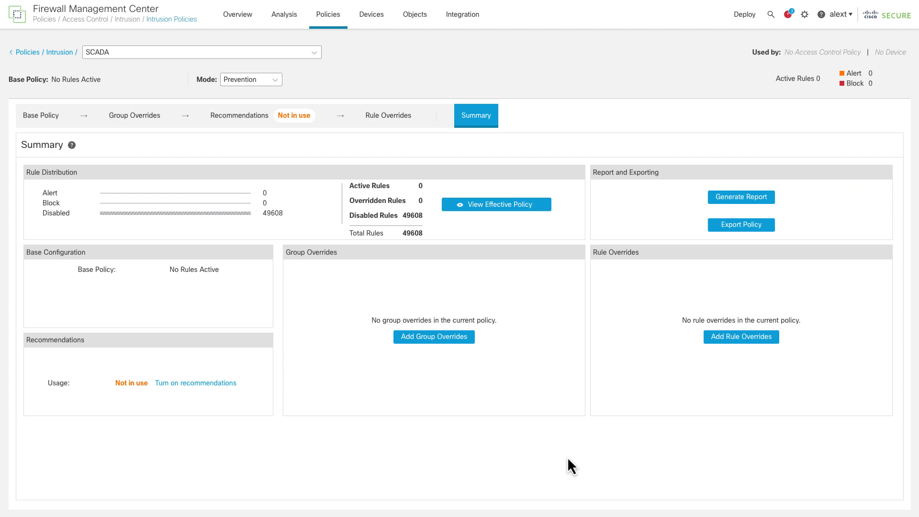
pyautogui.moveTo(646, 153)
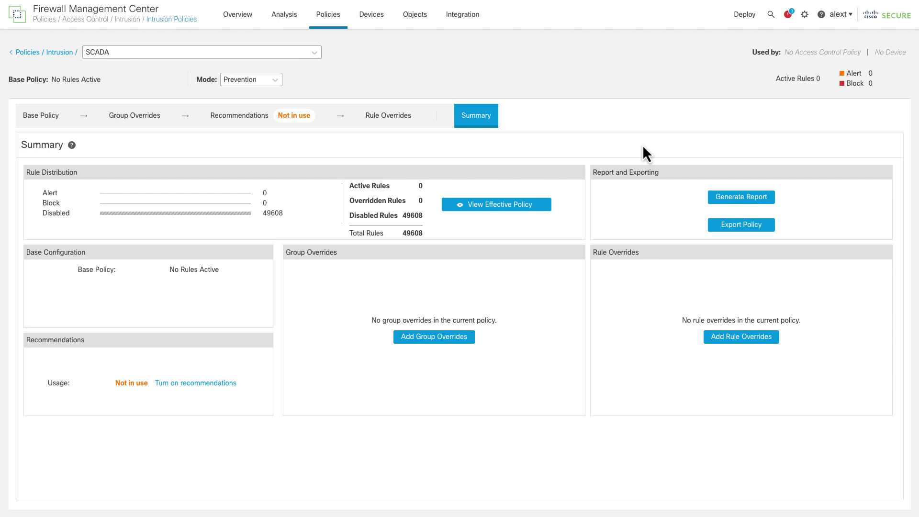
pyautogui.moveTo(594, 148)
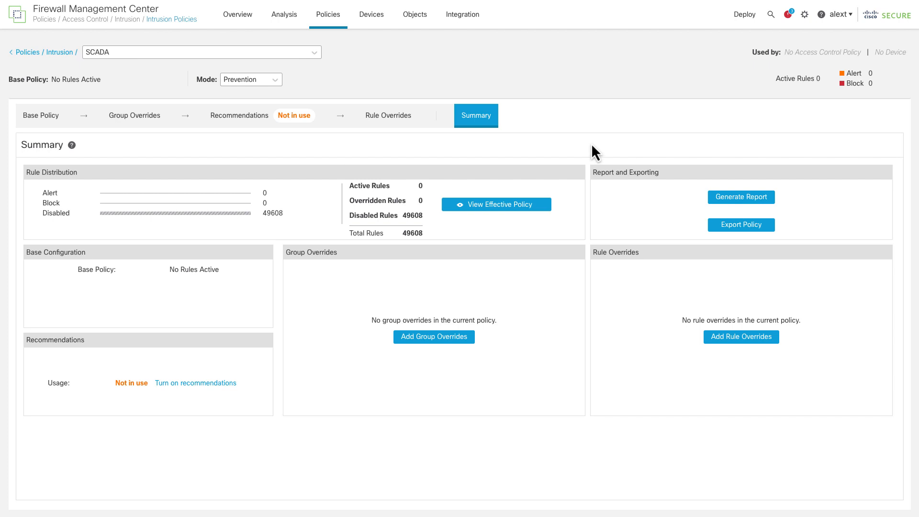
pyautogui.click(134, 116)
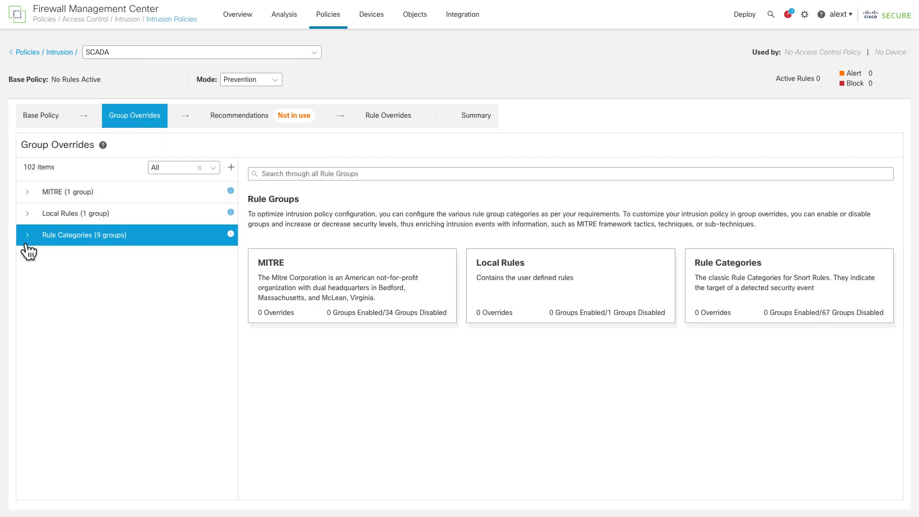
# Expand Rule Categories > Protocol and select the SCADA rule group with its 605 rules.
pyautogui.click(27, 235)
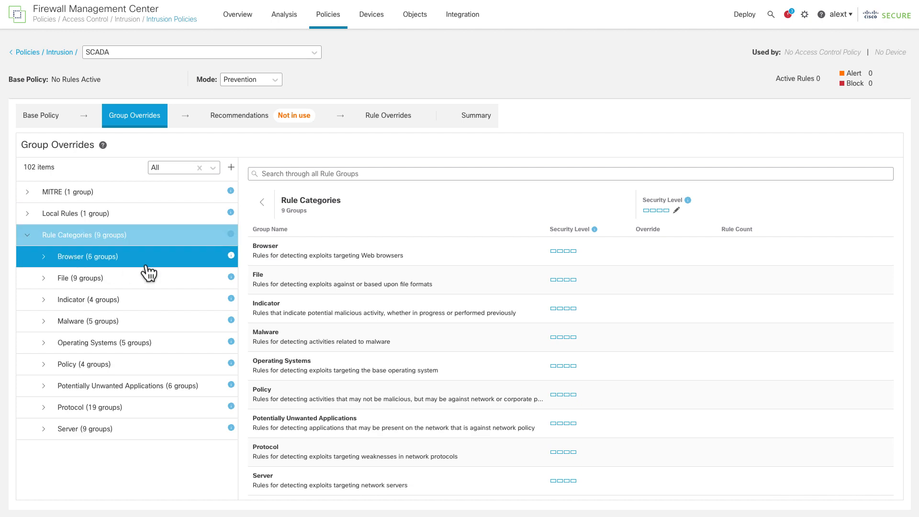
pyautogui.moveTo(192, 267)
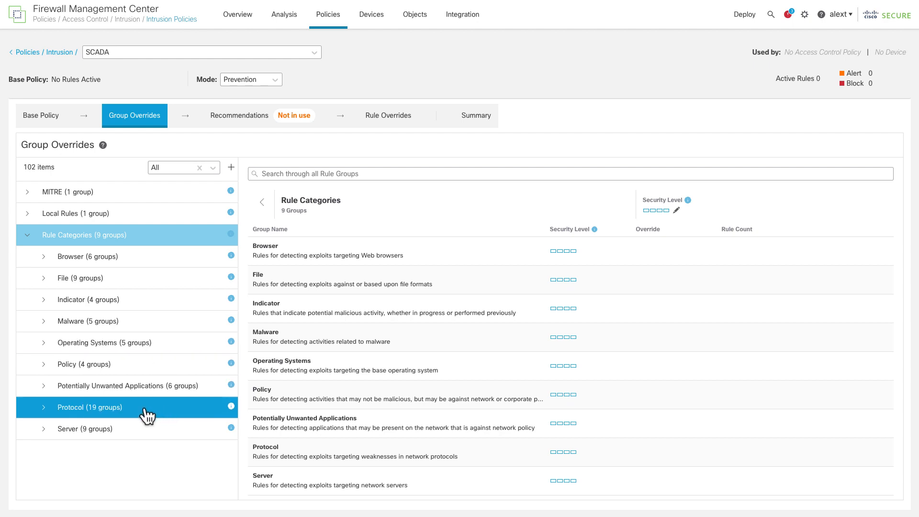
pyautogui.click(90, 408)
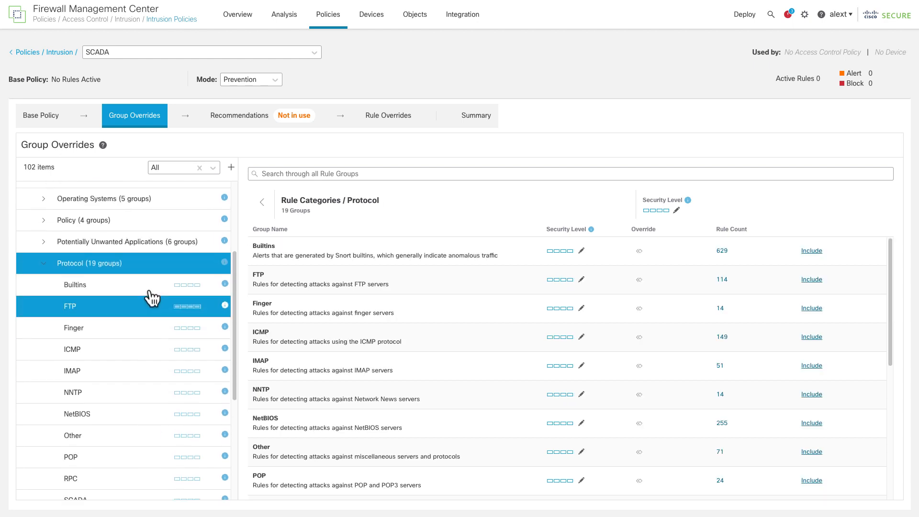
pyautogui.click(71, 348)
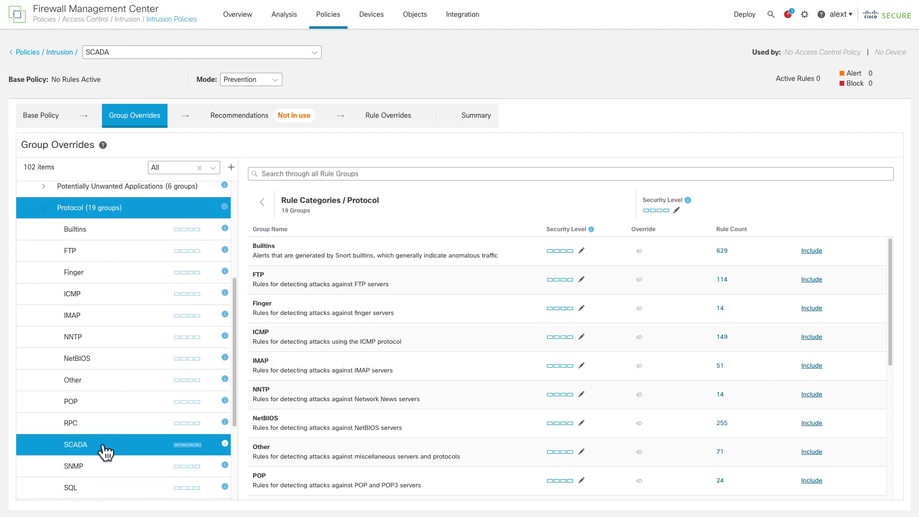
pyautogui.click(74, 444)
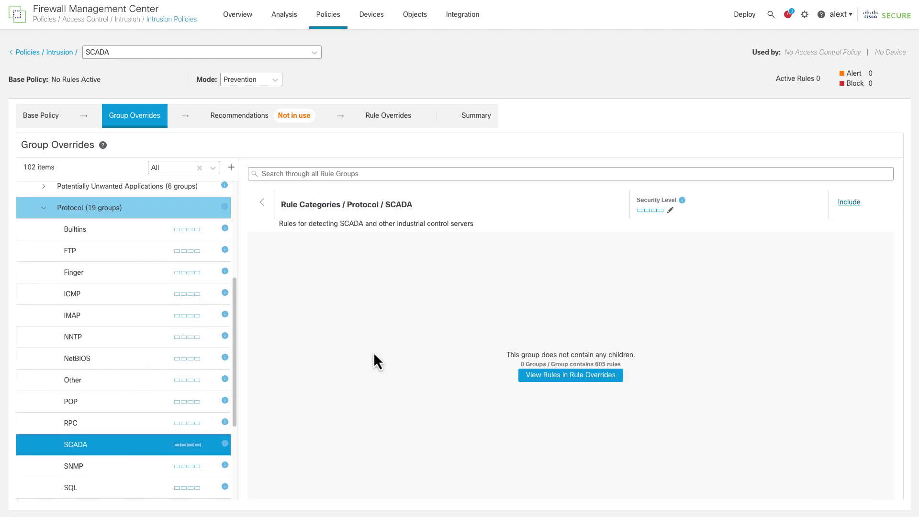
pyautogui.moveTo(491, 291)
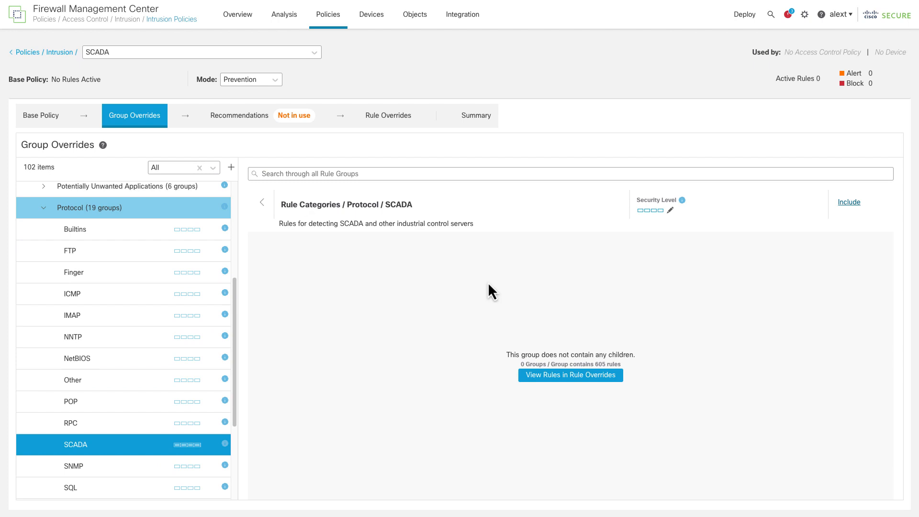
pyautogui.moveTo(392, 293)
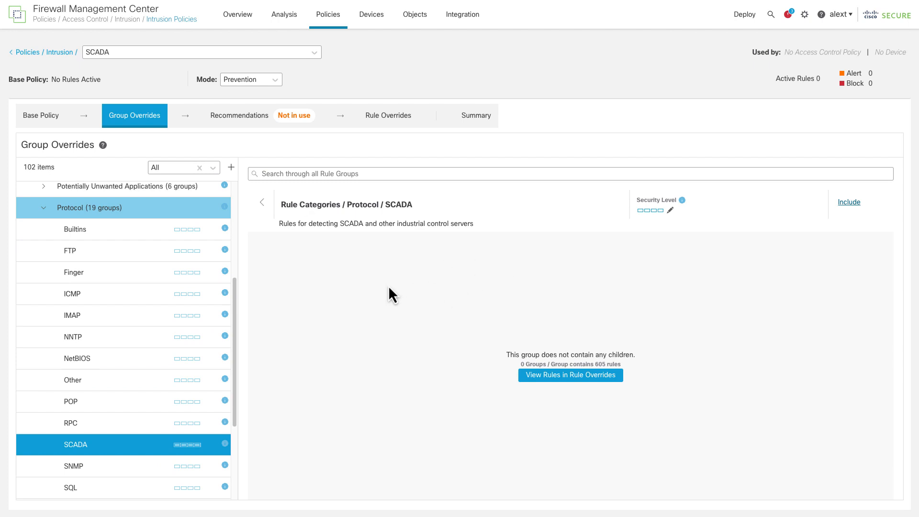
pyautogui.moveTo(615, 305)
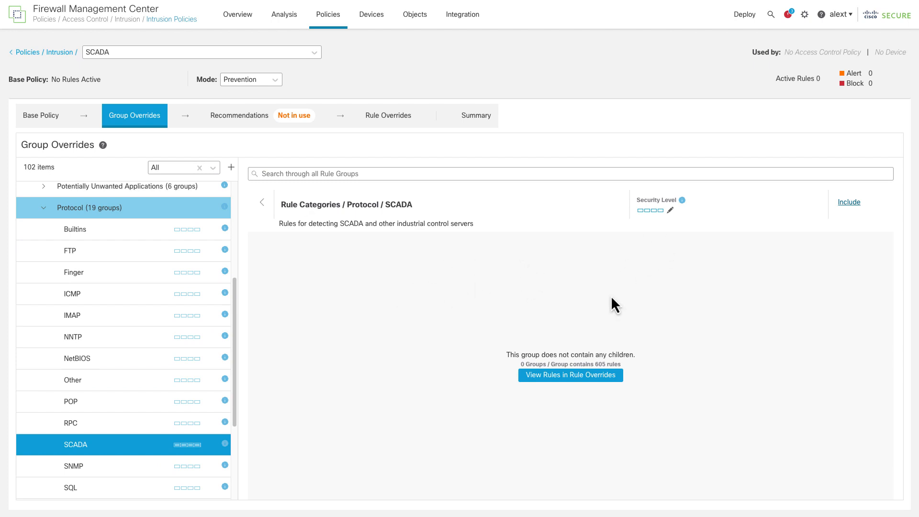
# List the SCADA group's 605 individual rules in Rule Overrides, all disabled by default.
pyautogui.click(569, 374)
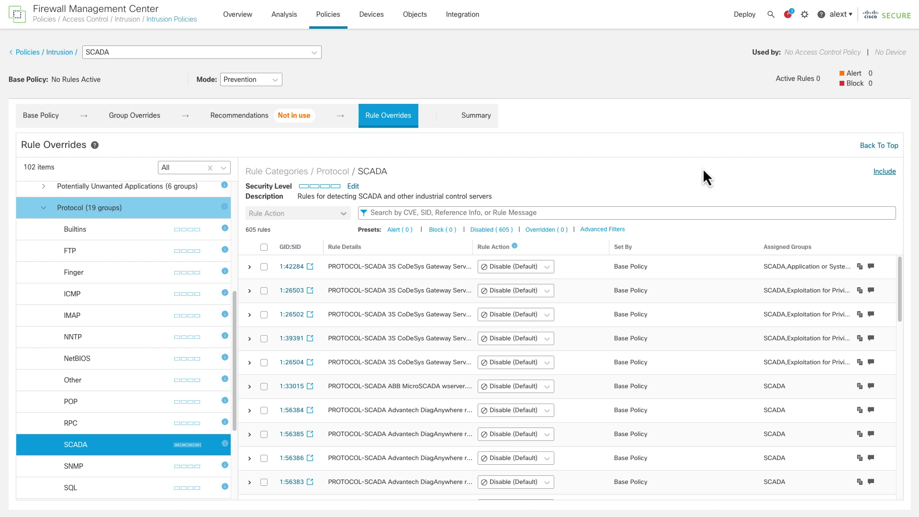
pyautogui.moveTo(440, 183)
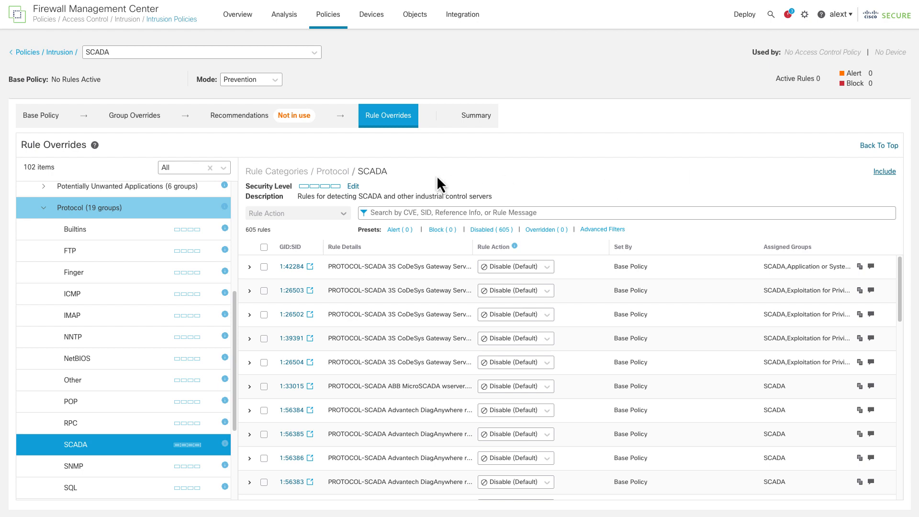
pyautogui.moveTo(414, 183)
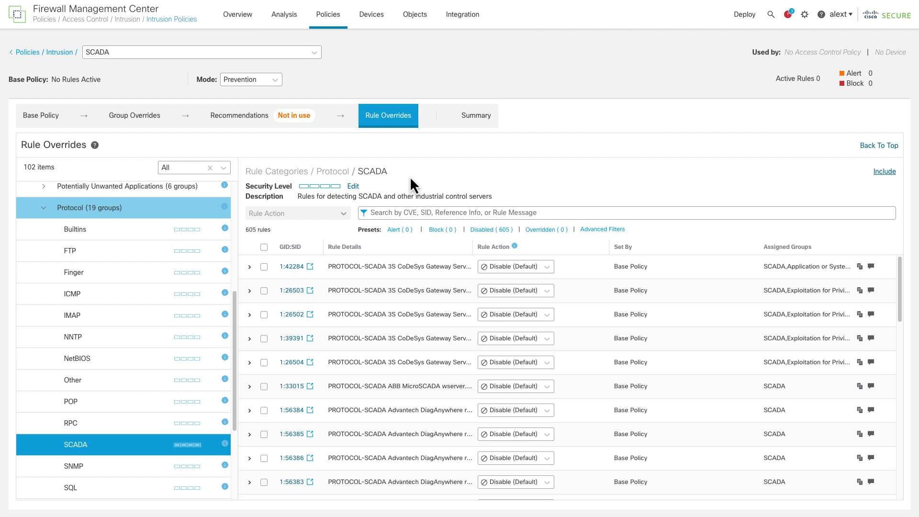
pyautogui.moveTo(560, 203)
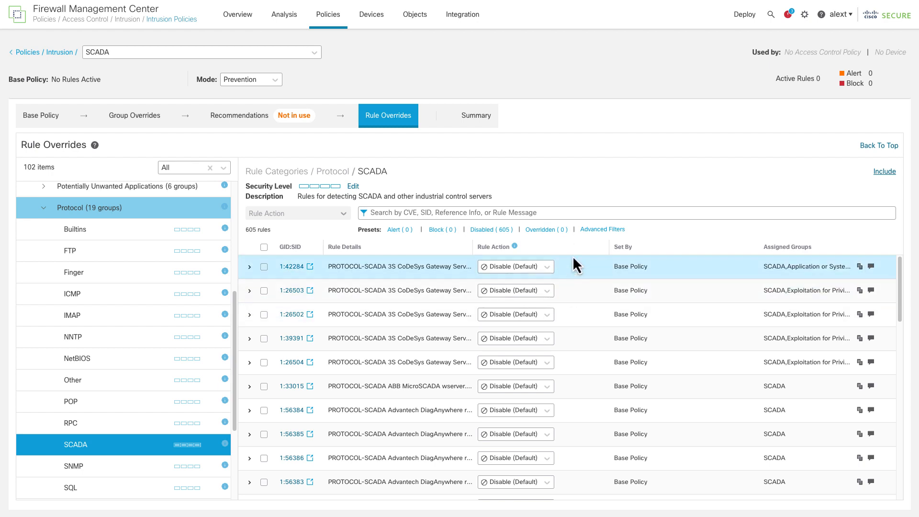
pyautogui.moveTo(574, 258)
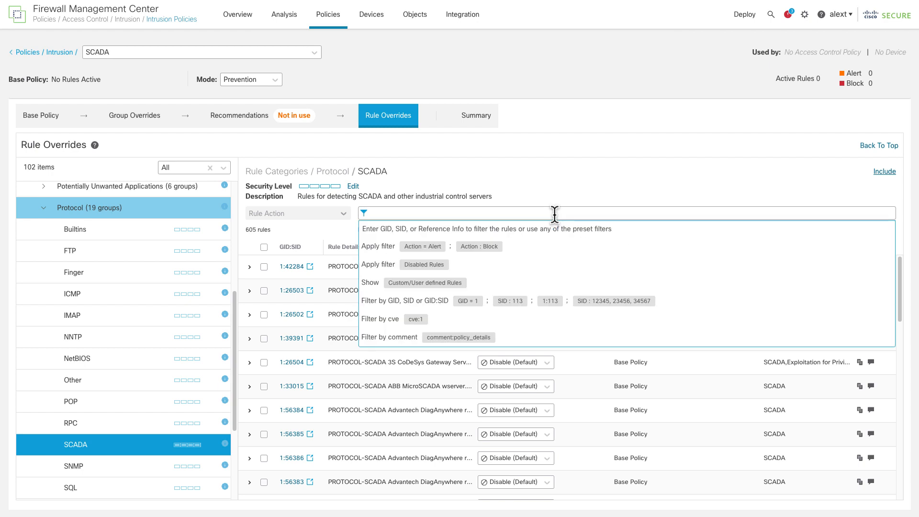
# Filter the SCADA rule list by 'schneider' down to the 13 Schneider rules.
pyautogui.write('schneider')
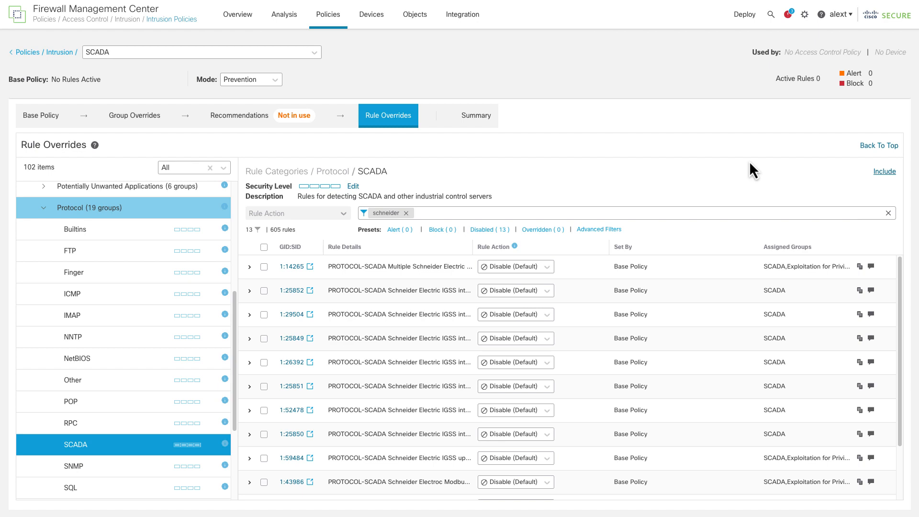
pyautogui.moveTo(591, 209)
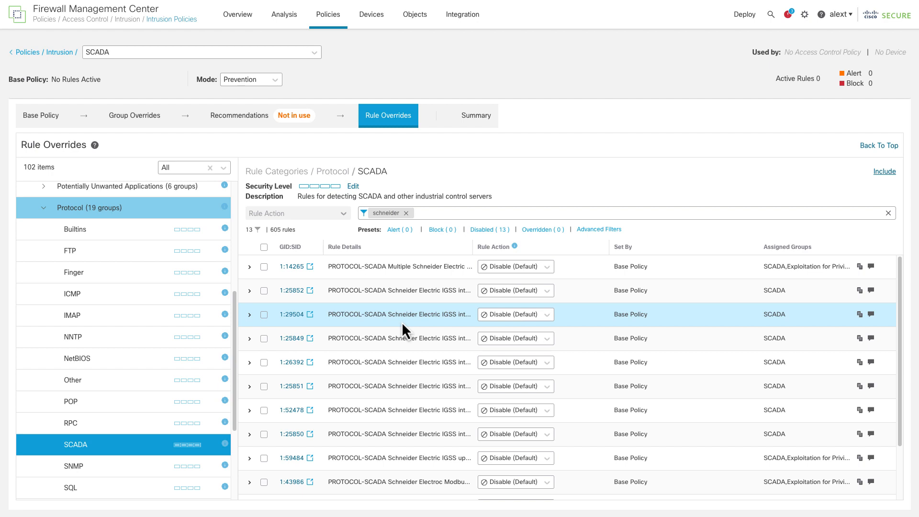
# Select all 13 Schneider rules and set their Rule Action to Block.
pyautogui.click(264, 247)
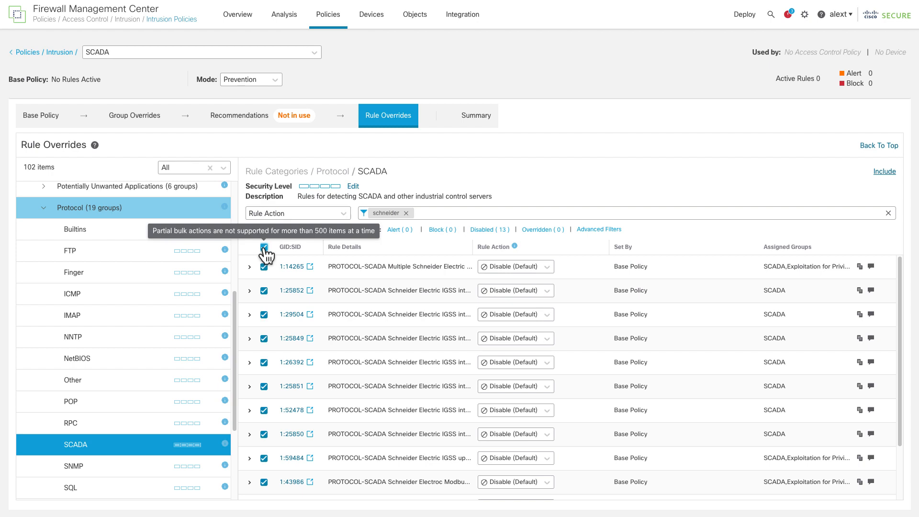
pyautogui.click(296, 212)
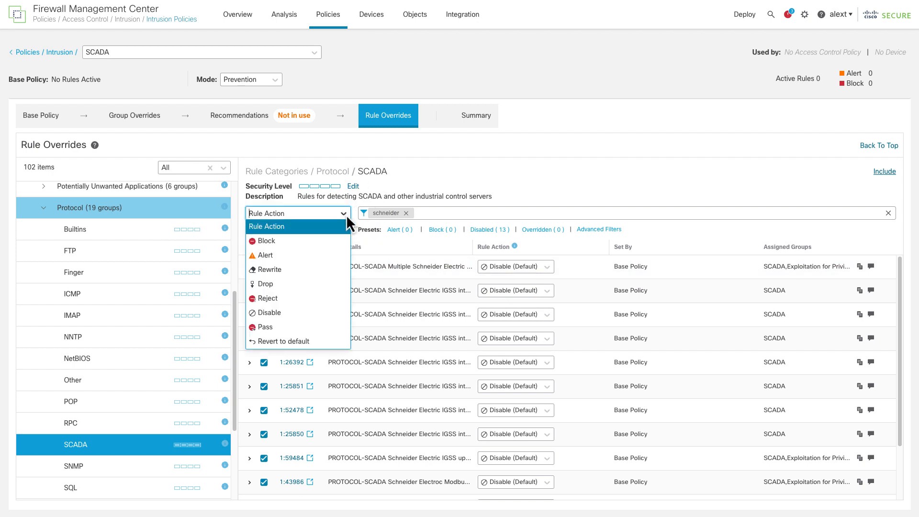
pyautogui.moveTo(318, 241)
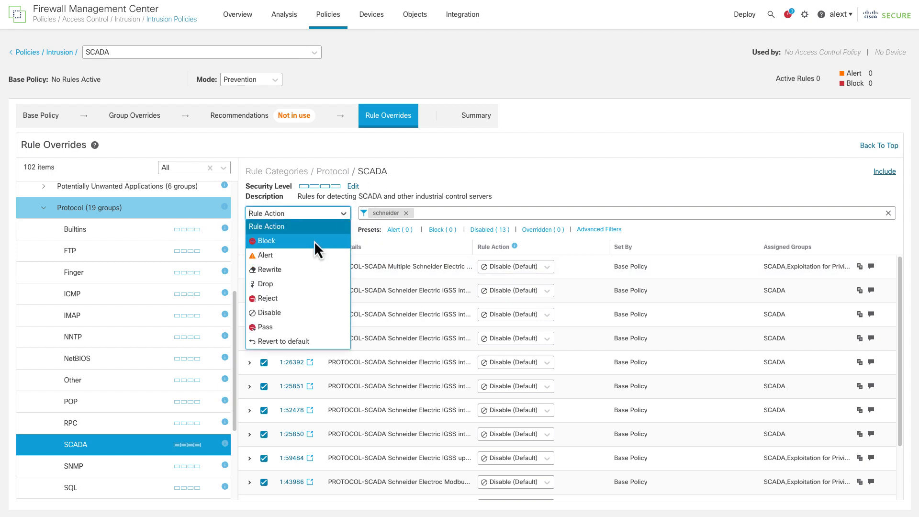
pyautogui.click(266, 240)
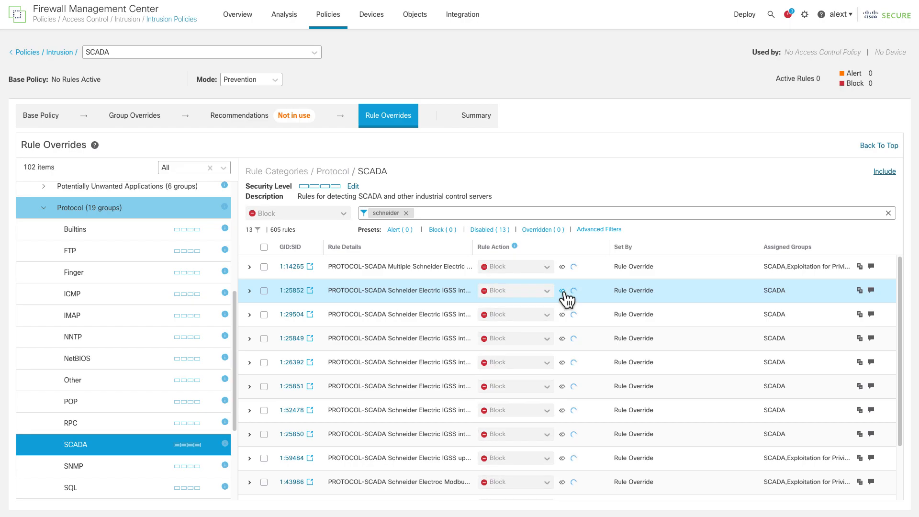
pyautogui.moveTo(408, 224)
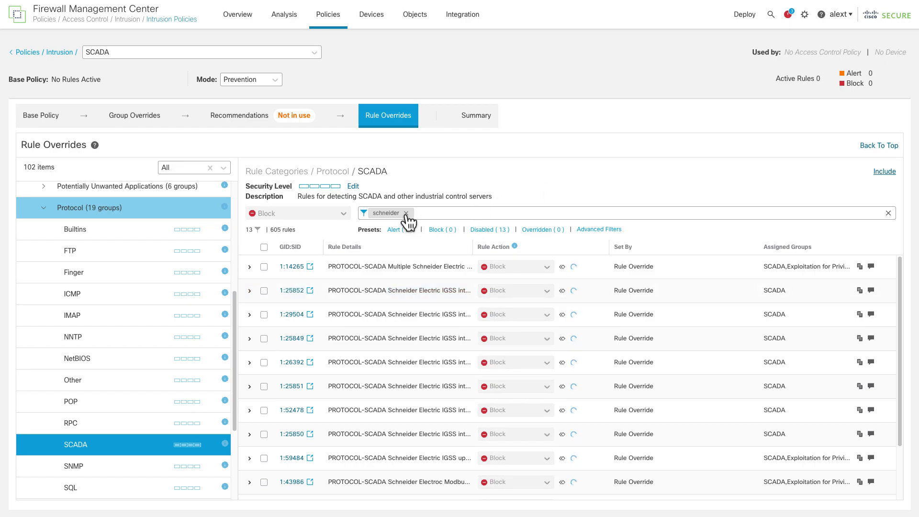
# Replace the filter with 'advantech', select all 10 Advantech rules and save them as Block.
pyautogui.click(406, 213)
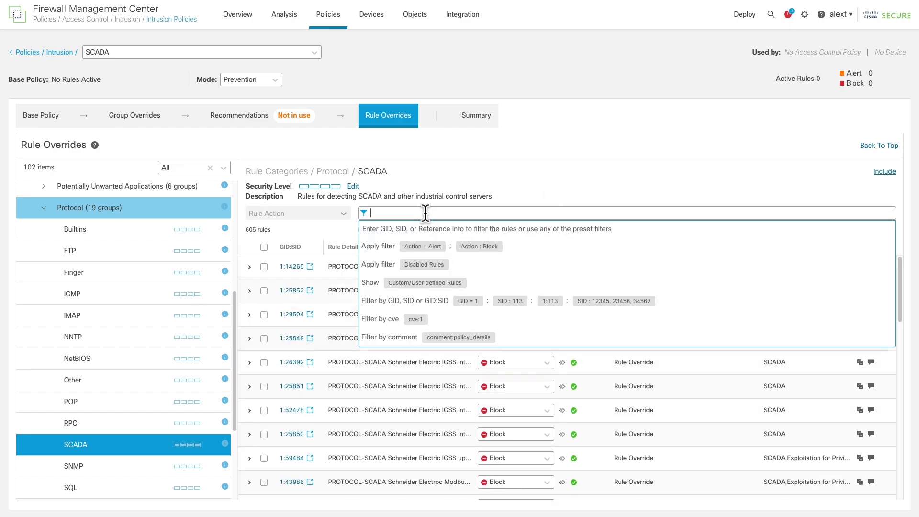
pyautogui.write('advantech')
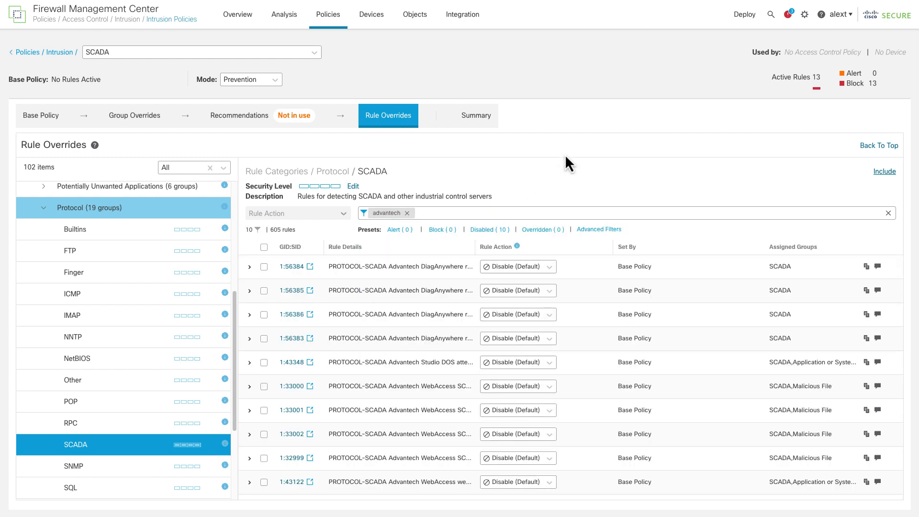
pyautogui.moveTo(574, 173)
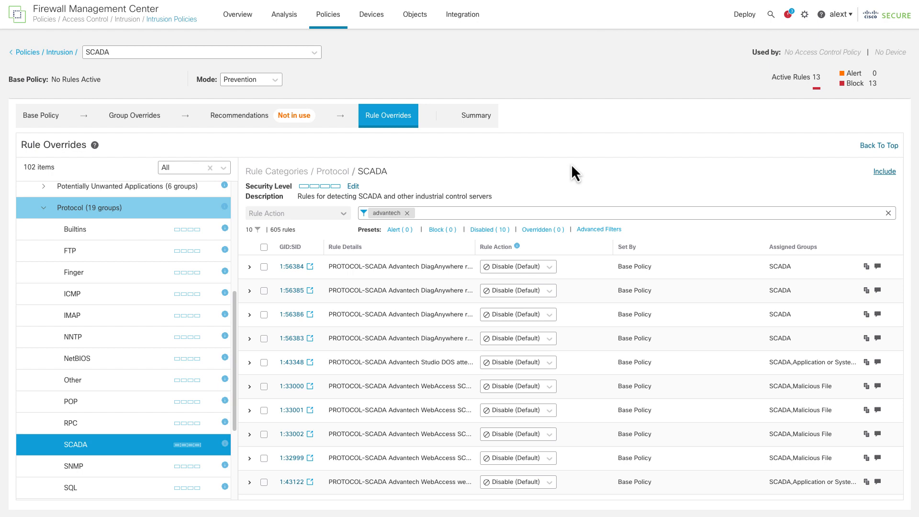
pyautogui.click(264, 247)
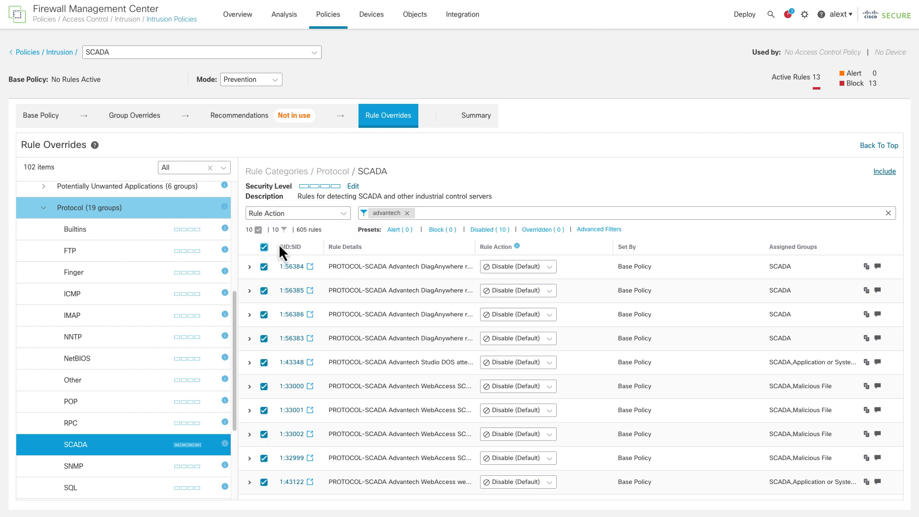
pyautogui.click(296, 212)
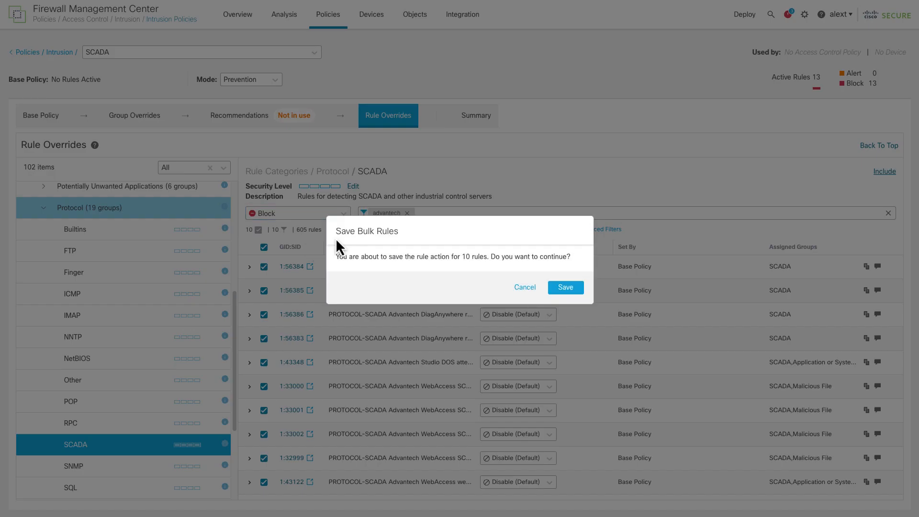
pyautogui.click(565, 287)
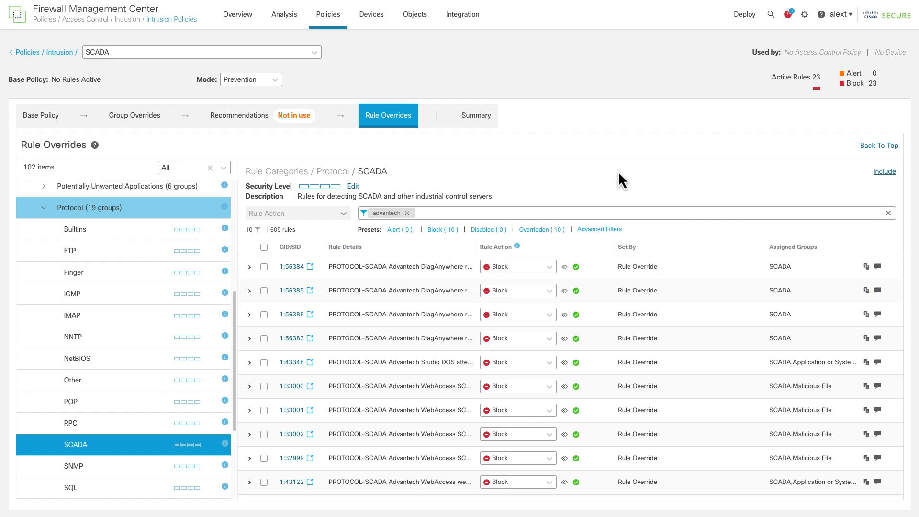
pyautogui.moveTo(612, 165)
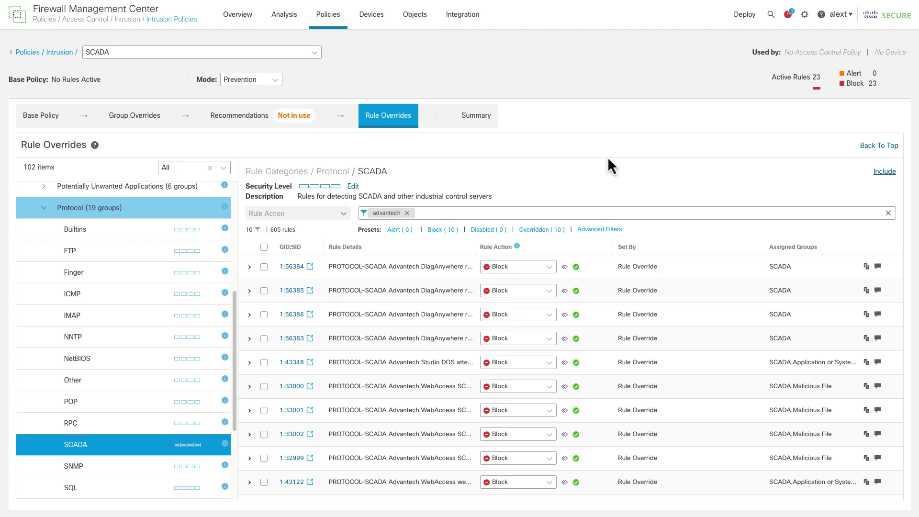
pyautogui.moveTo(430, 217)
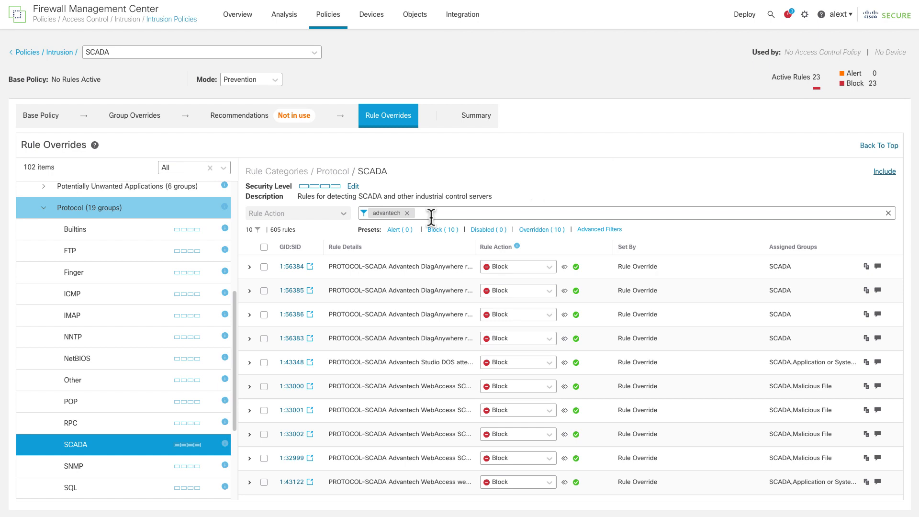
# Replace the filter with 'modbus' and review the 59 Modbus rules, returning to the top.
pyautogui.click(407, 212)
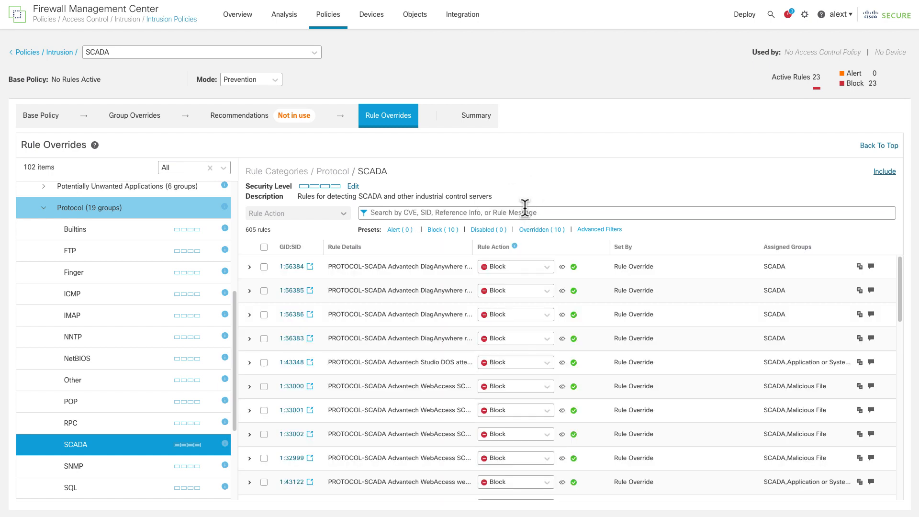
pyautogui.write('modbus')
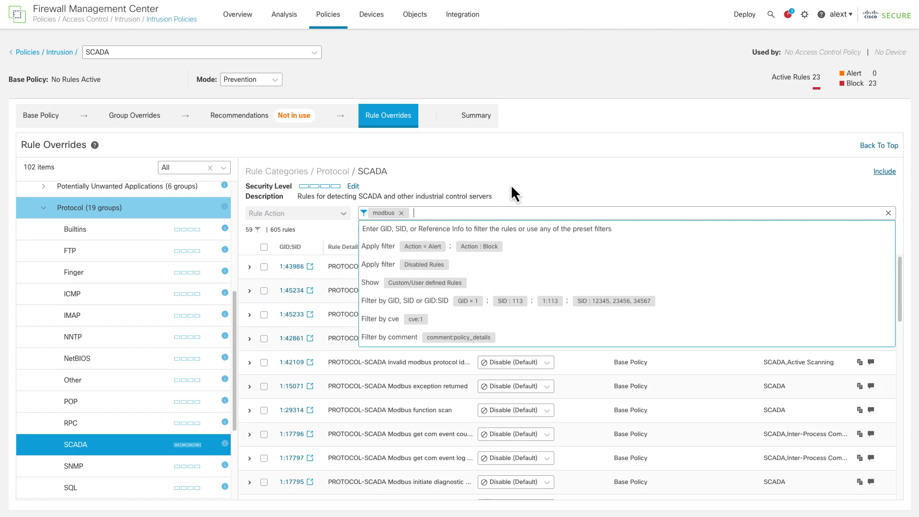
pyautogui.click(523, 186)
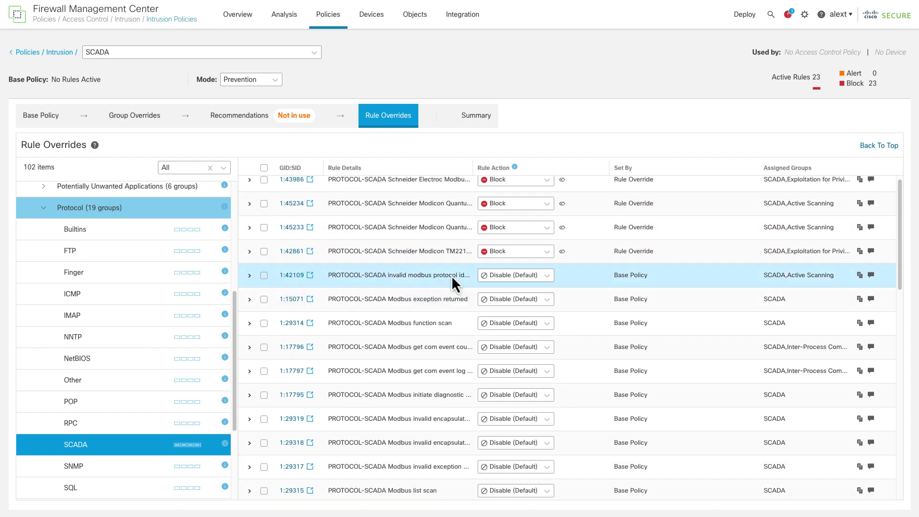
pyautogui.moveTo(441, 371)
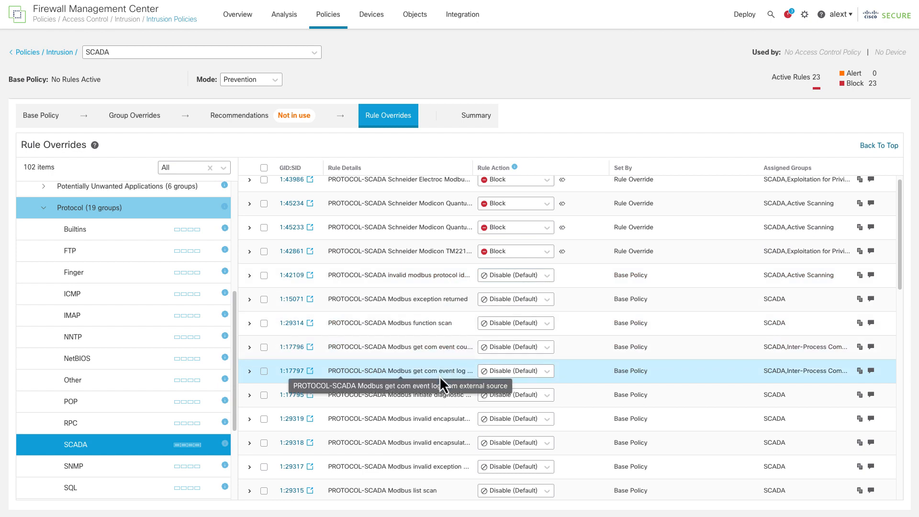
pyautogui.moveTo(440, 400)
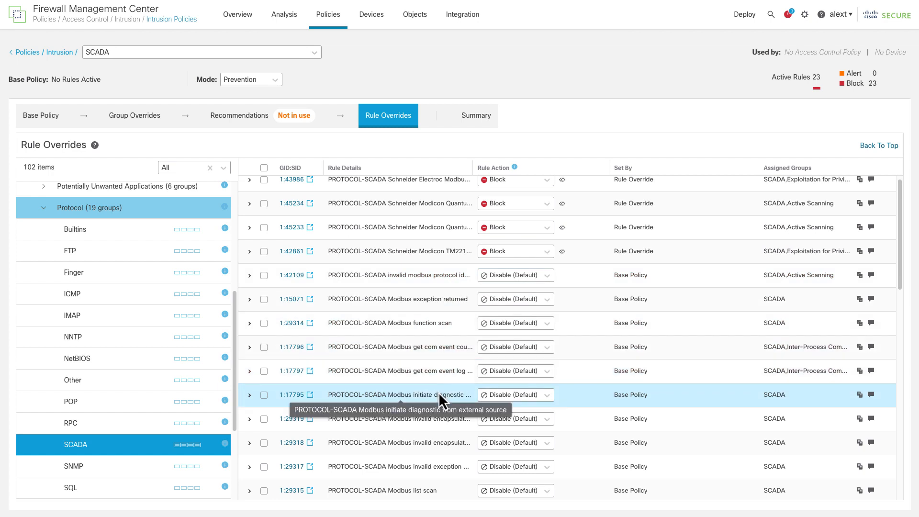
pyautogui.moveTo(455, 372)
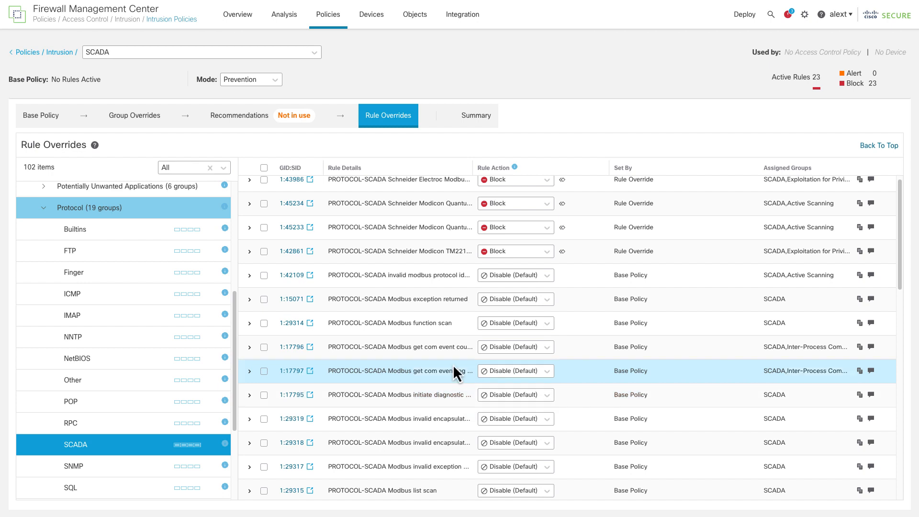
pyautogui.moveTo(614, 132)
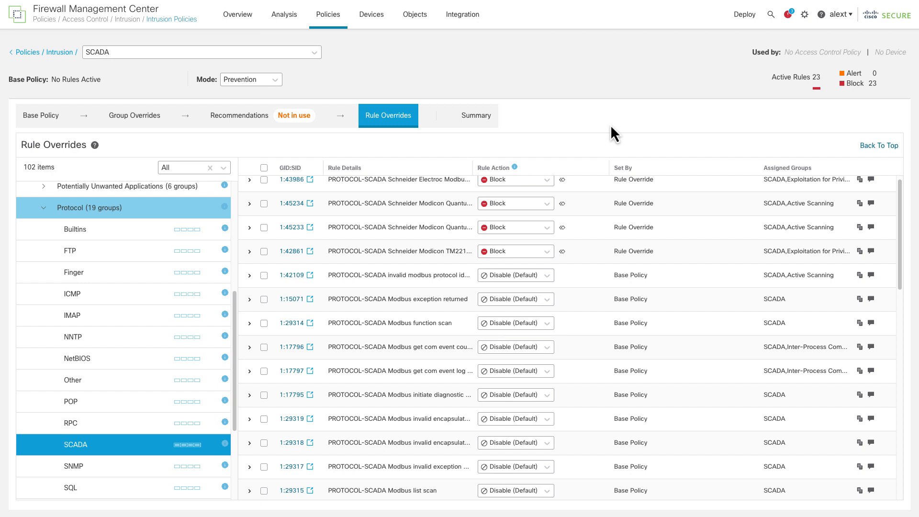
pyautogui.click(74, 444)
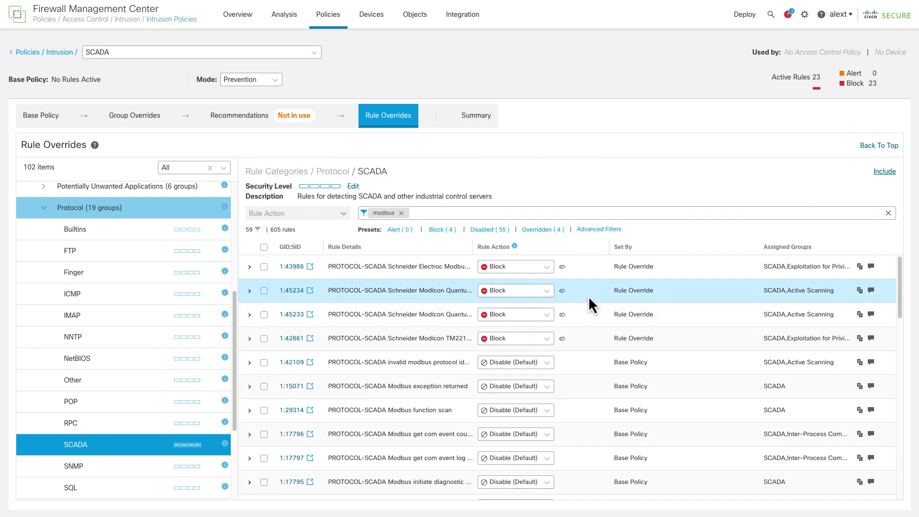
pyautogui.moveTo(676, 123)
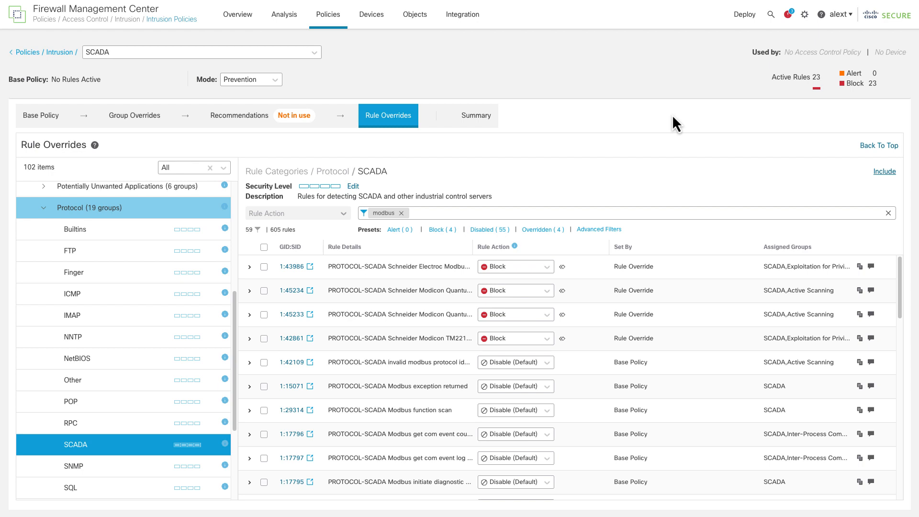
pyautogui.moveTo(673, 131)
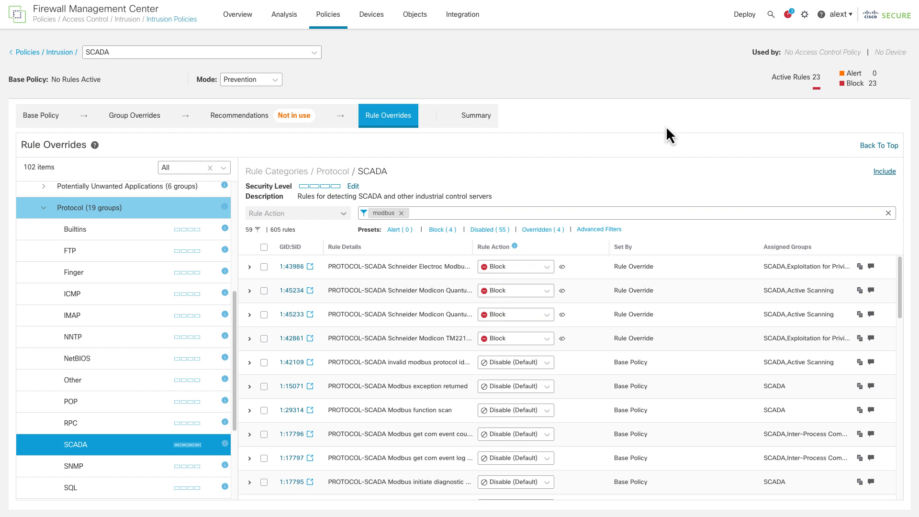
pyautogui.moveTo(661, 145)
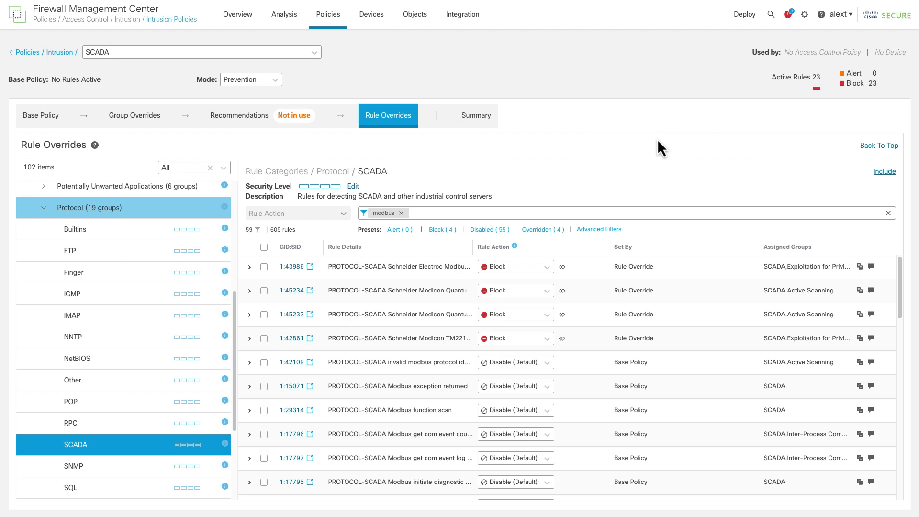
pyautogui.moveTo(647, 142)
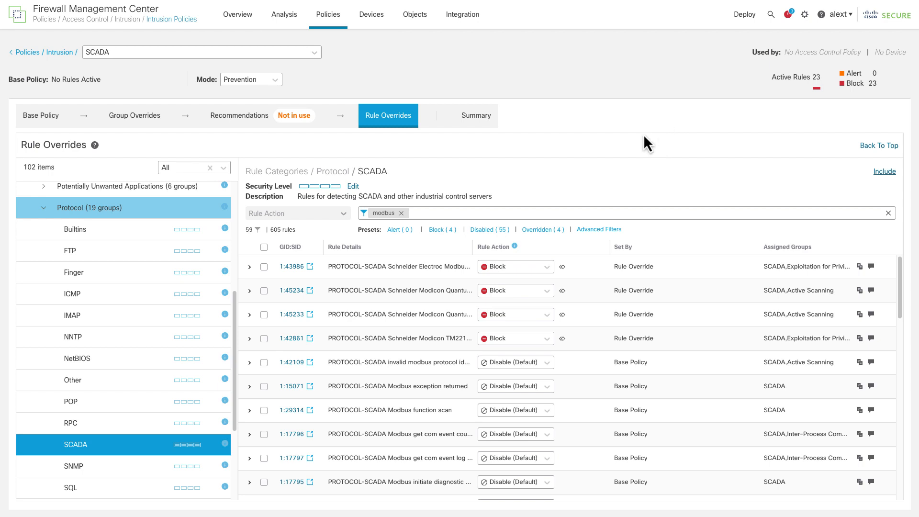
pyautogui.moveTo(590, 158)
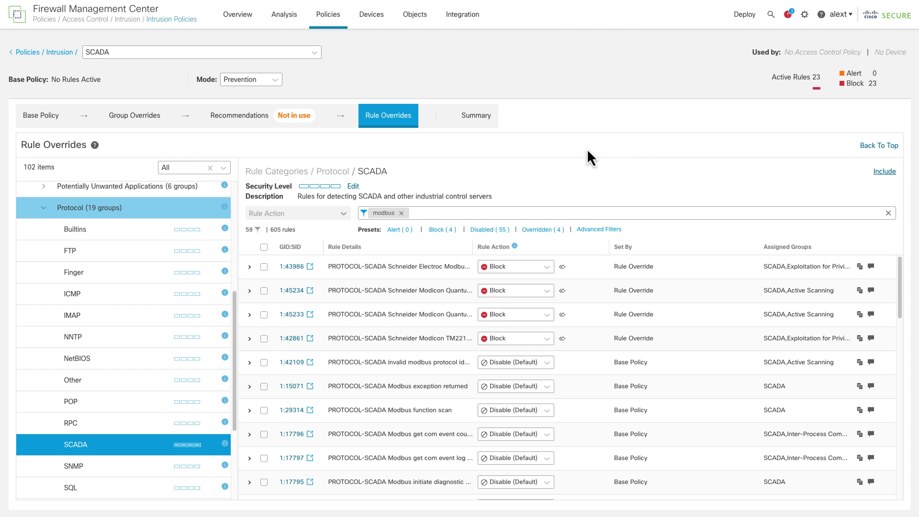
pyautogui.moveTo(305, 267)
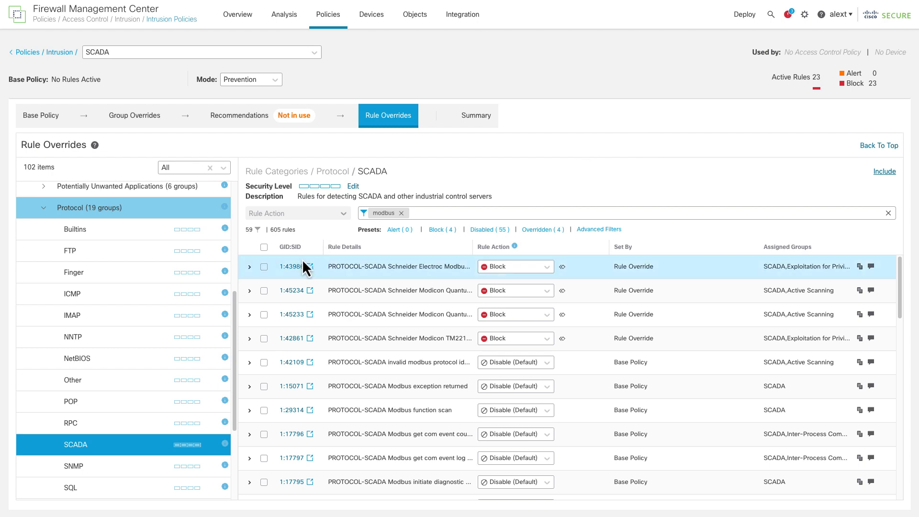
# Select all Modbus rules except the blocked ones and save the remaining 46 as Alert.
pyautogui.click(264, 247)
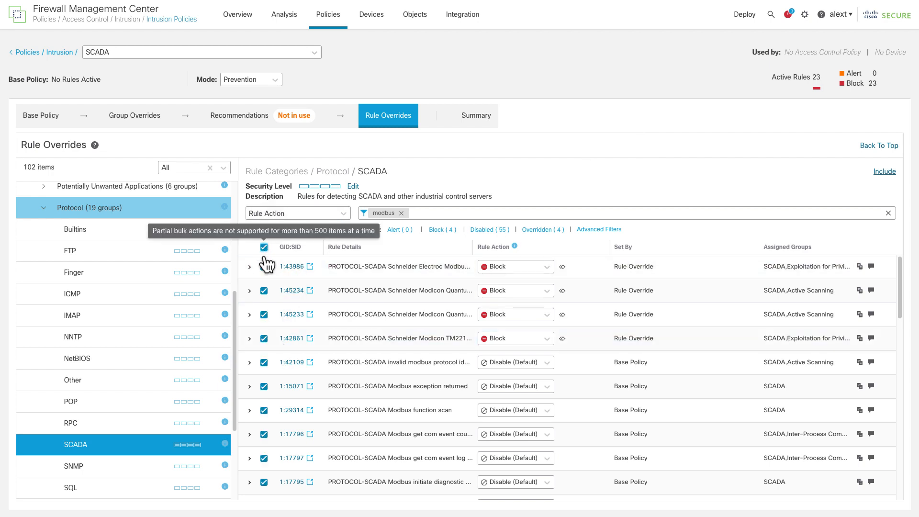
pyautogui.click(264, 314)
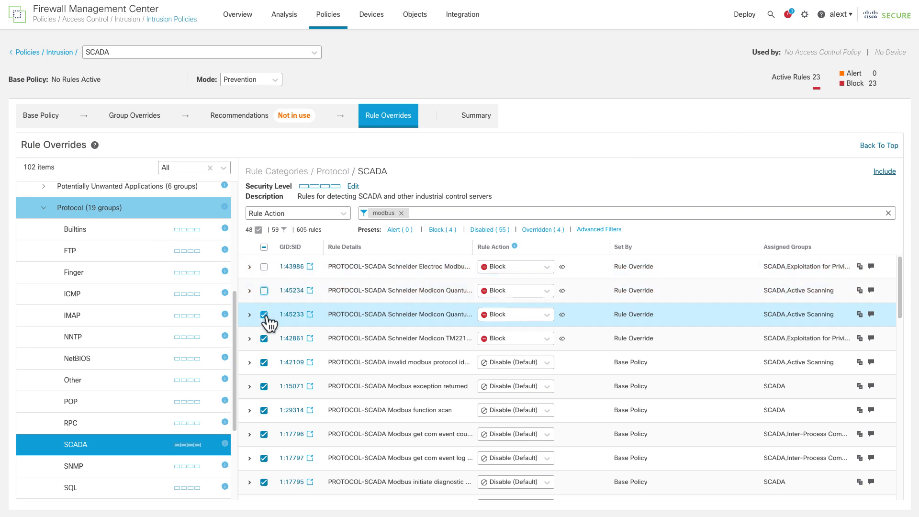
pyautogui.click(264, 314)
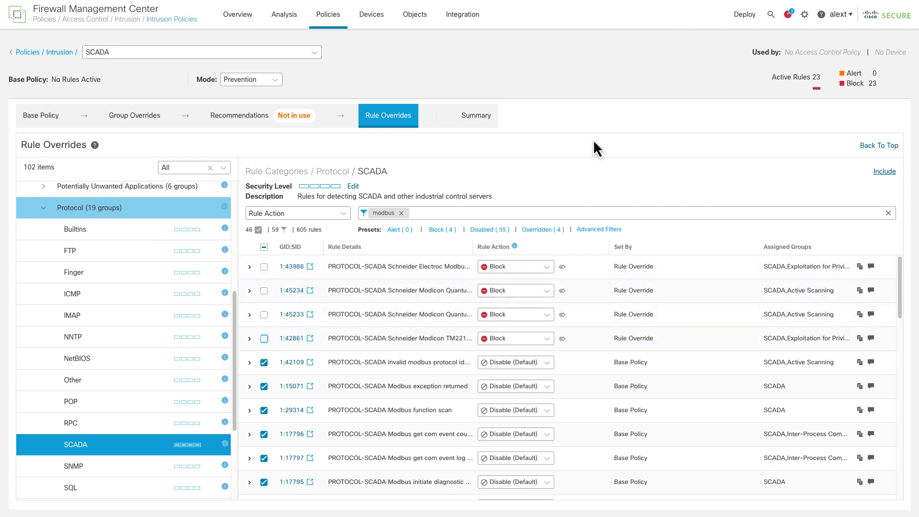
pyautogui.moveTo(406, 198)
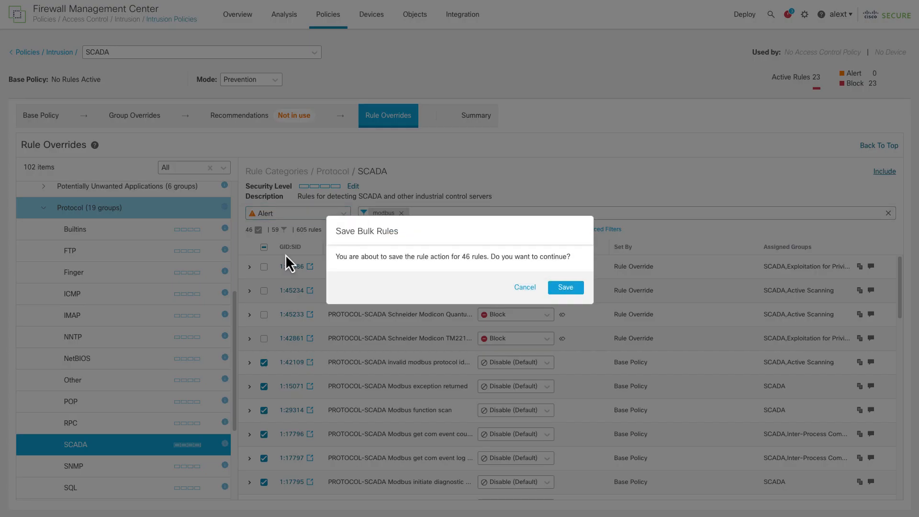
pyautogui.click(564, 287)
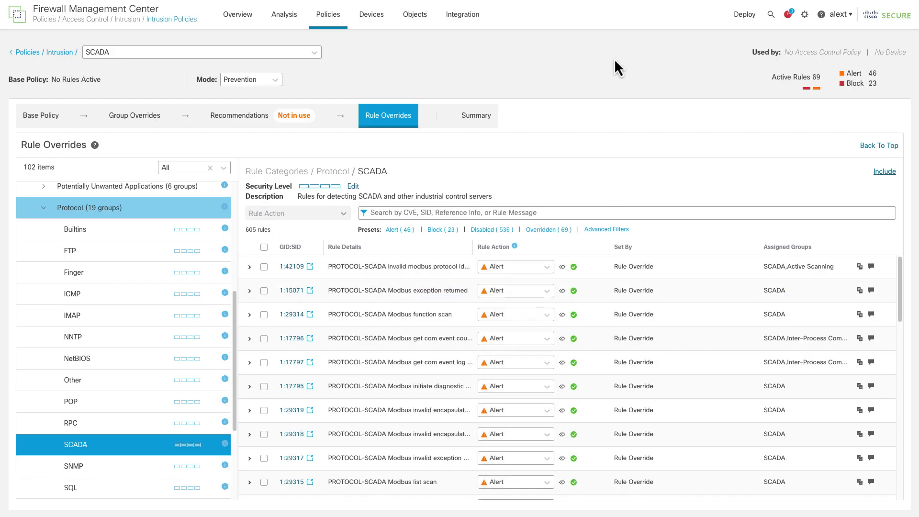
pyautogui.moveTo(469, 63)
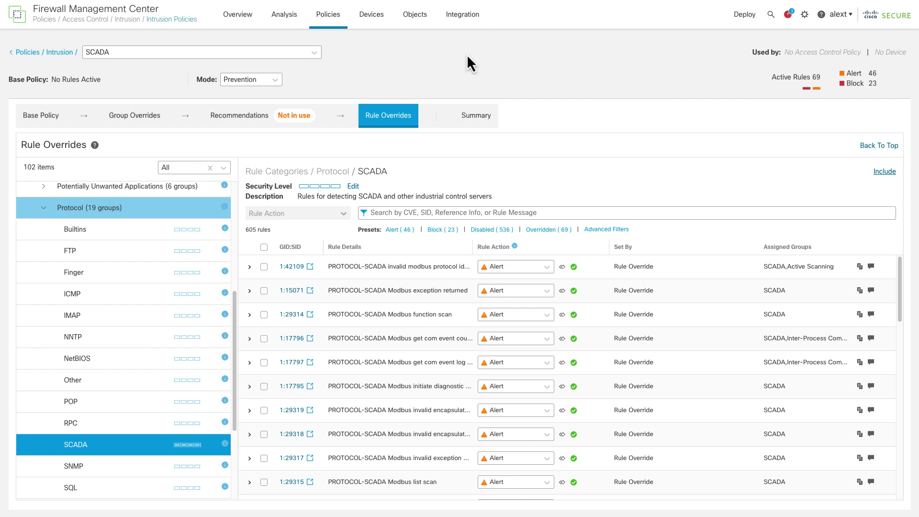
pyautogui.moveTo(447, 59)
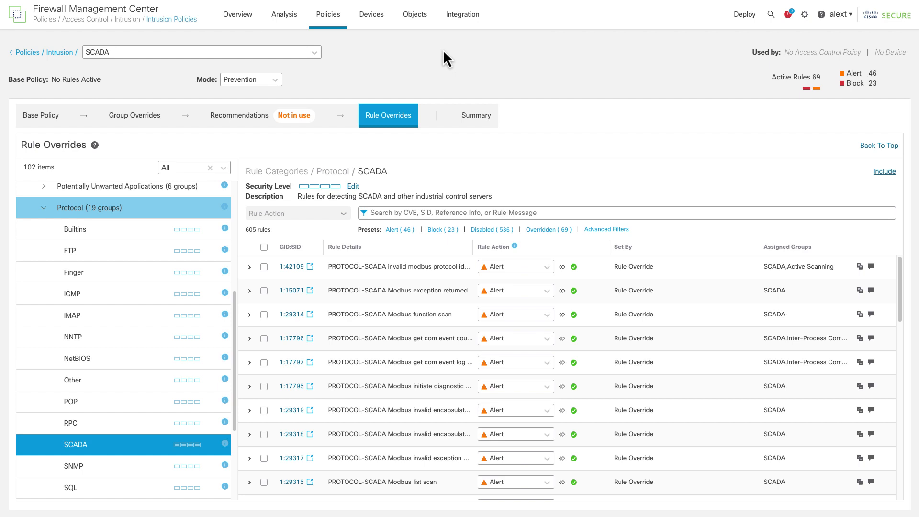
pyautogui.moveTo(417, 54)
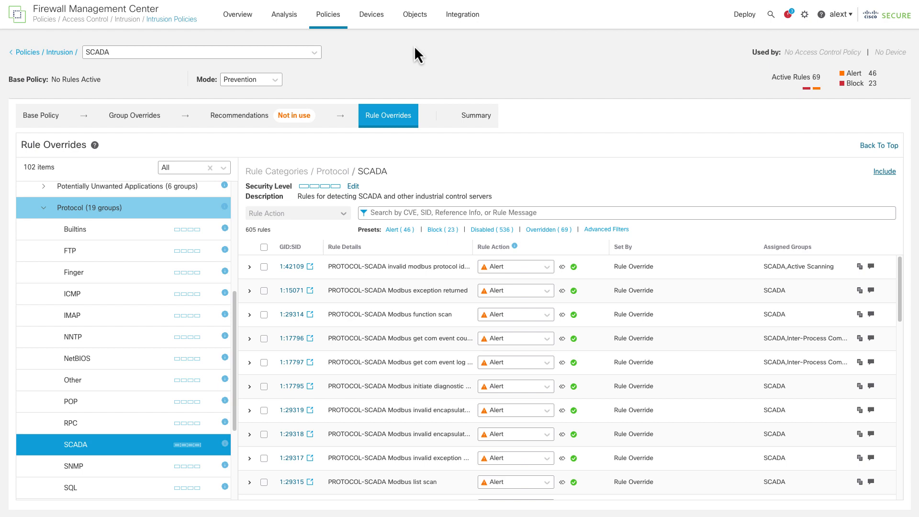
# Go to Policies > Correlation and switch to Rule Management listing the three Control Net rules.
pyautogui.click(327, 14)
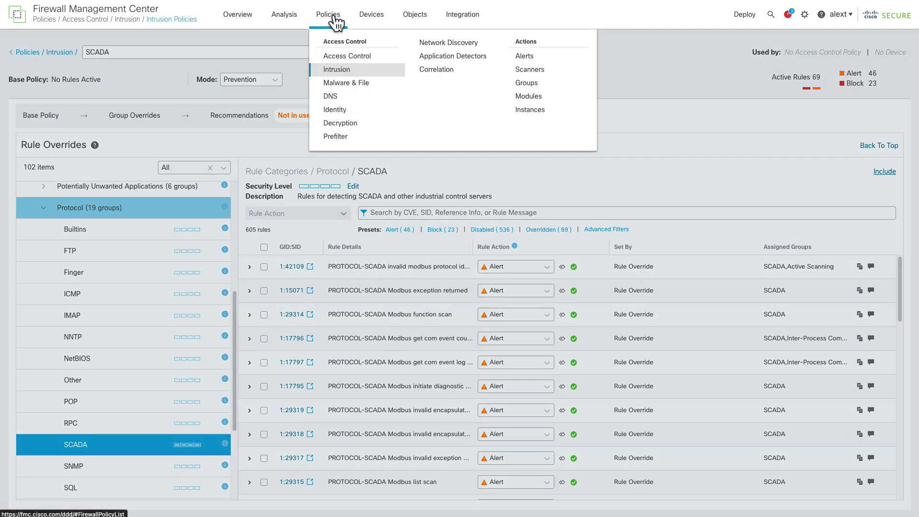
pyautogui.moveTo(436, 69)
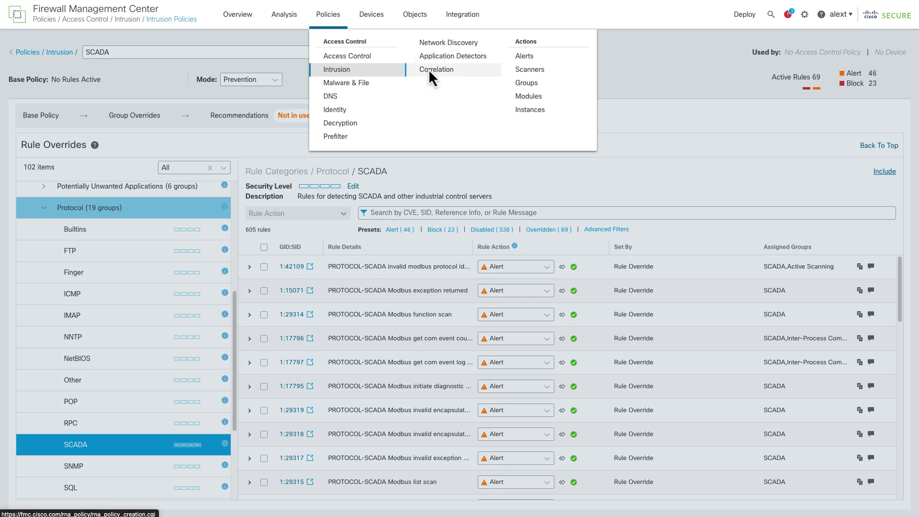
pyautogui.click(611, 68)
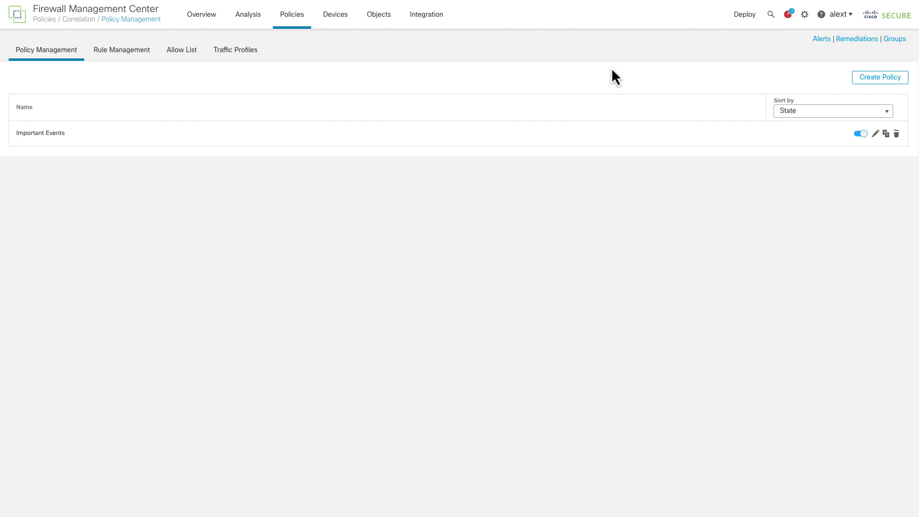
pyautogui.moveTo(614, 69)
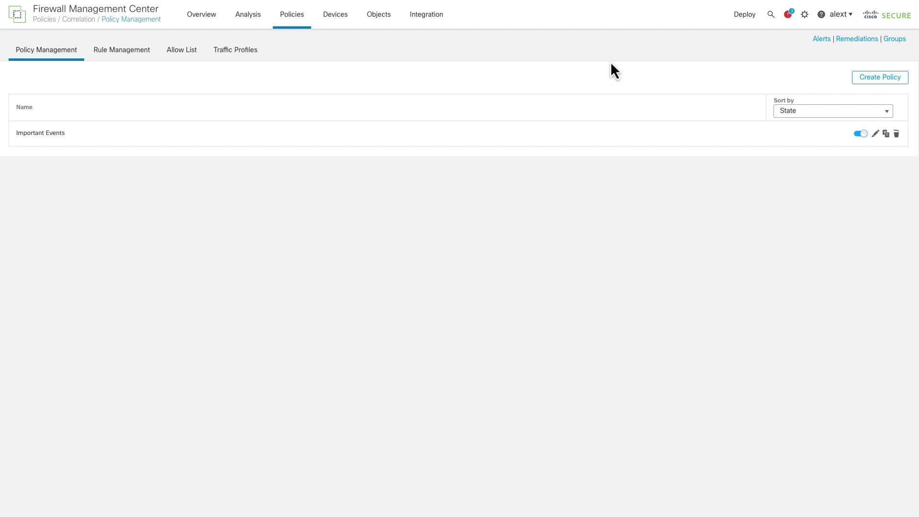
pyautogui.moveTo(448, 75)
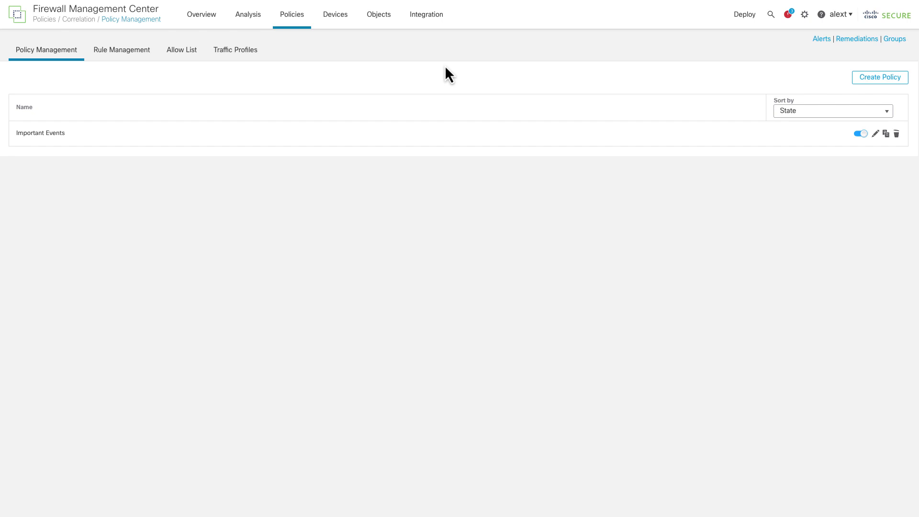
pyautogui.moveTo(129, 74)
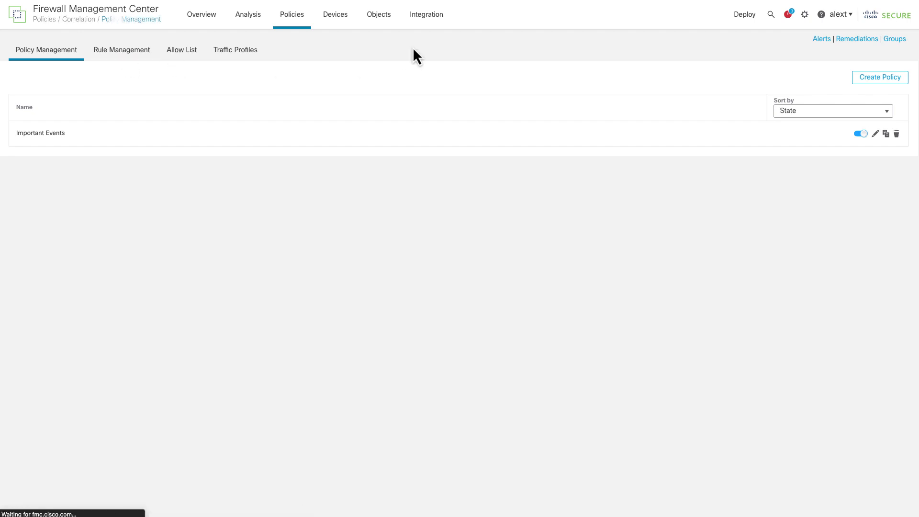
pyautogui.click(121, 49)
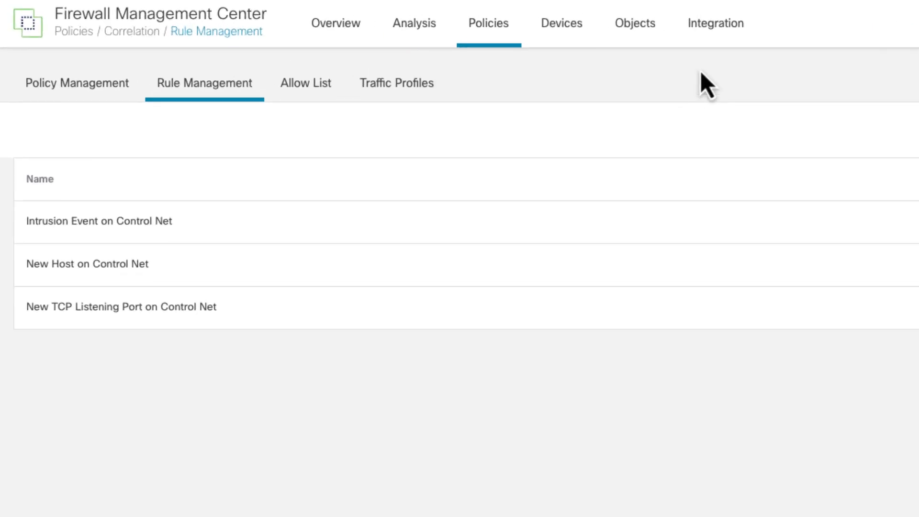
pyautogui.click(99, 221)
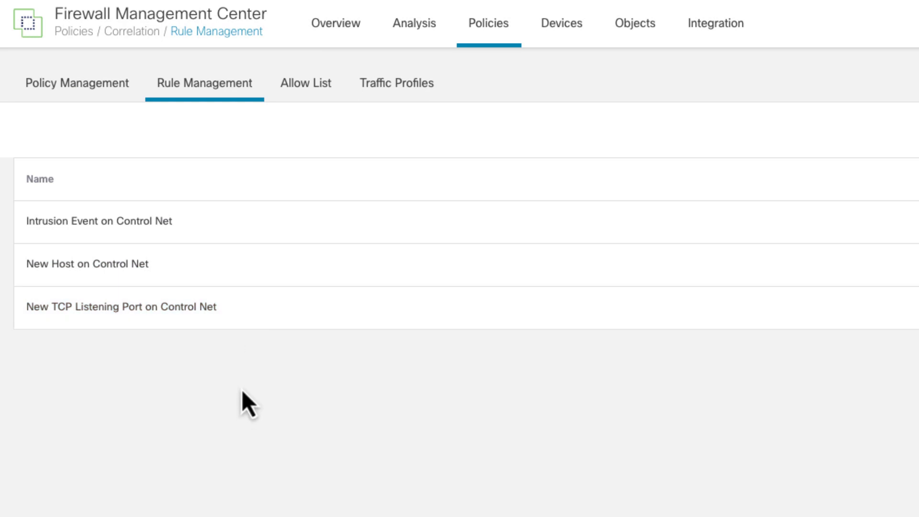
pyautogui.moveTo(252, 410)
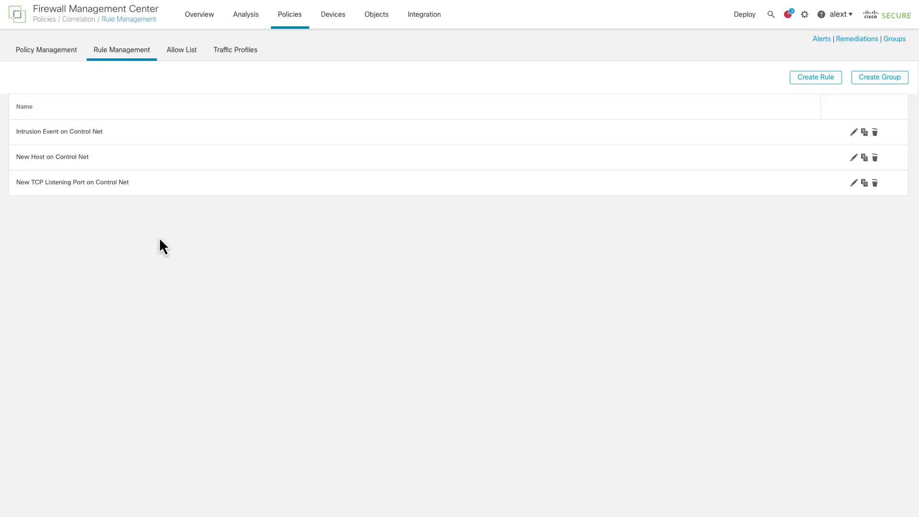
pyautogui.moveTo(567, 186)
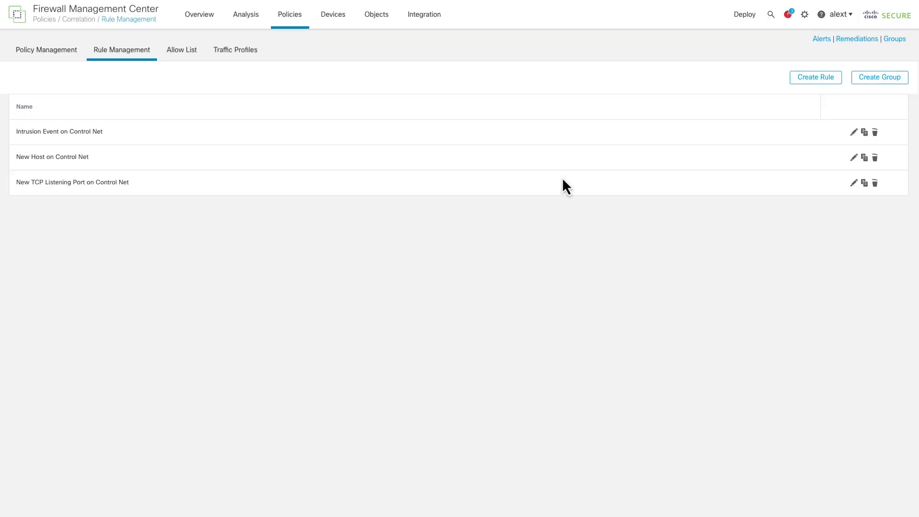
pyautogui.moveTo(429, 51)
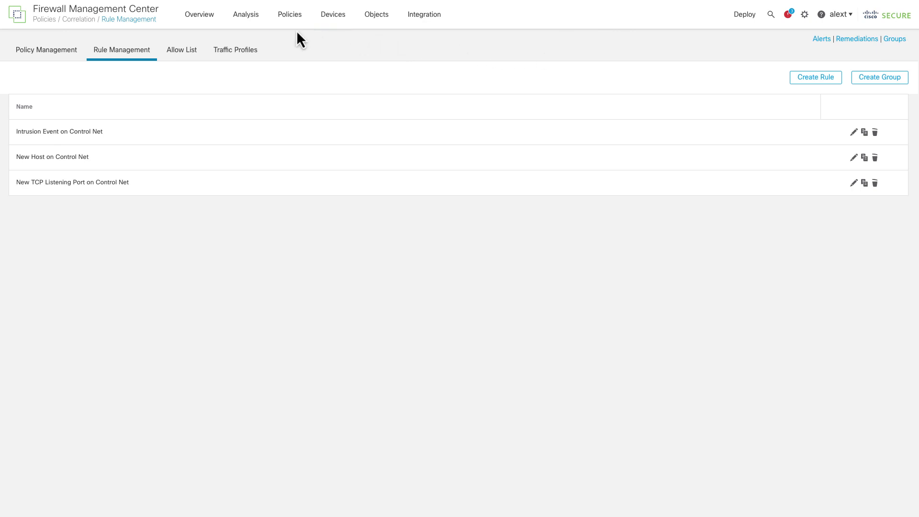
# Bring up the Analysis menu to reach the host discovery events.
pyautogui.click(245, 14)
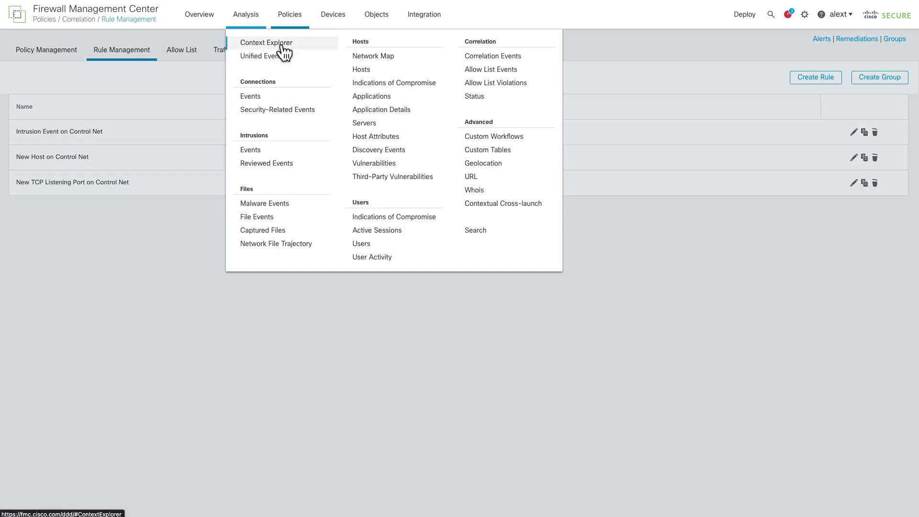
pyautogui.moveTo(375, 137)
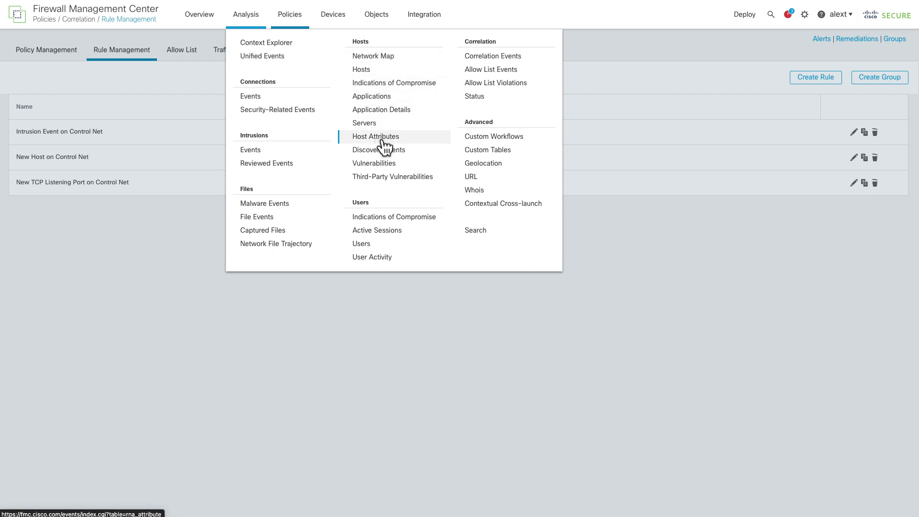
pyautogui.moveTo(379, 149)
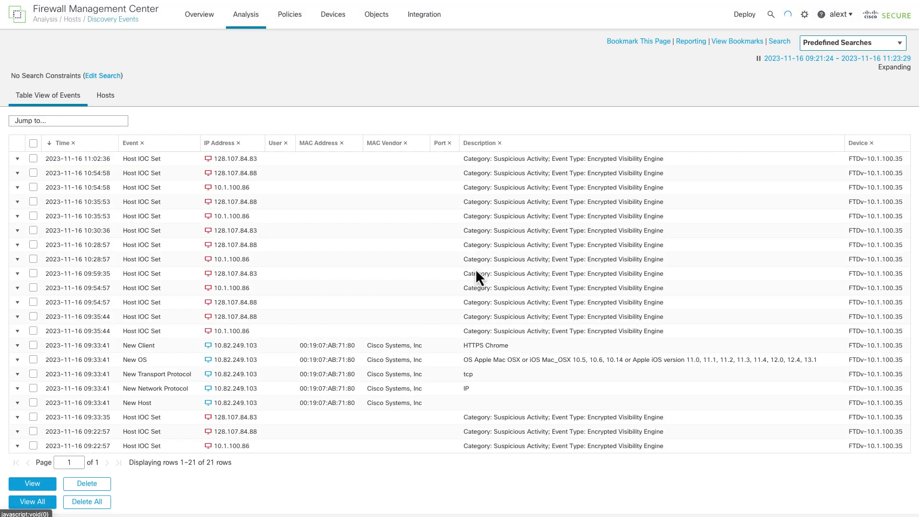
pyautogui.moveTo(477, 280)
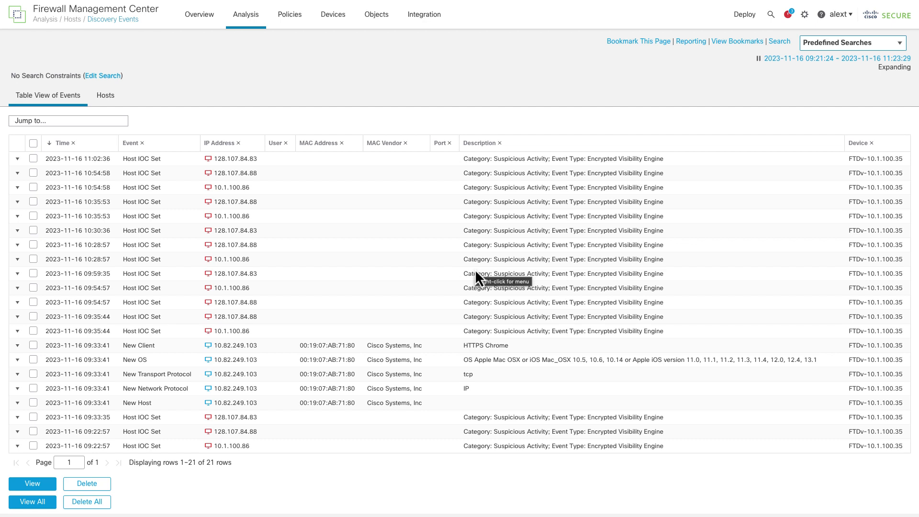
pyautogui.moveTo(471, 271)
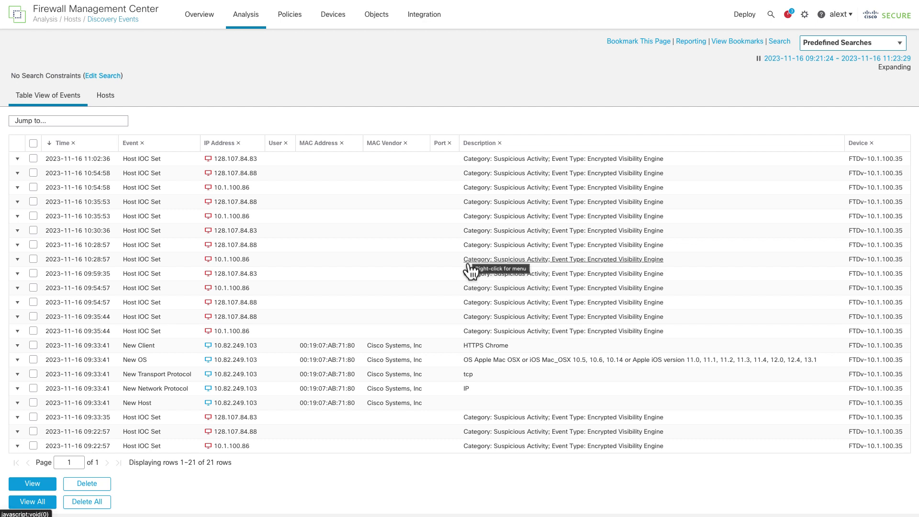
pyautogui.moveTo(464, 262)
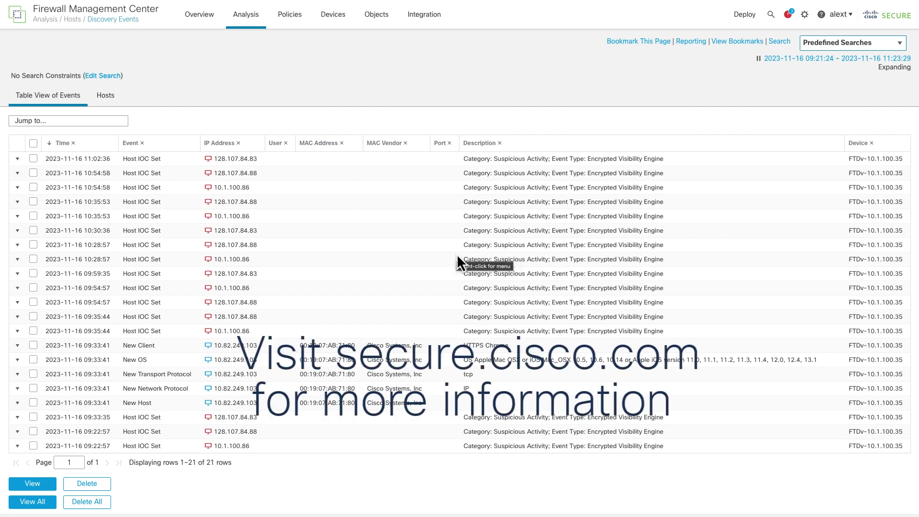
pyautogui.moveTo(390, 475)
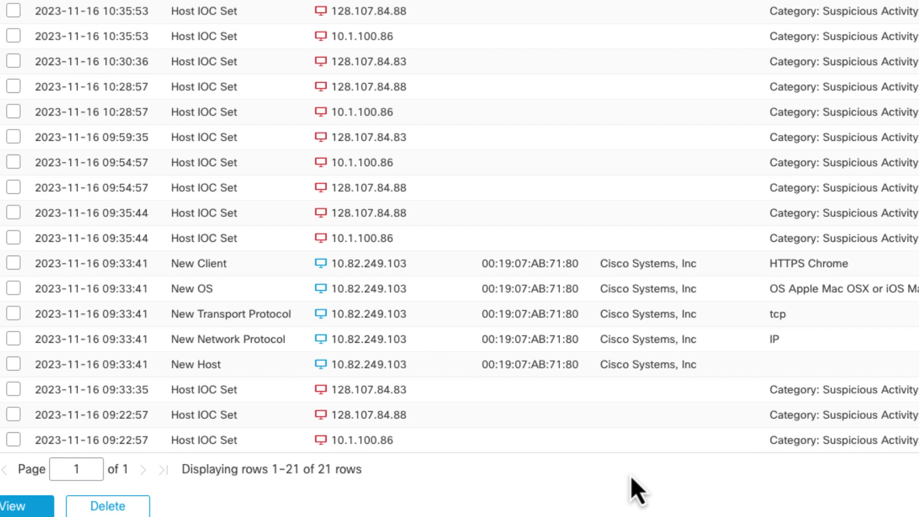
pyautogui.moveTo(627, 494)
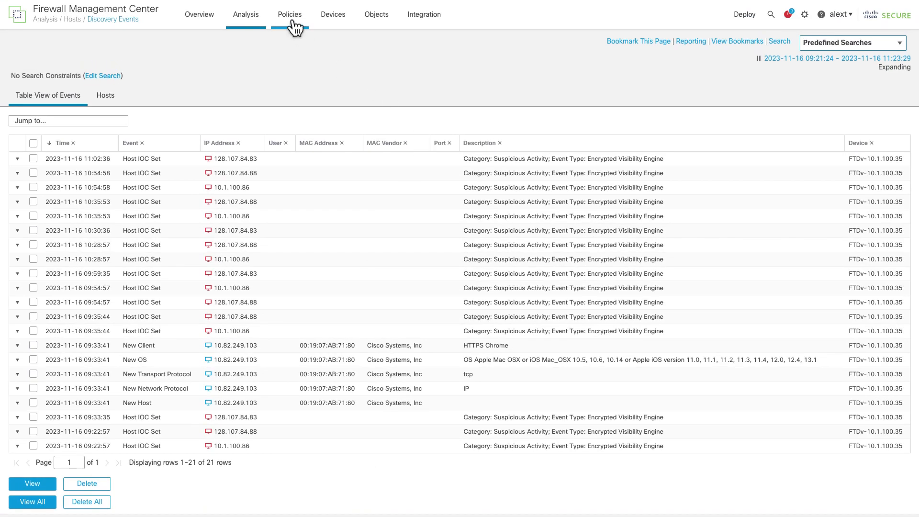
# Navigate via the Policies menu to the correlation Rule Management list with the three Control Net rules.
pyautogui.click(289, 15)
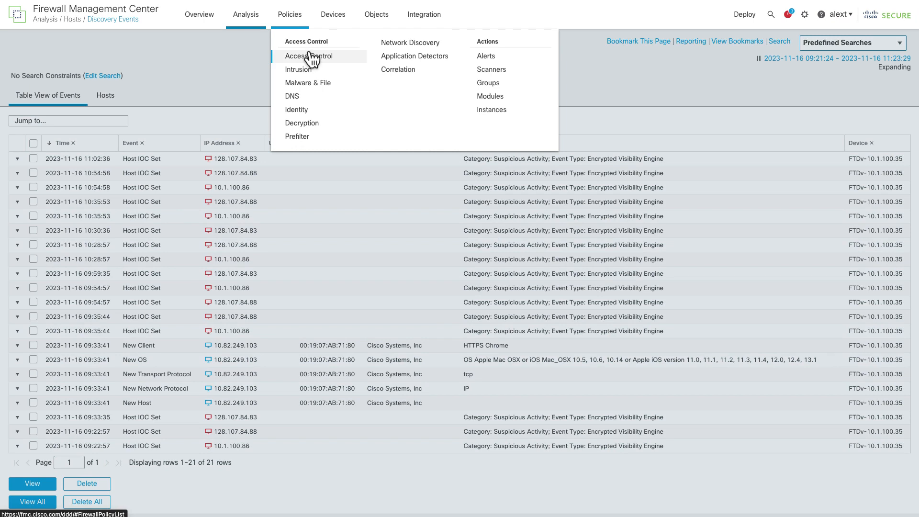
pyautogui.click(414, 91)
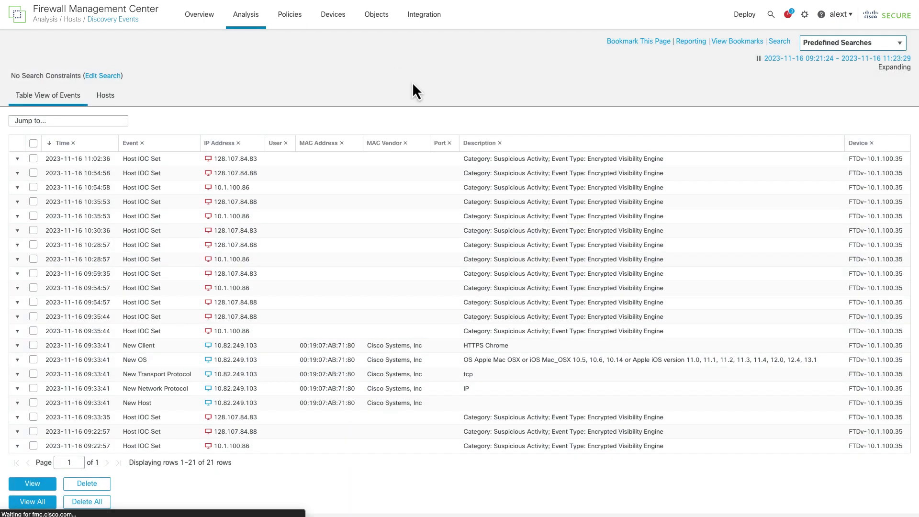
pyautogui.moveTo(471, 117)
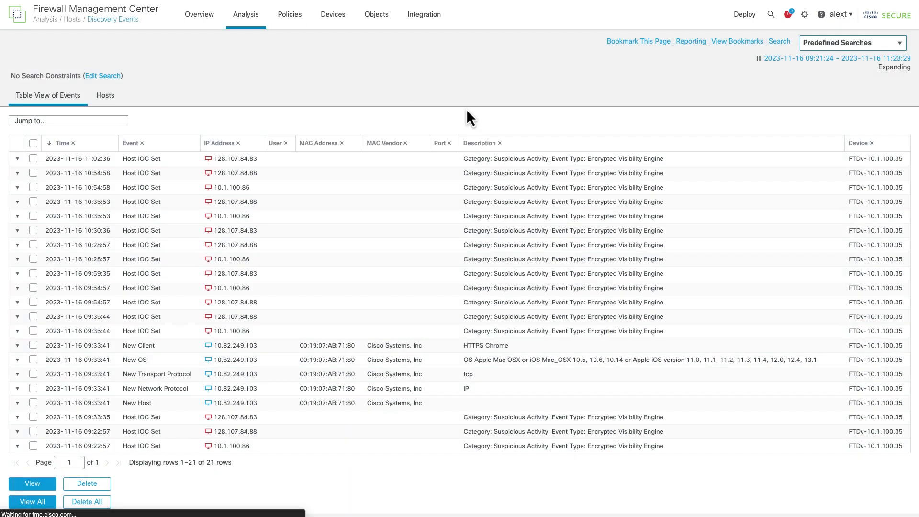
pyautogui.click(291, 14)
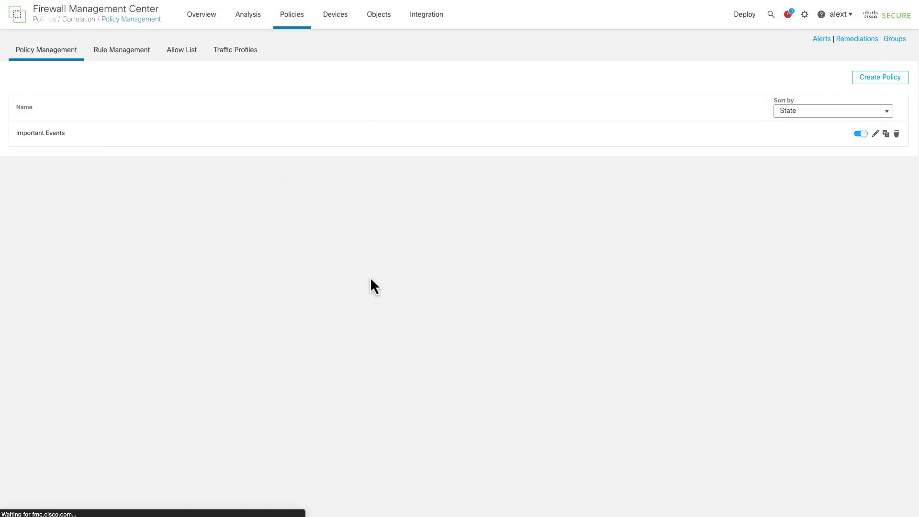
pyautogui.click(122, 50)
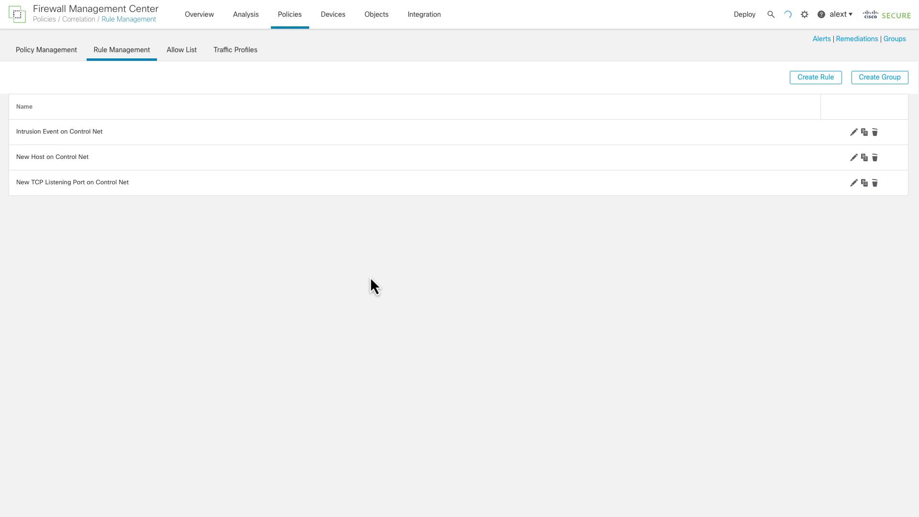
pyautogui.moveTo(375, 276)
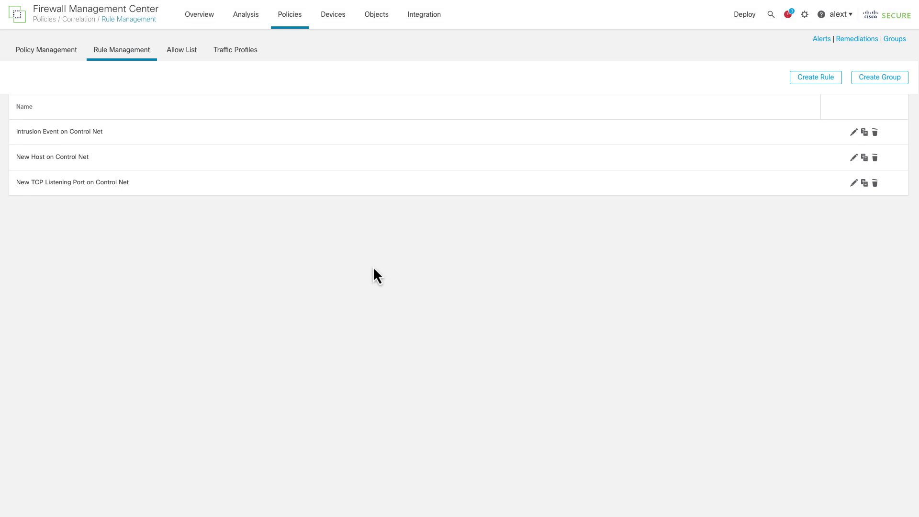
pyautogui.moveTo(375, 281)
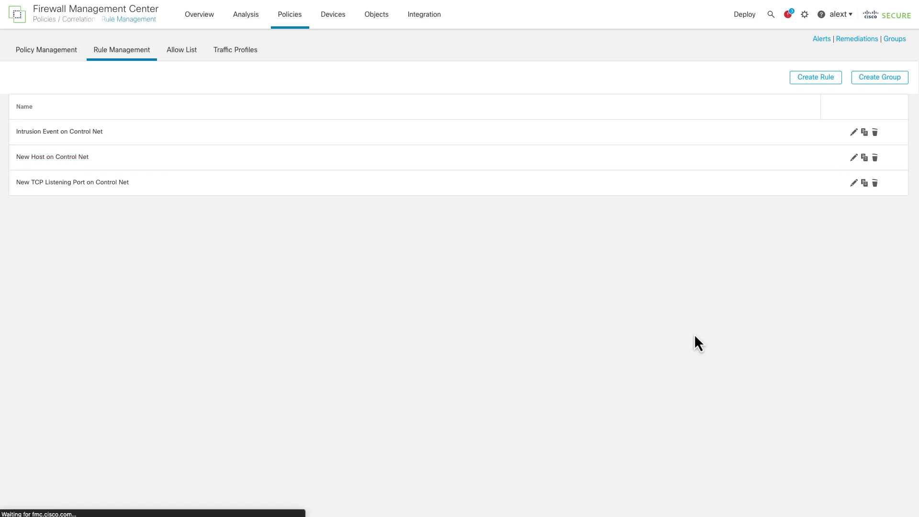
pyautogui.click(852, 157)
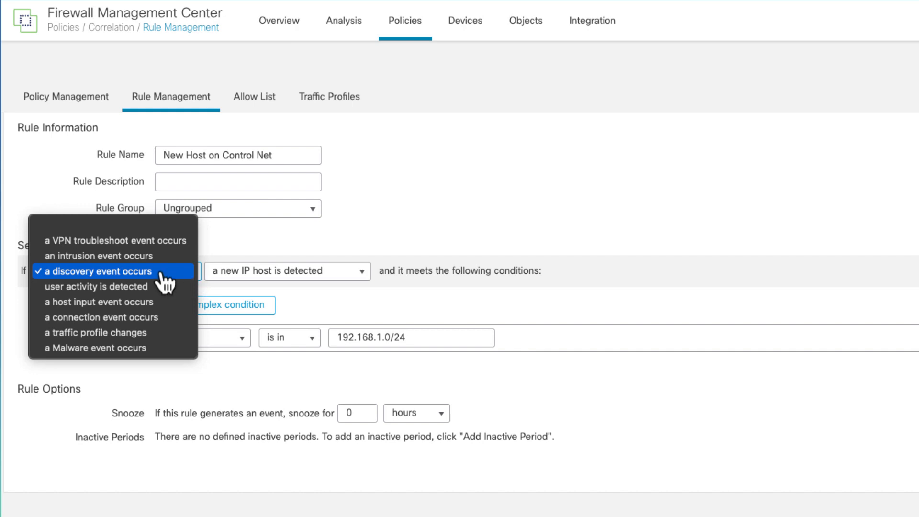
pyautogui.click(286, 271)
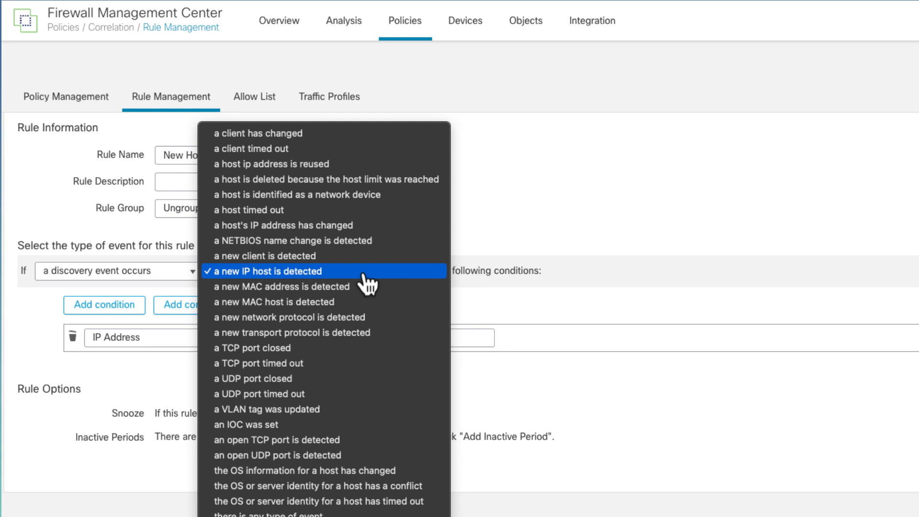
pyautogui.click(270, 271)
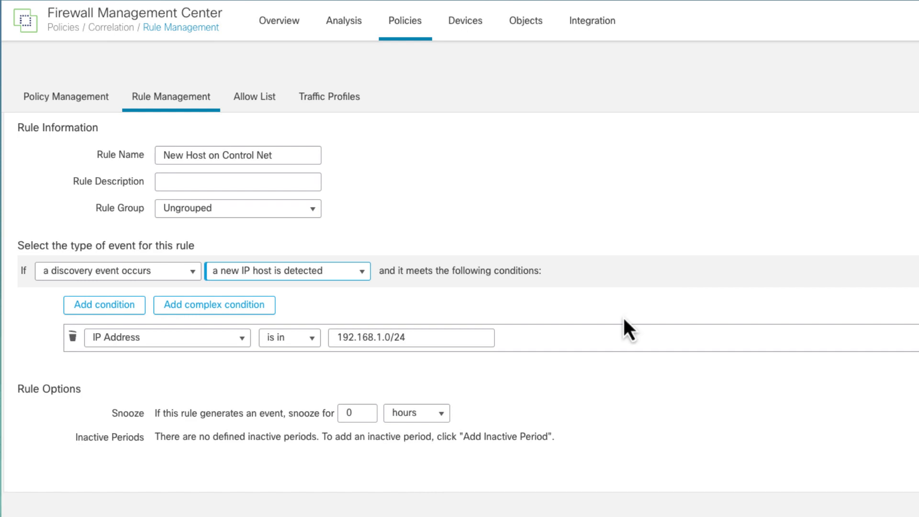
pyautogui.moveTo(383, 380)
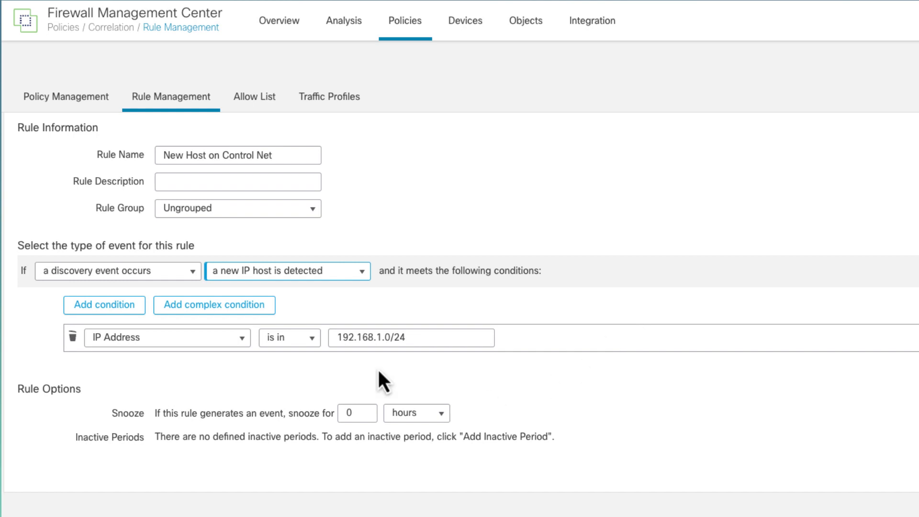
pyautogui.moveTo(366, 378)
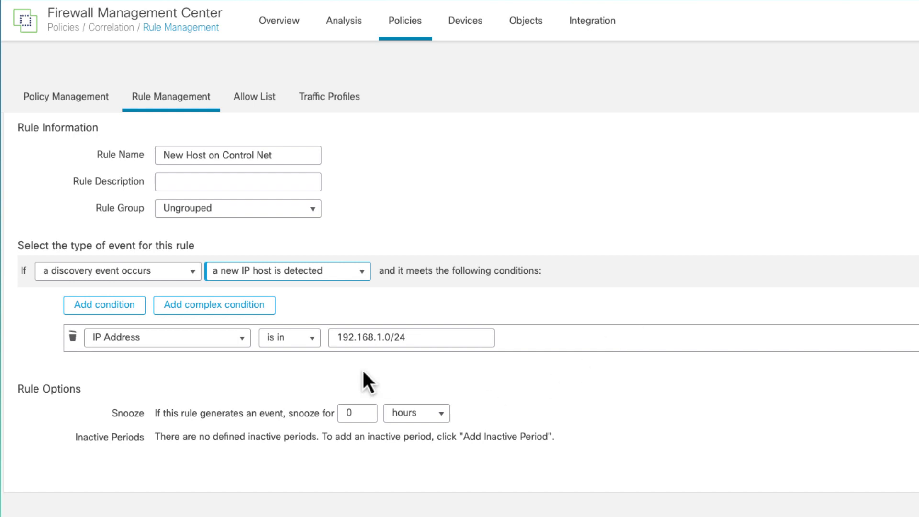
pyautogui.moveTo(176, 378)
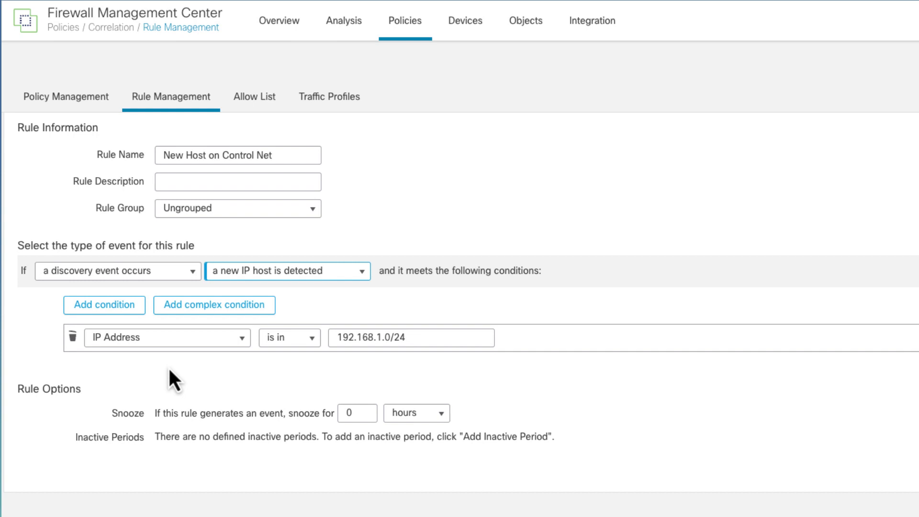
pyautogui.moveTo(117, 366)
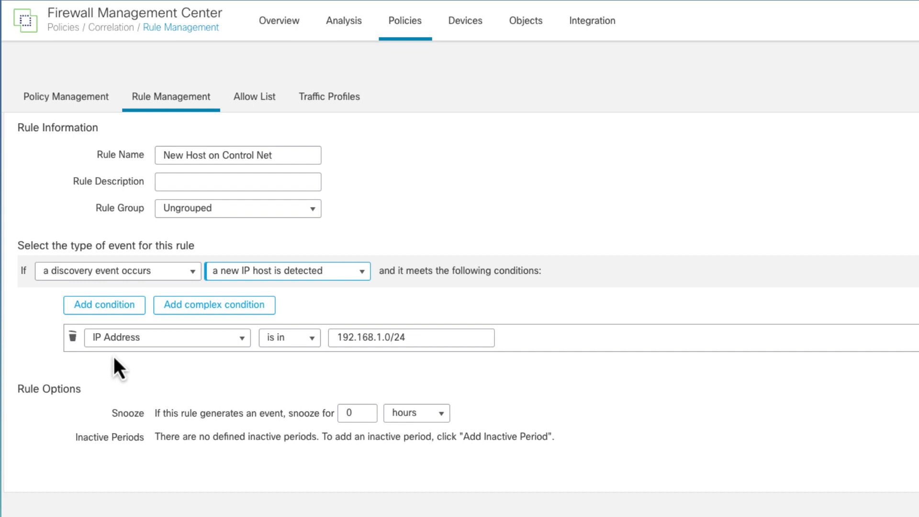
pyautogui.moveTo(389, 368)
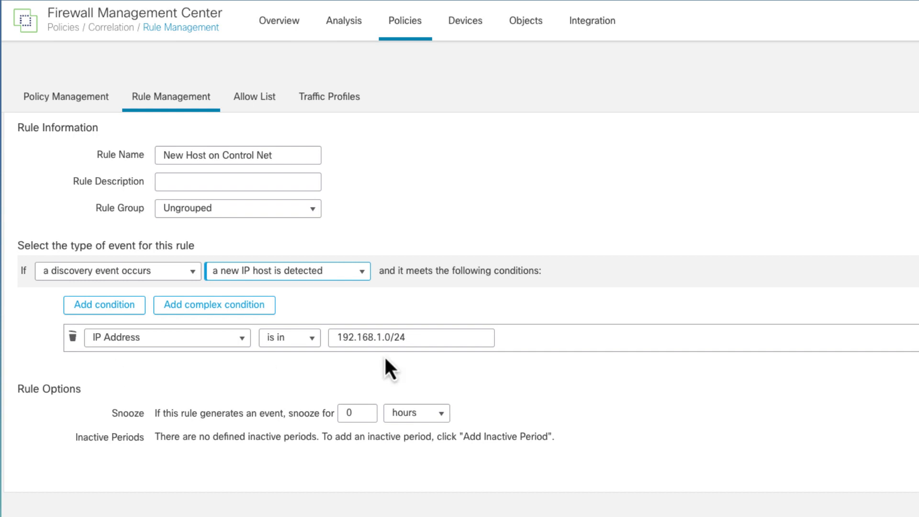
pyautogui.moveTo(367, 366)
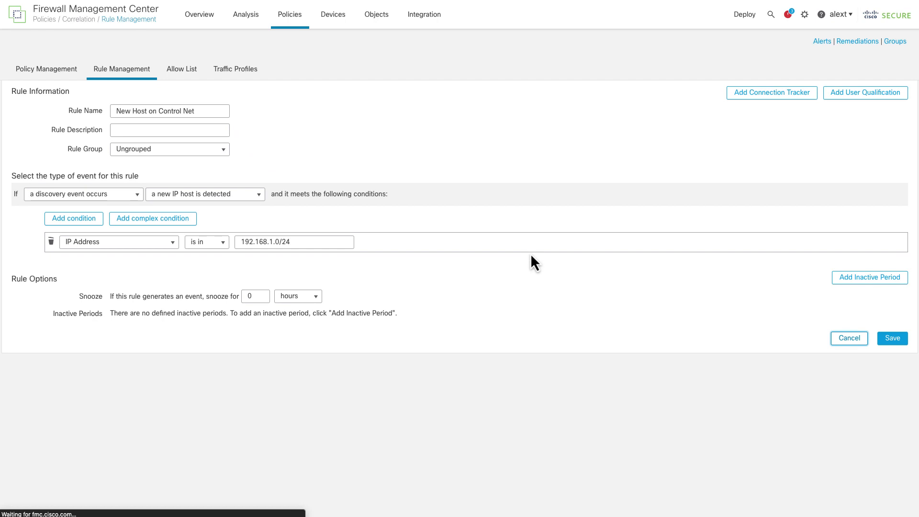
pyautogui.click(890, 338)
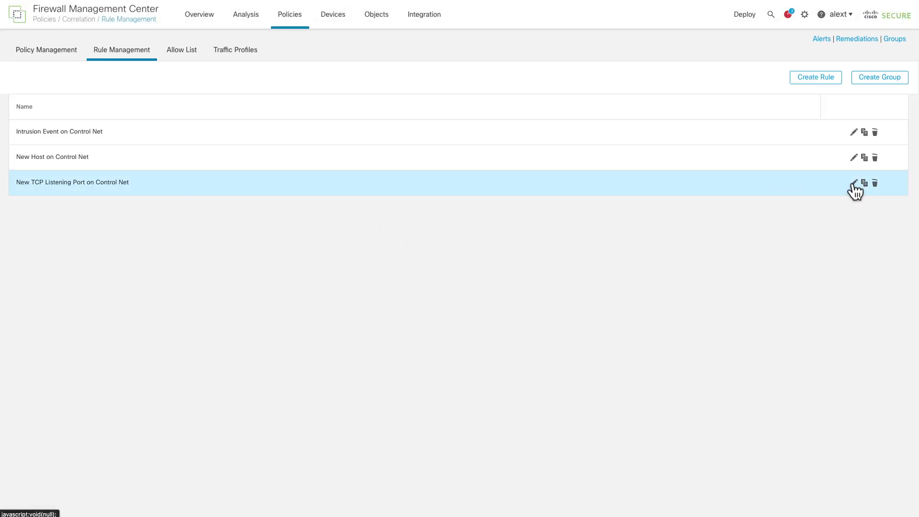
pyautogui.moveTo(620, 281)
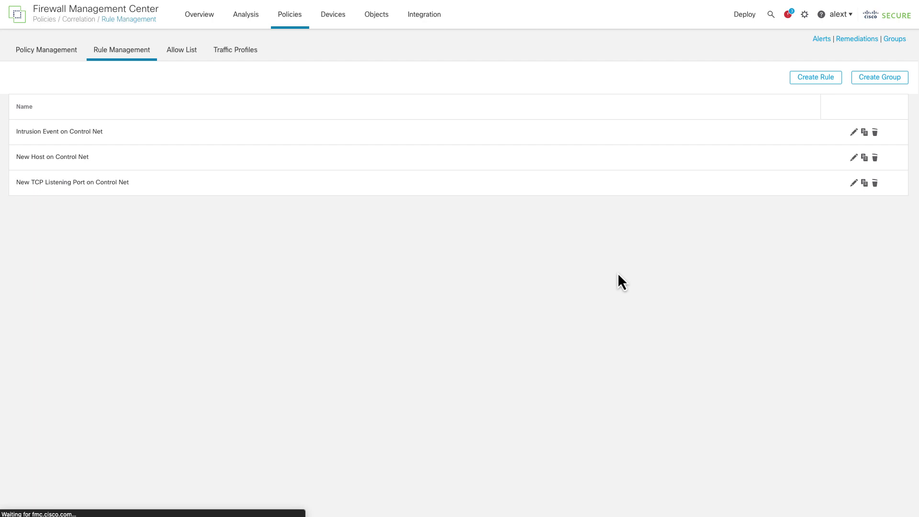
pyautogui.click(853, 182)
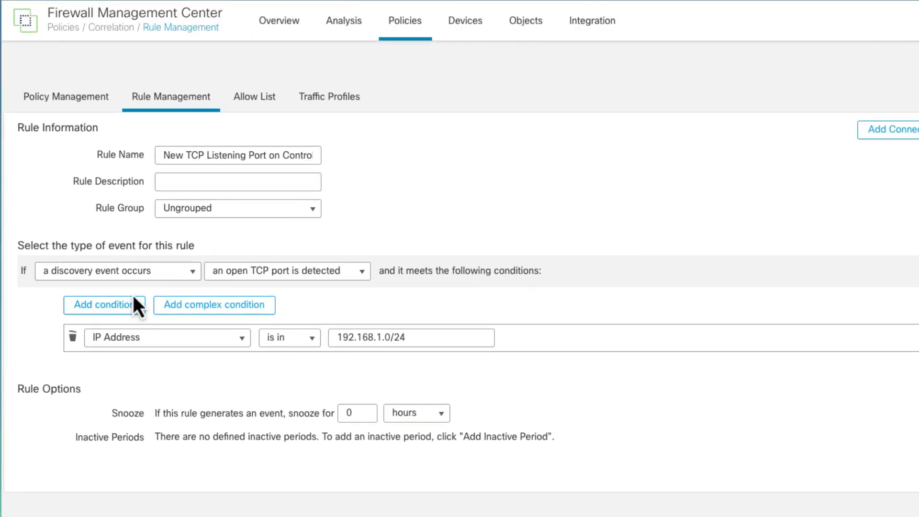
pyautogui.moveTo(337, 301)
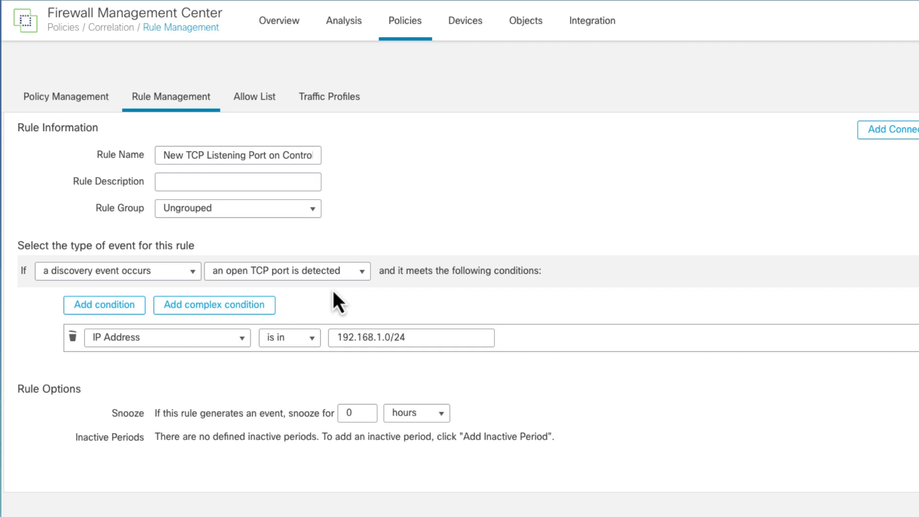
pyautogui.moveTo(337, 325)
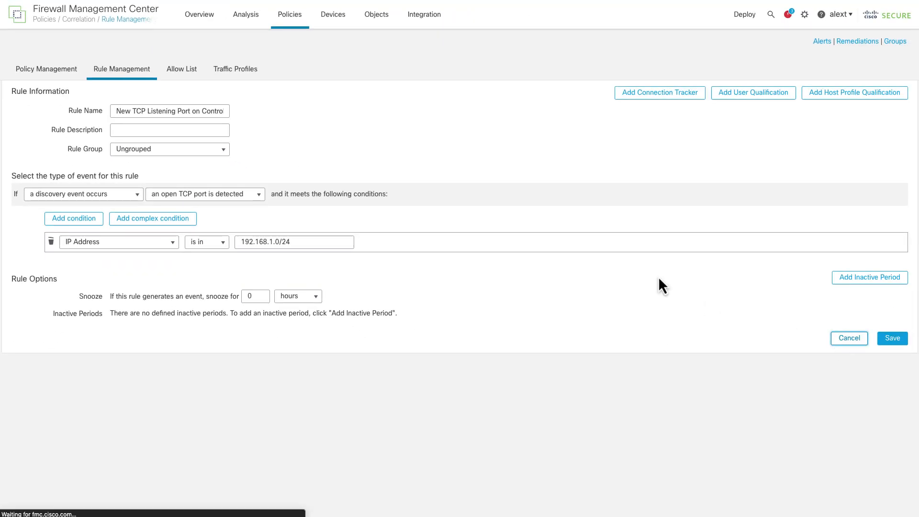
pyautogui.moveTo(652, 289)
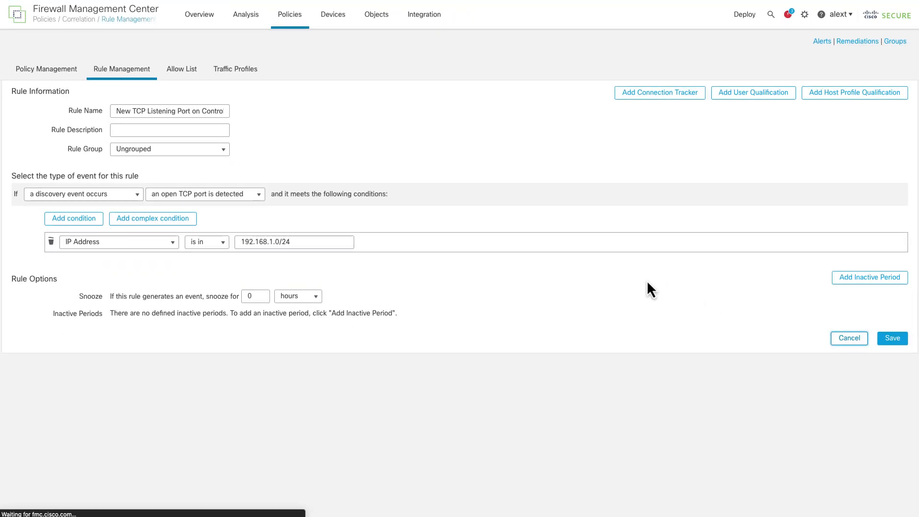
pyautogui.click(891, 338)
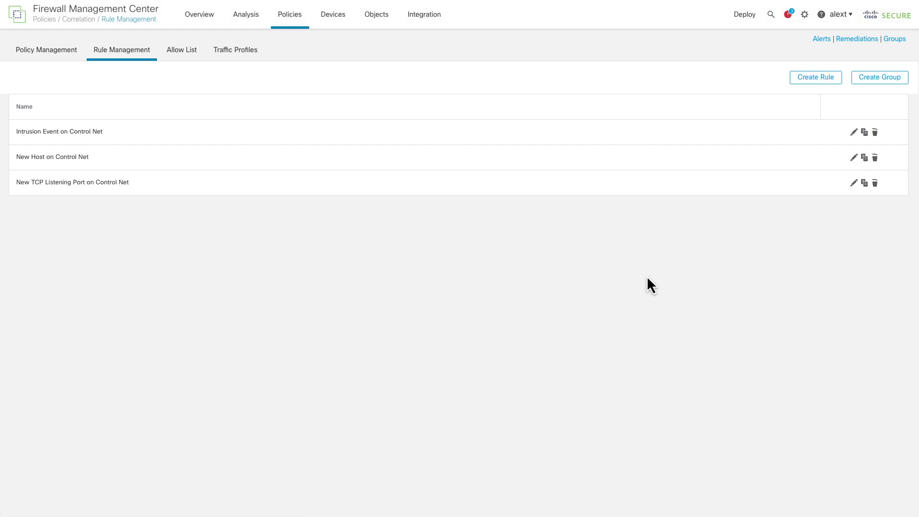
pyautogui.moveTo(756, 149)
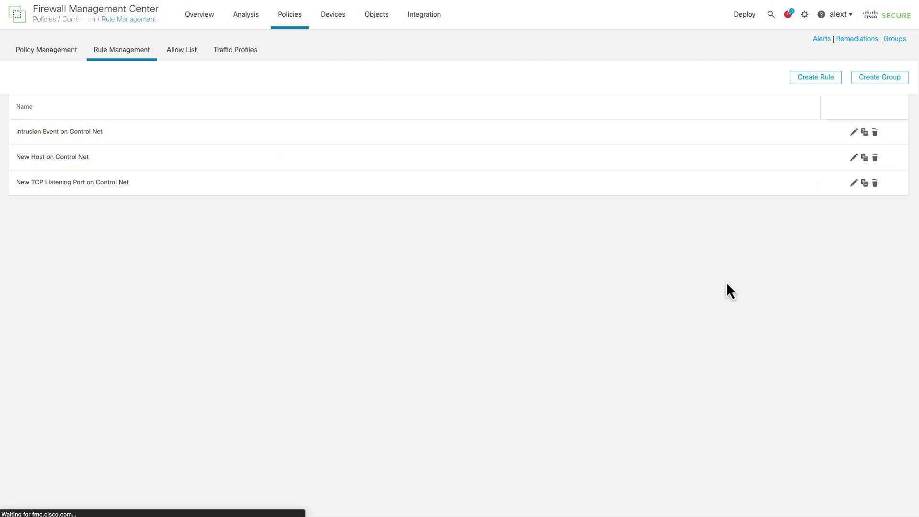
pyautogui.click(854, 132)
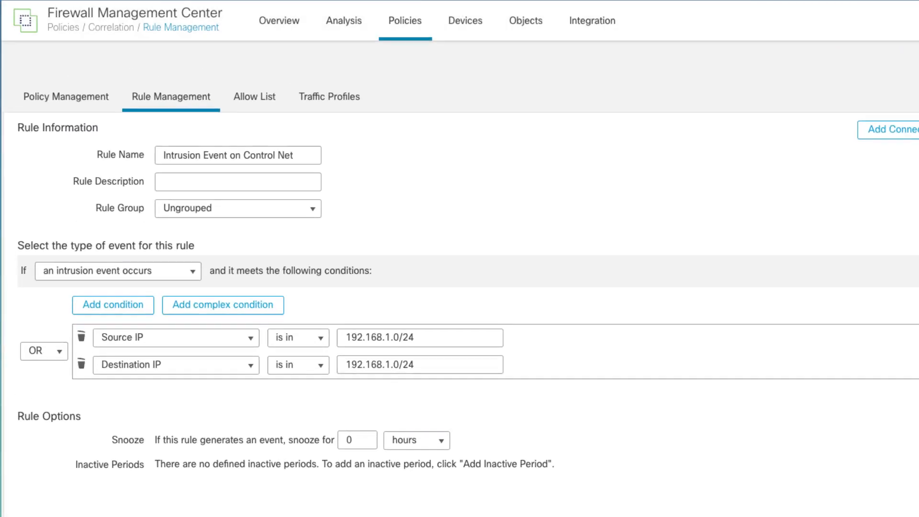
pyautogui.moveTo(282, 229)
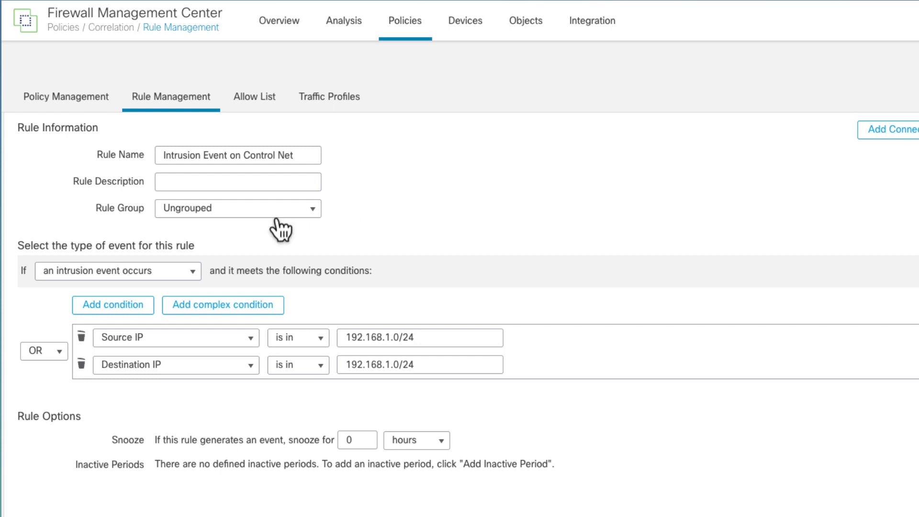
# Review the rule's event type, keeping it triggered by intrusion events in 192.168.1.0/24.
pyautogui.click(117, 271)
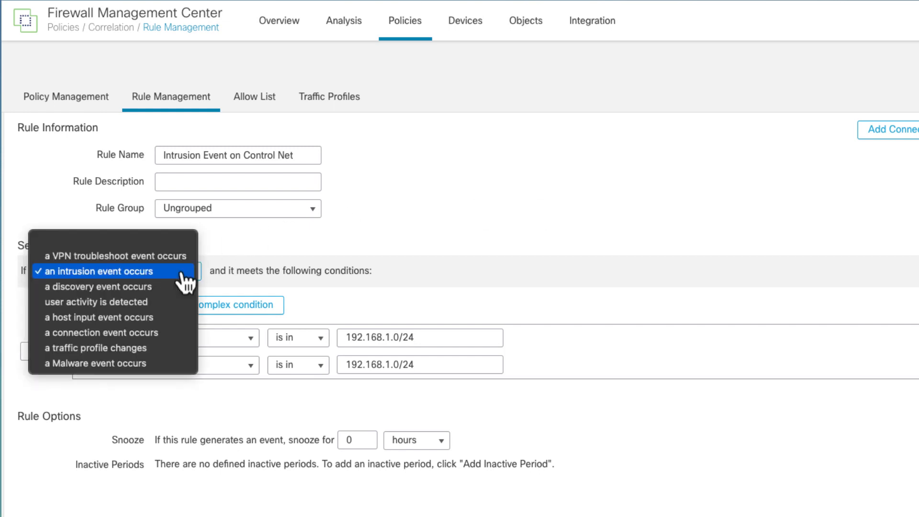
pyautogui.click(98, 271)
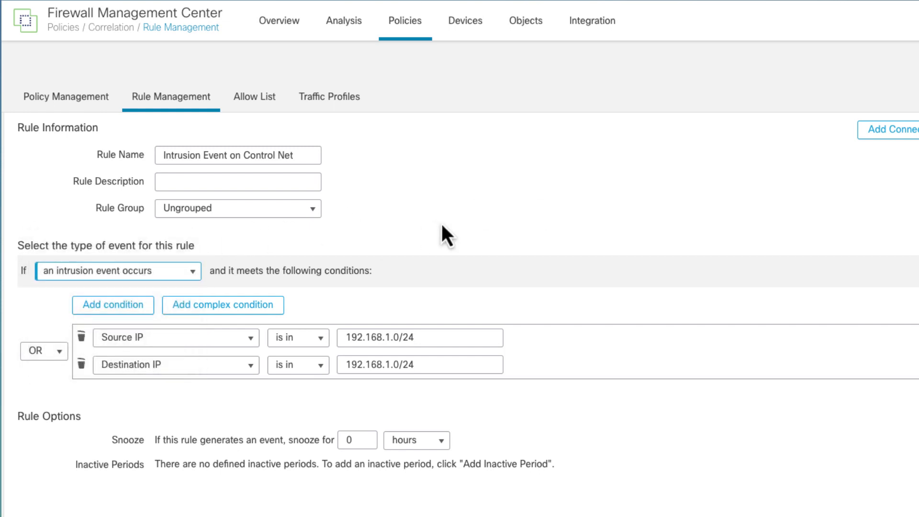
pyautogui.moveTo(453, 257)
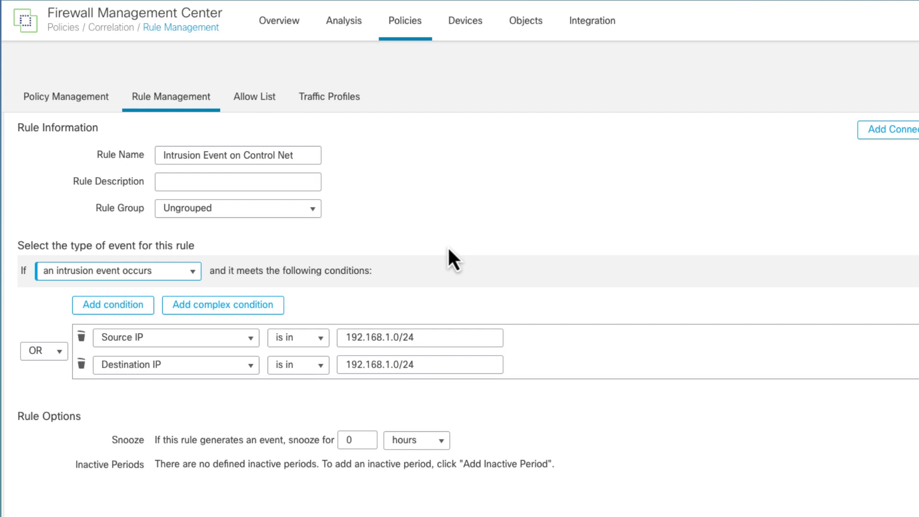
pyautogui.moveTo(293, 425)
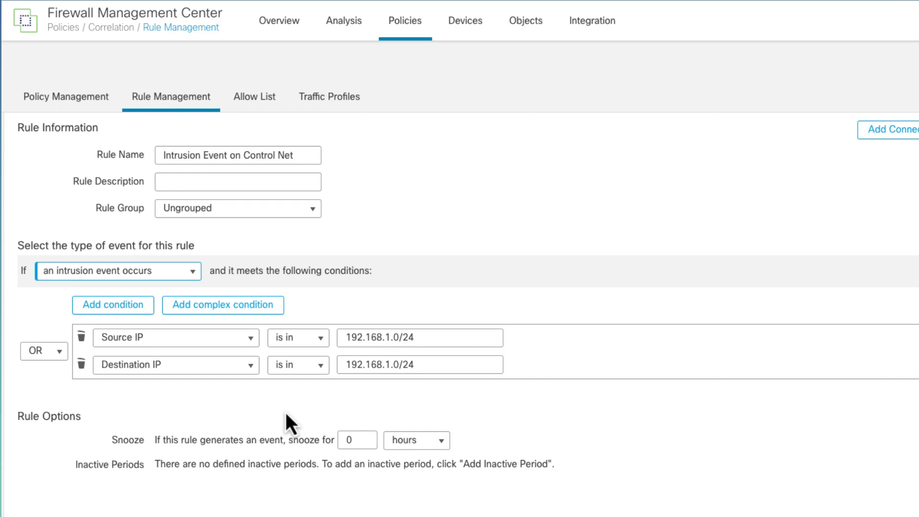
pyautogui.moveTo(284, 417)
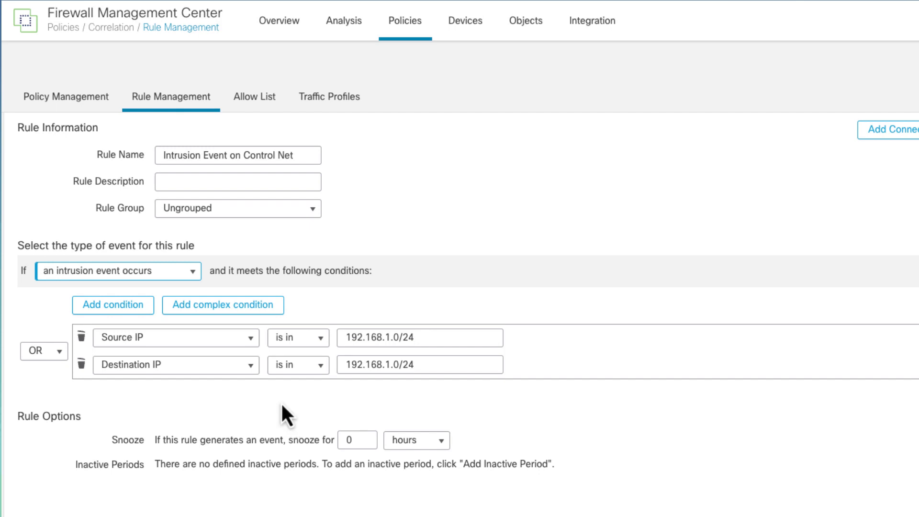
pyautogui.moveTo(232, 351)
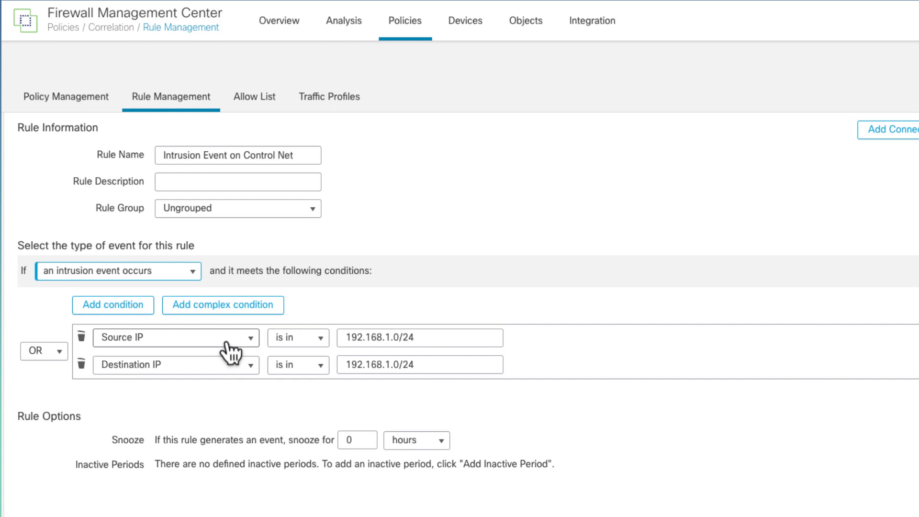
pyautogui.moveTo(452, 398)
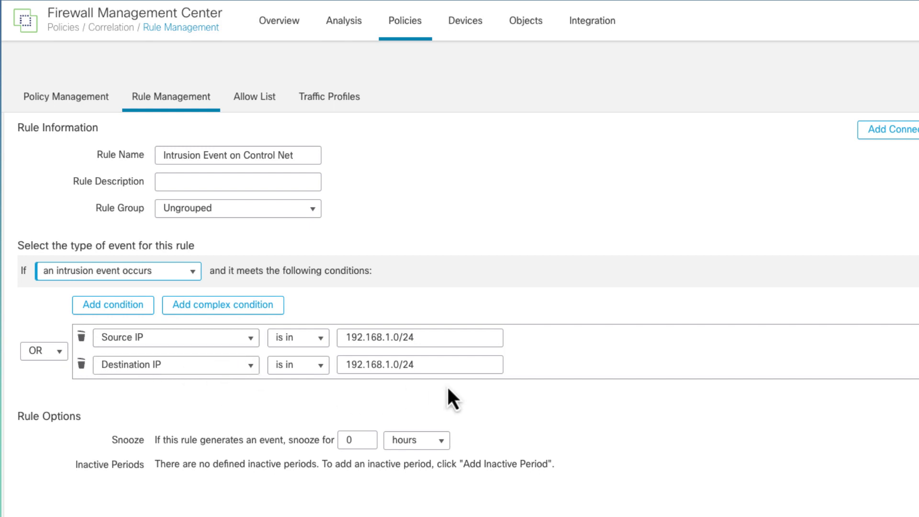
pyautogui.moveTo(495, 395)
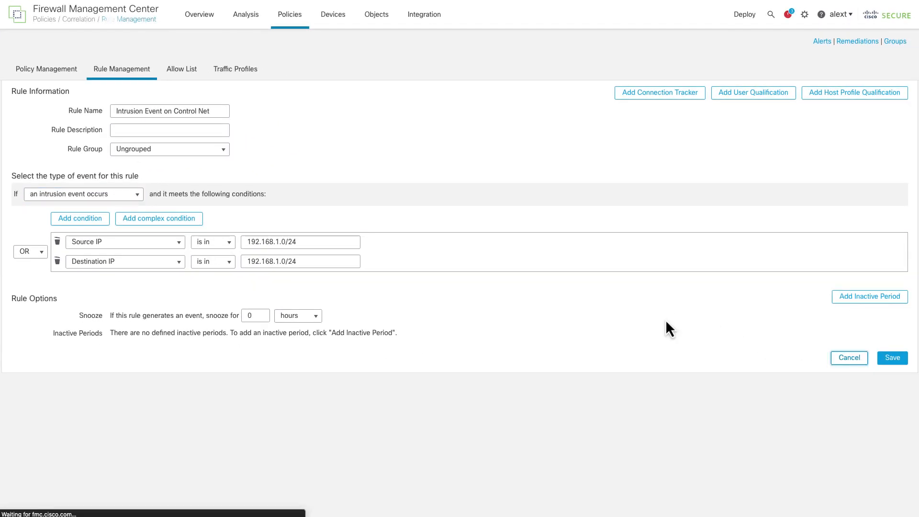
# Cancel the Intrusion Event on Control Net rule editor without saving changes.
pyautogui.click(891, 357)
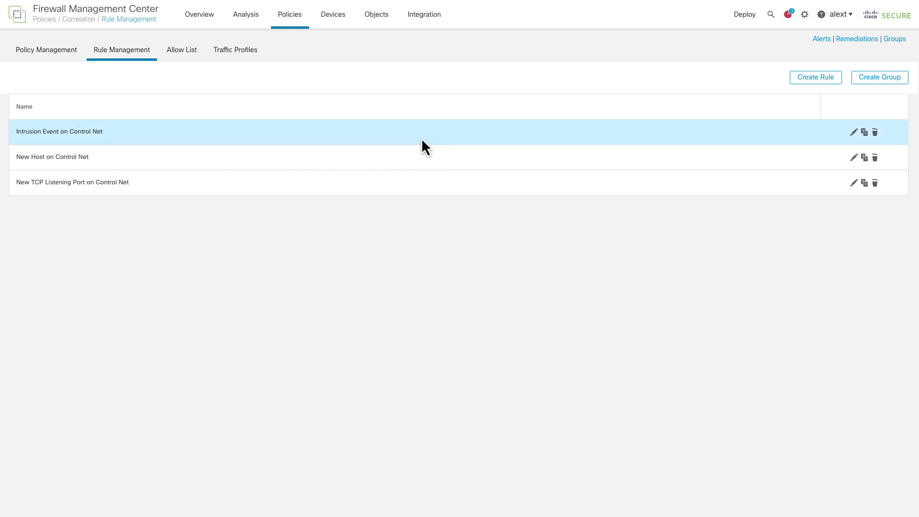
pyautogui.moveTo(416, 242)
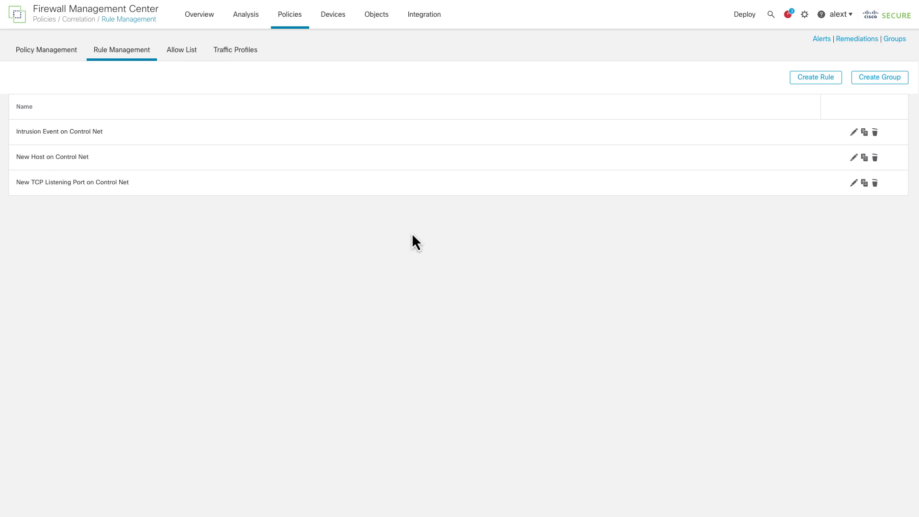
pyautogui.moveTo(111, 103)
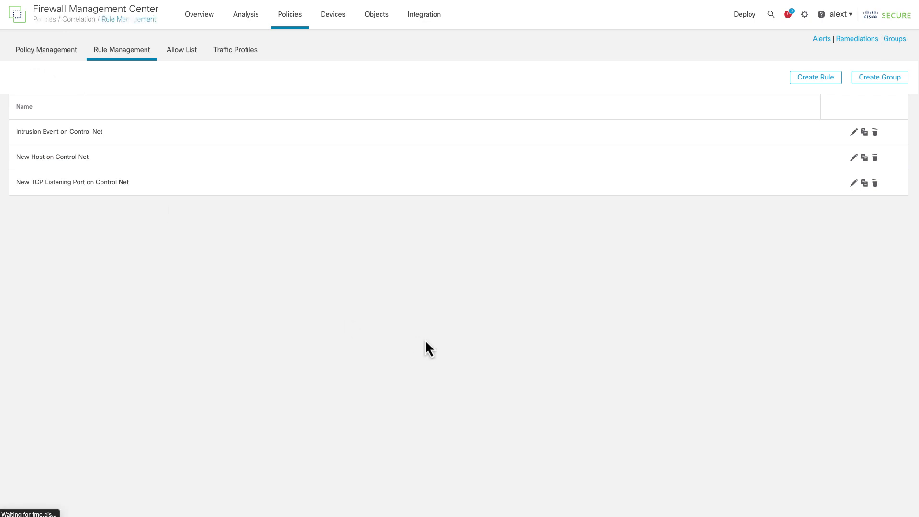
# Show the Policy Management list with the enabled Important Events policy.
pyautogui.click(46, 49)
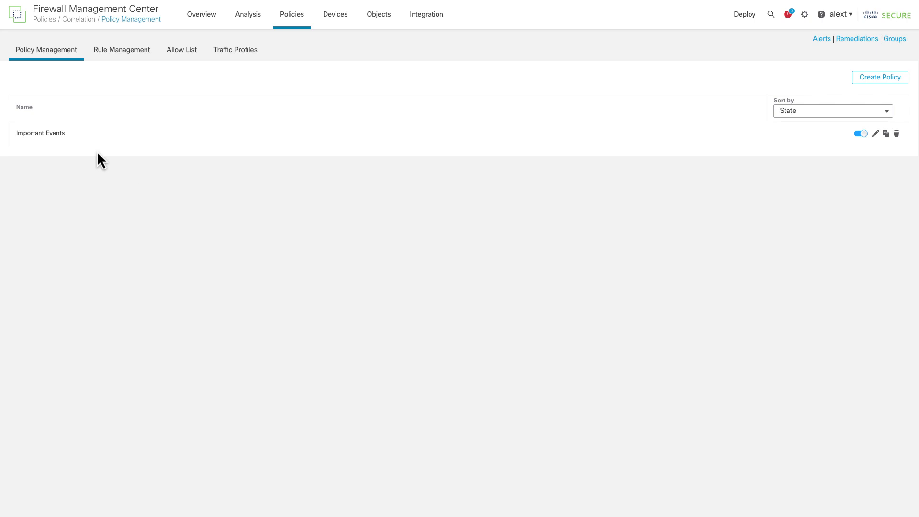
pyautogui.moveTo(845, 171)
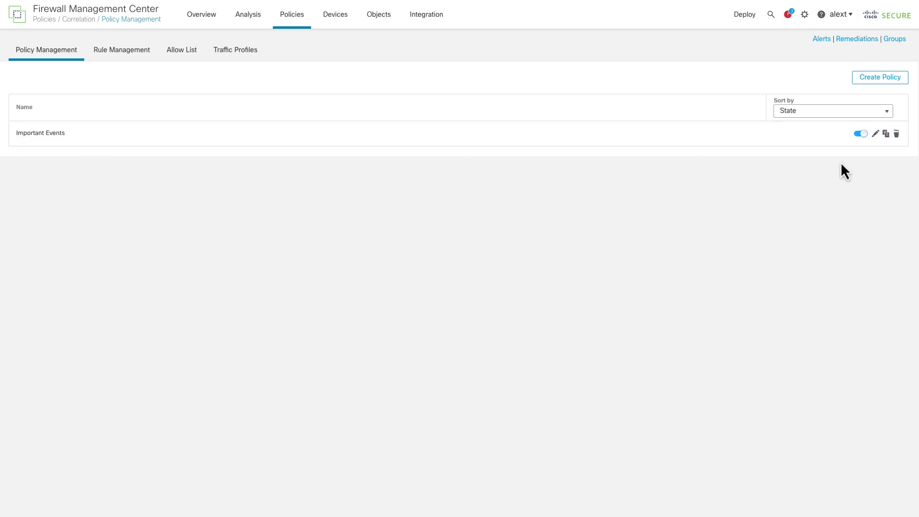
pyautogui.moveTo(703, 293)
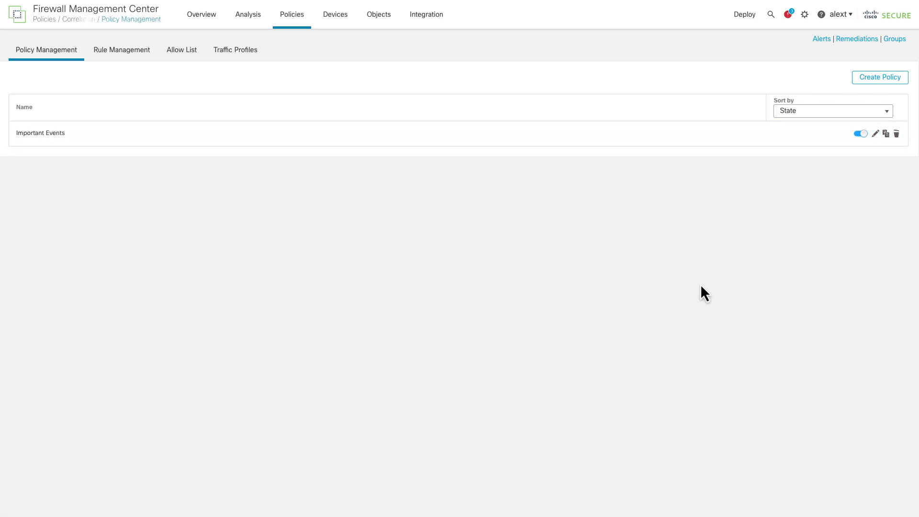
# Edit the Important Events policy and check the Available Rules list without adding any.
pyautogui.click(875, 134)
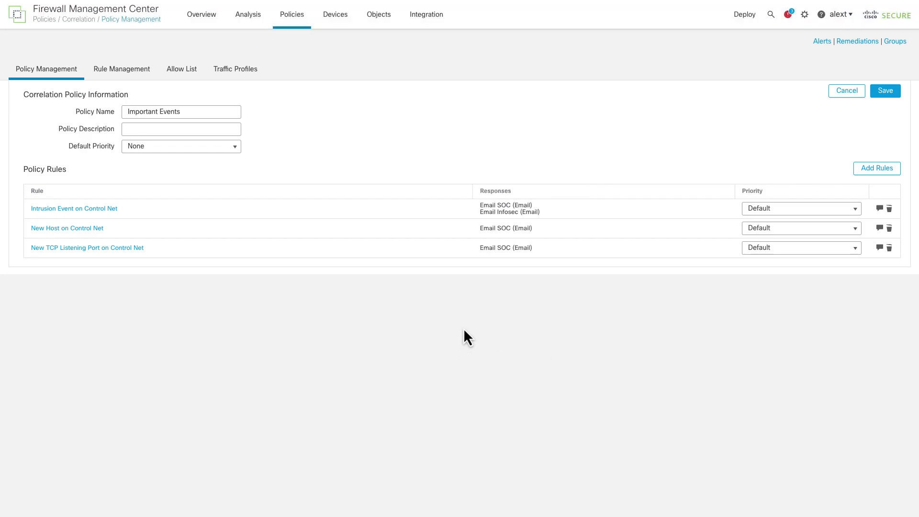
pyautogui.moveTo(521, 325)
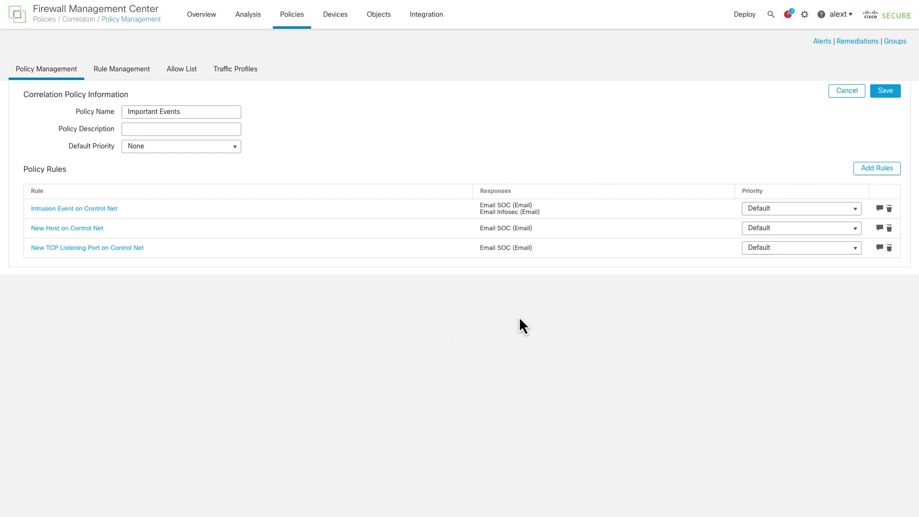
pyautogui.moveTo(479, 306)
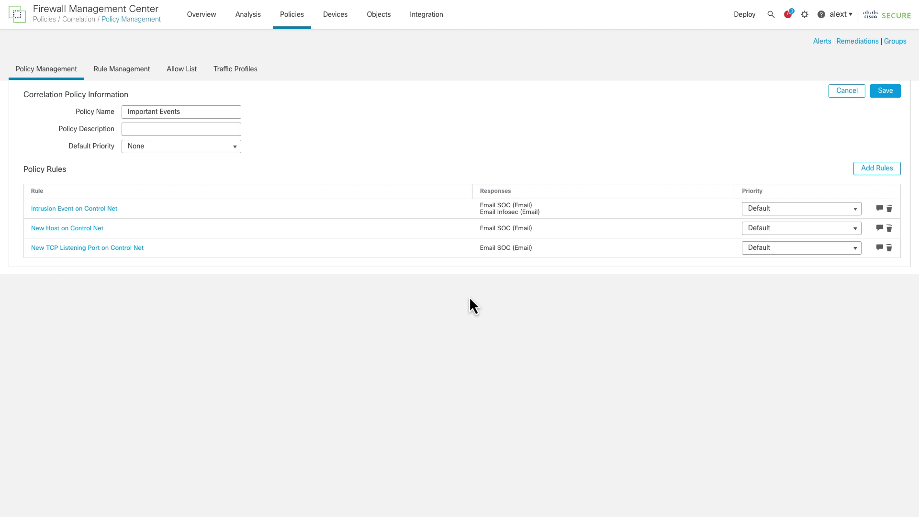
pyautogui.moveTo(394, 307)
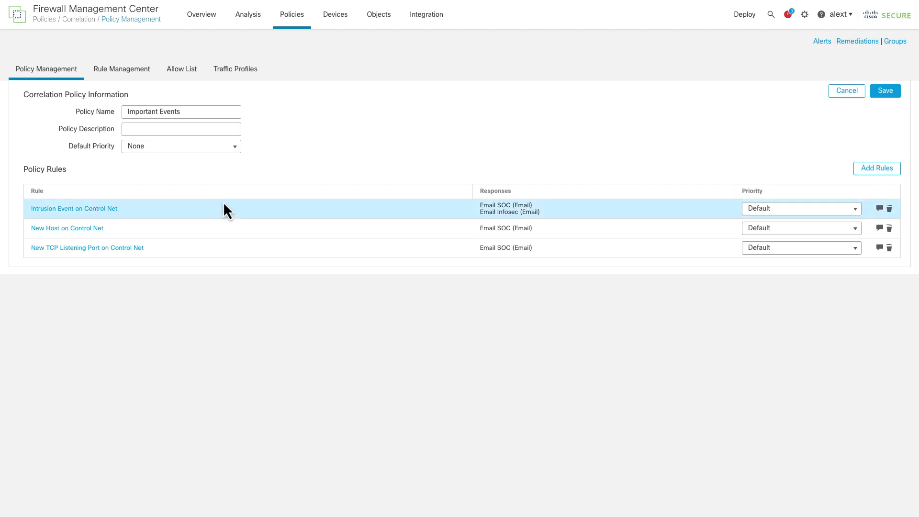
pyautogui.moveTo(516, 309)
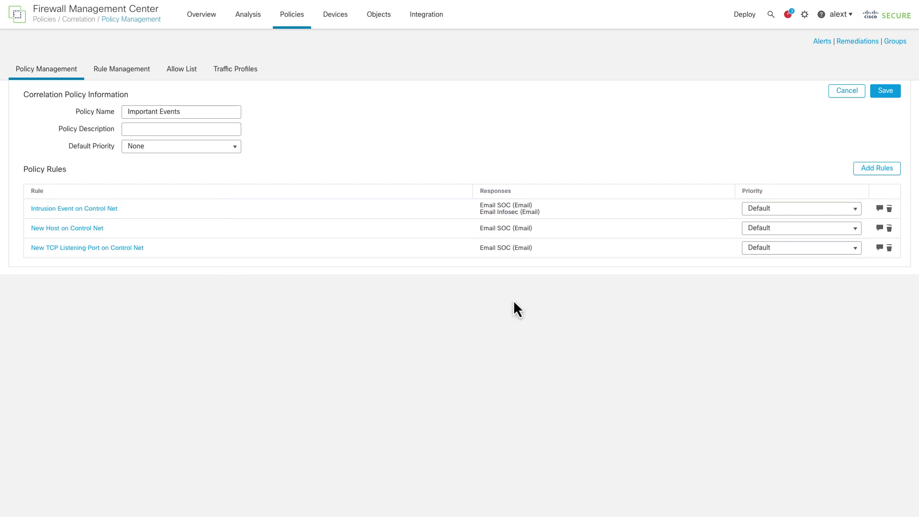
pyautogui.moveTo(560, 293)
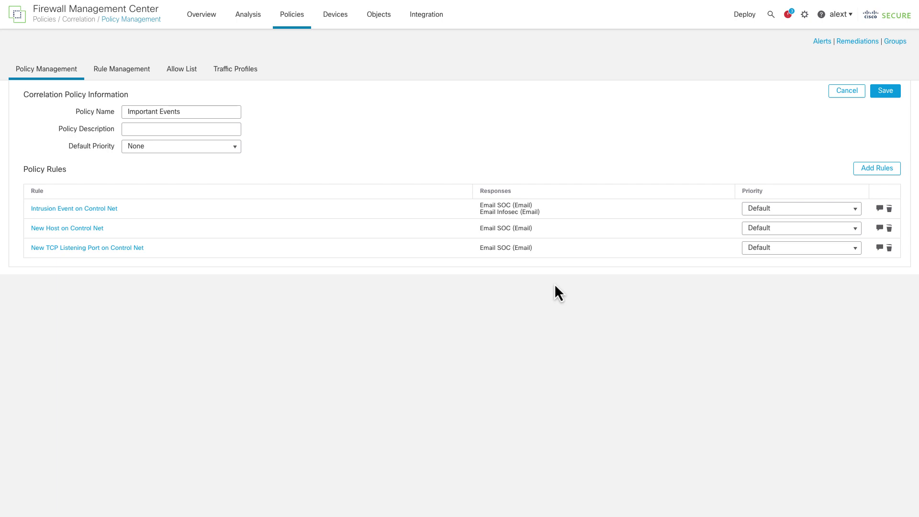
pyautogui.moveTo(579, 297)
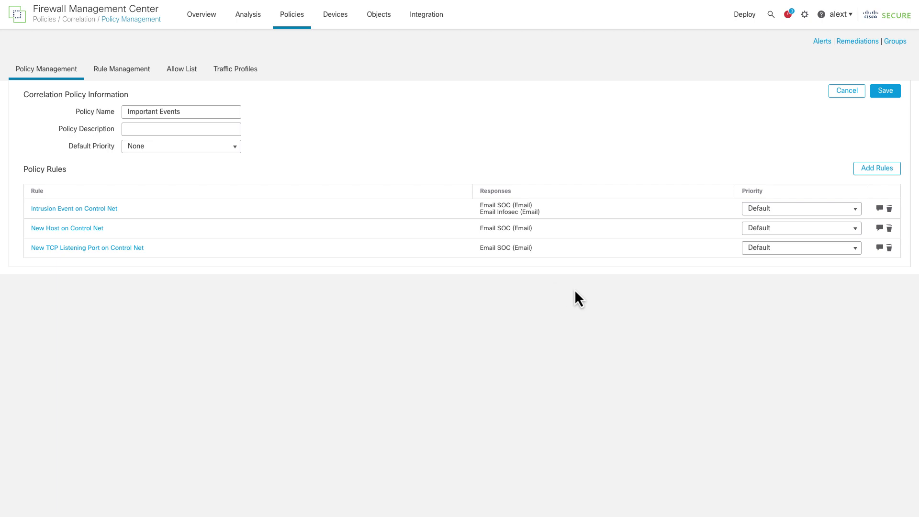
pyautogui.moveTo(876, 168)
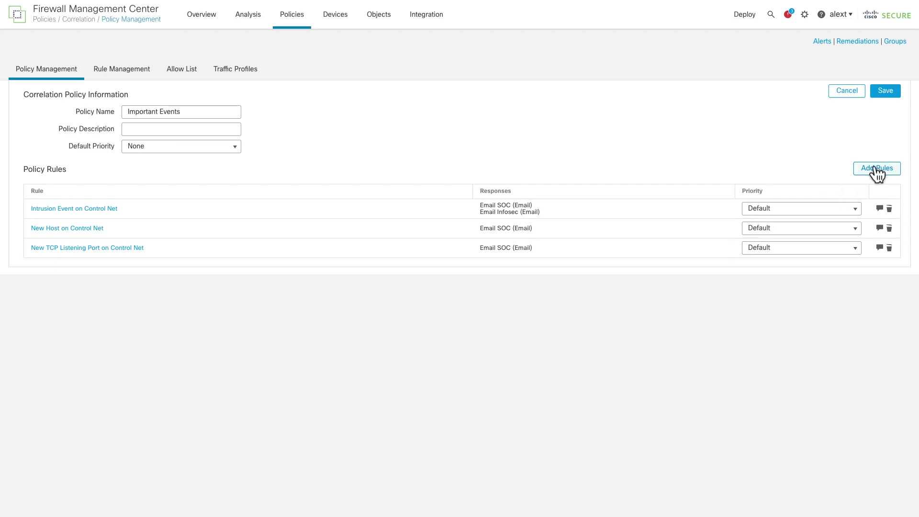
pyautogui.click(877, 169)
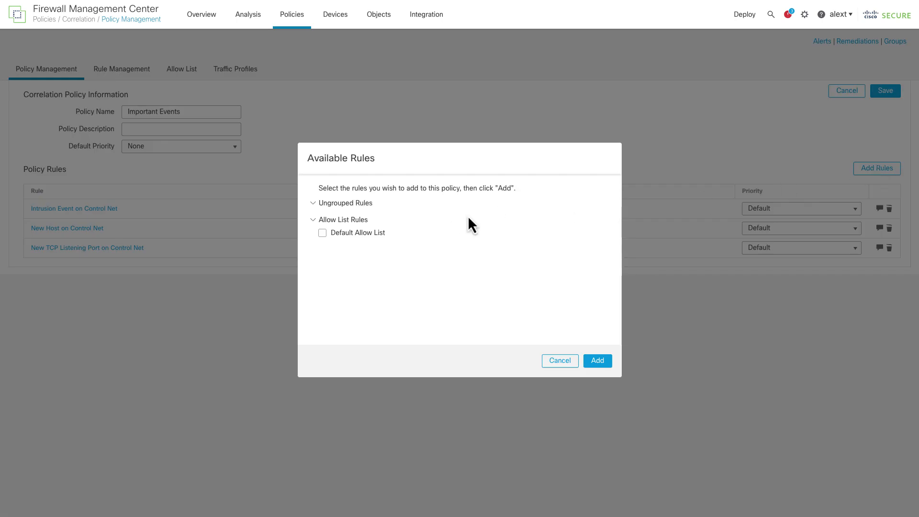
pyautogui.moveTo(557, 361)
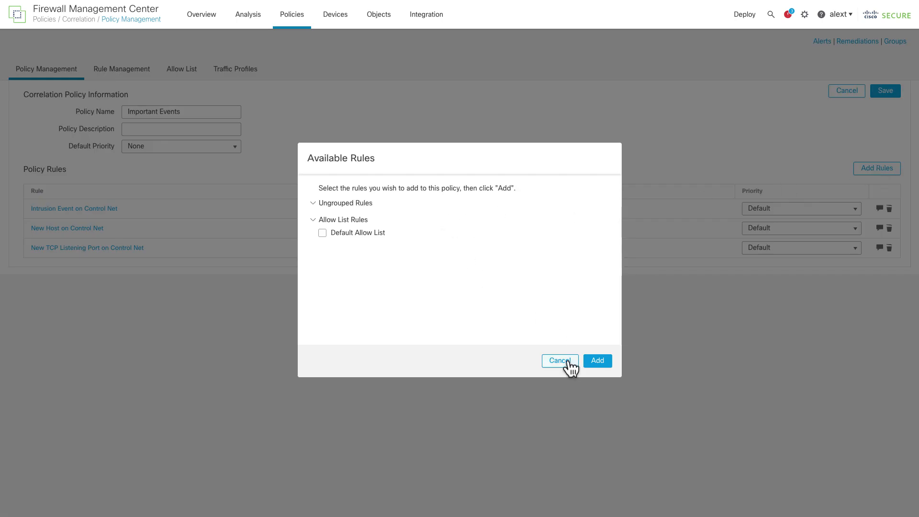
pyautogui.click(559, 360)
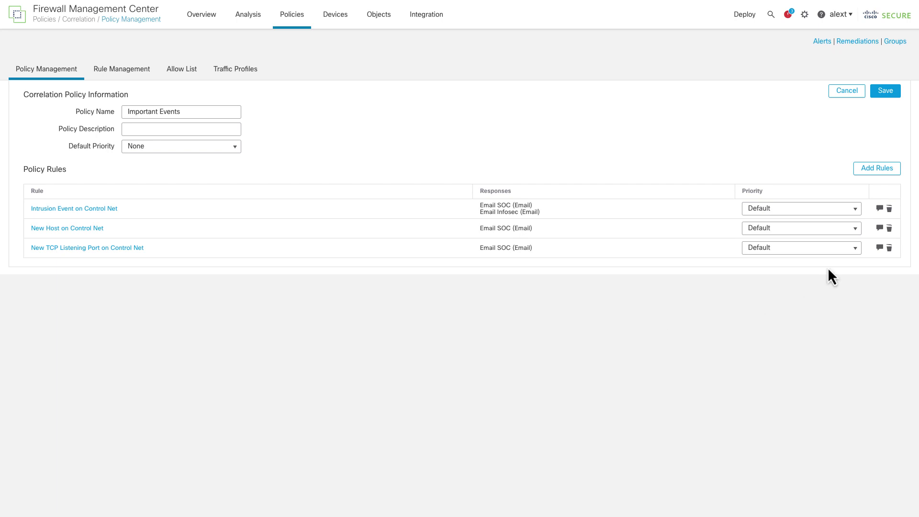
pyautogui.click(879, 208)
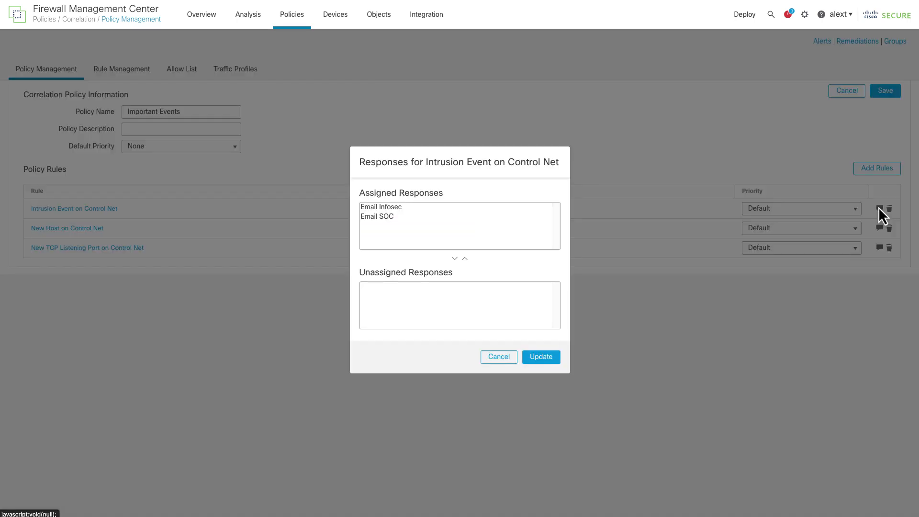
pyautogui.moveTo(474, 309)
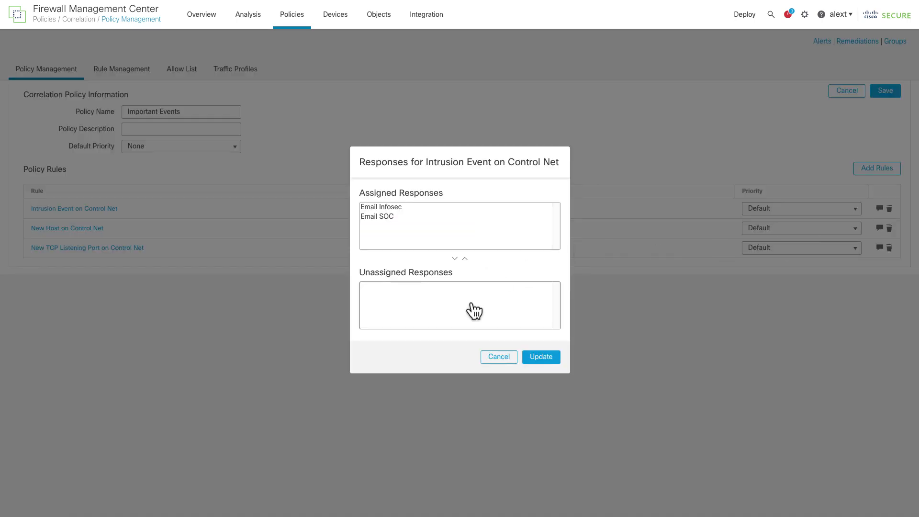
pyautogui.moveTo(411, 293)
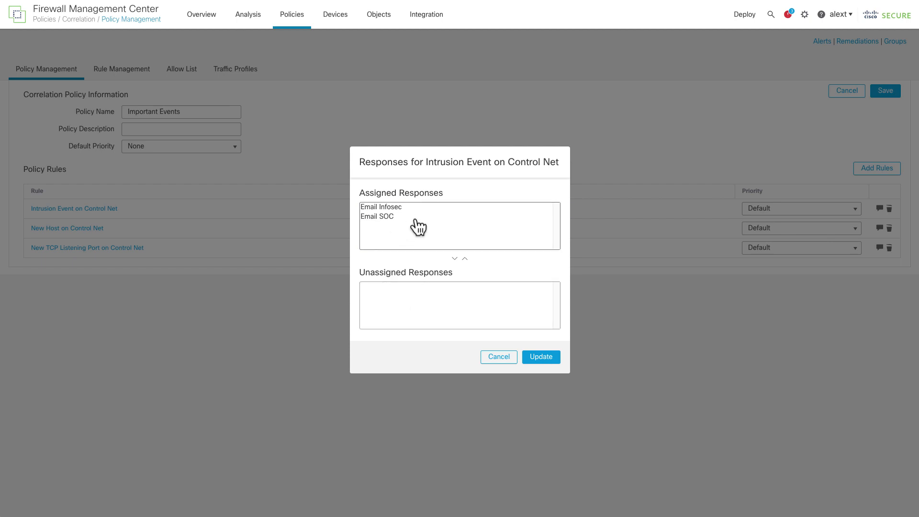
pyautogui.click(540, 356)
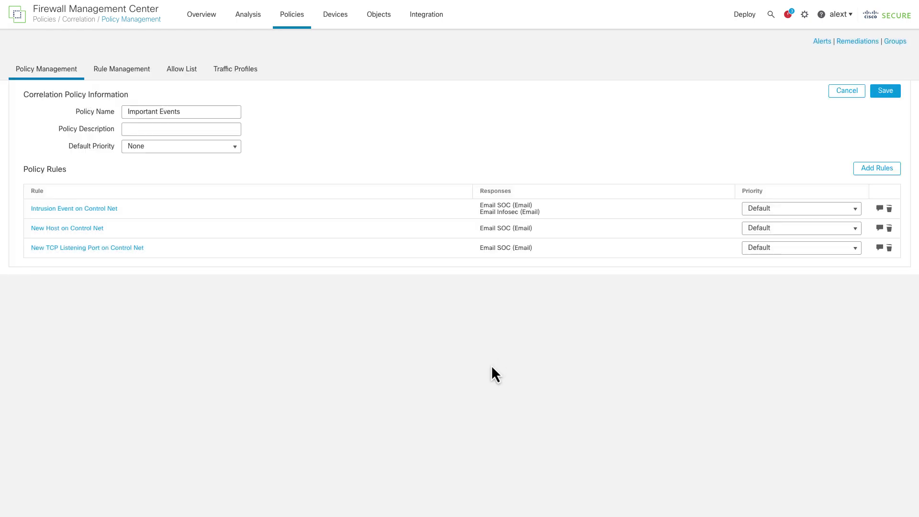
pyautogui.moveTo(540, 288)
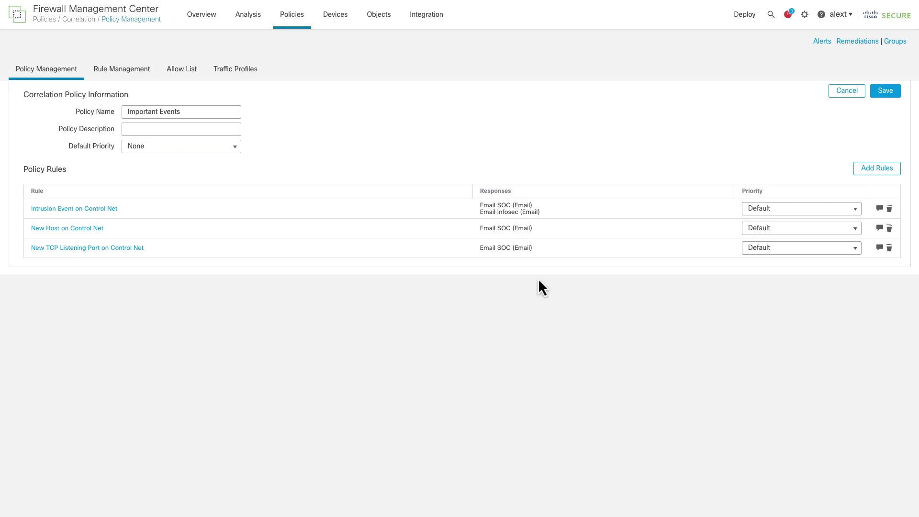
pyautogui.moveTo(845, 90)
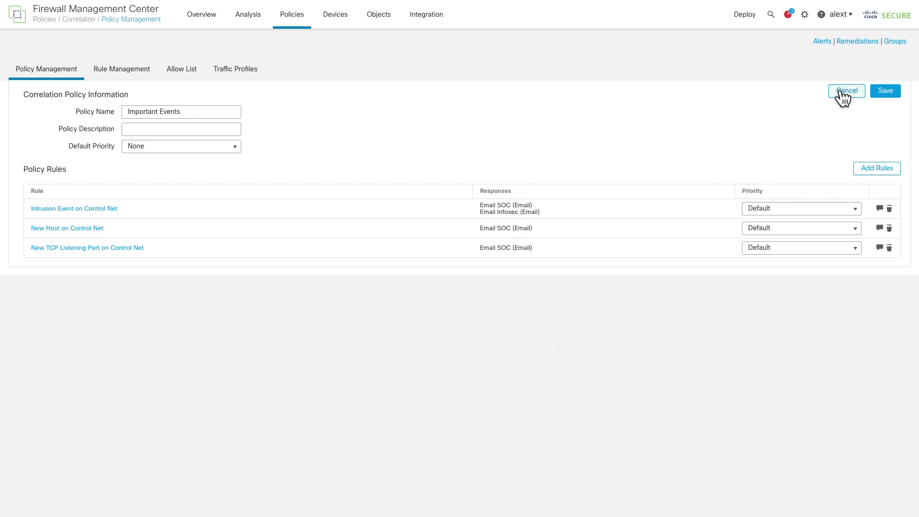
# Cancel the Important Events policy editor, keeping the policy enabled in the list.
pyautogui.click(845, 89)
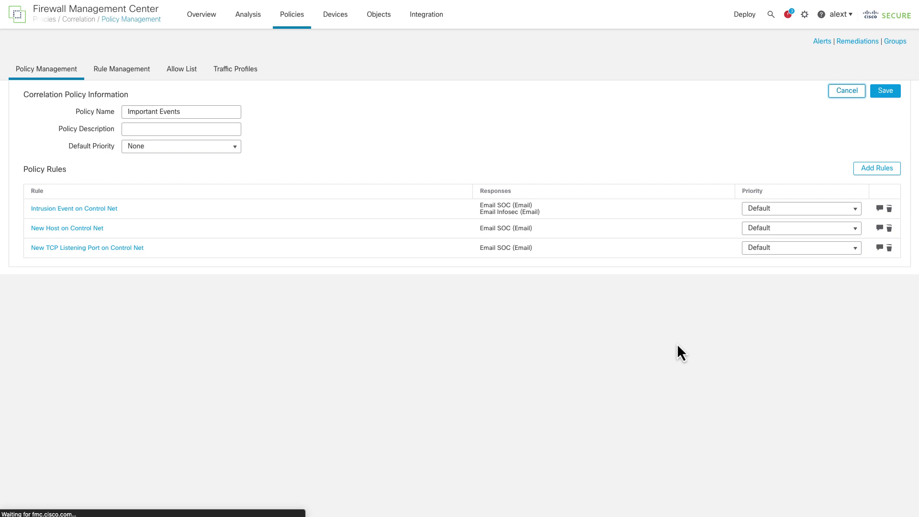
pyautogui.click(884, 91)
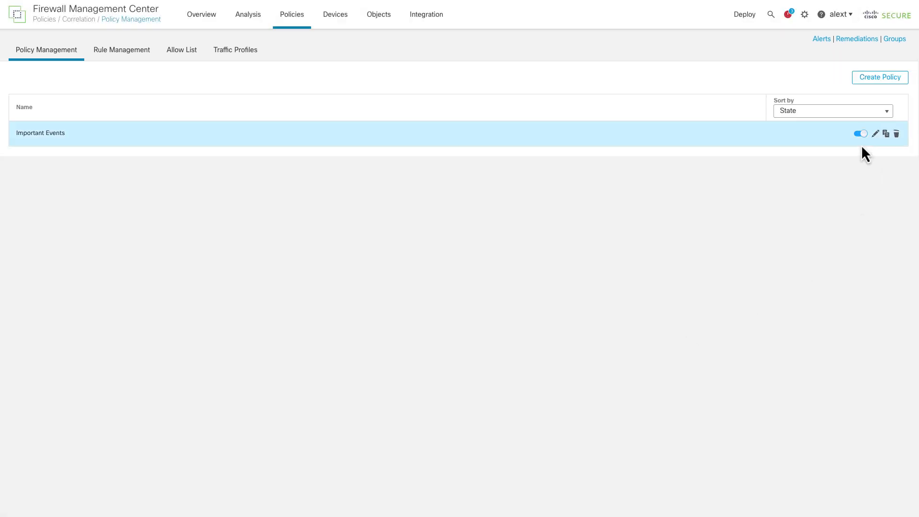
pyautogui.moveTo(795, 259)
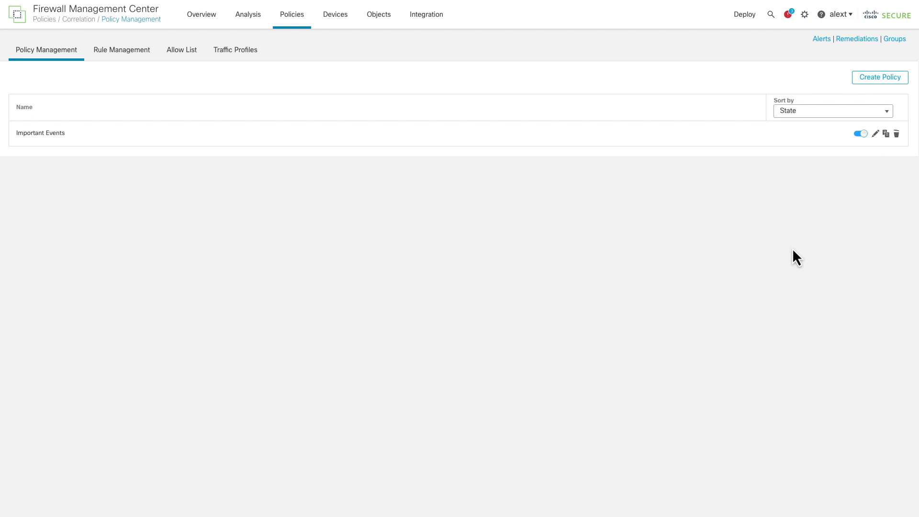
pyautogui.moveTo(792, 248)
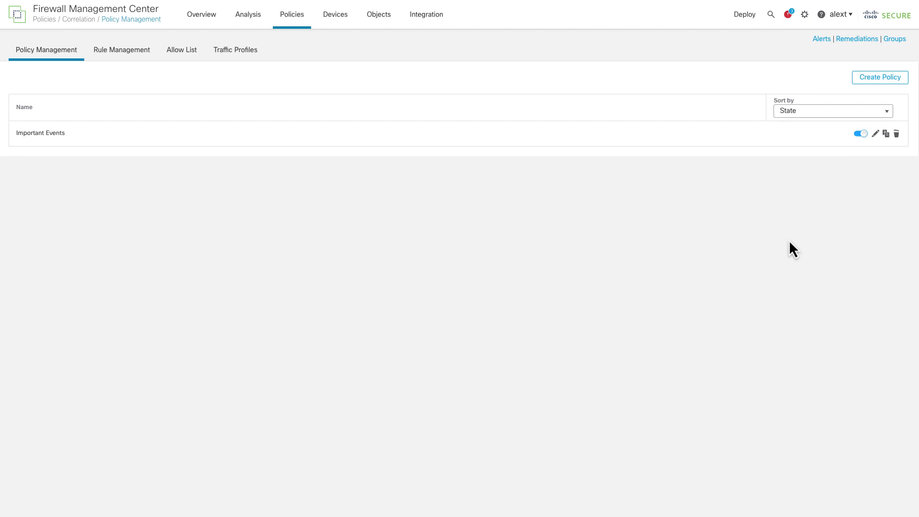